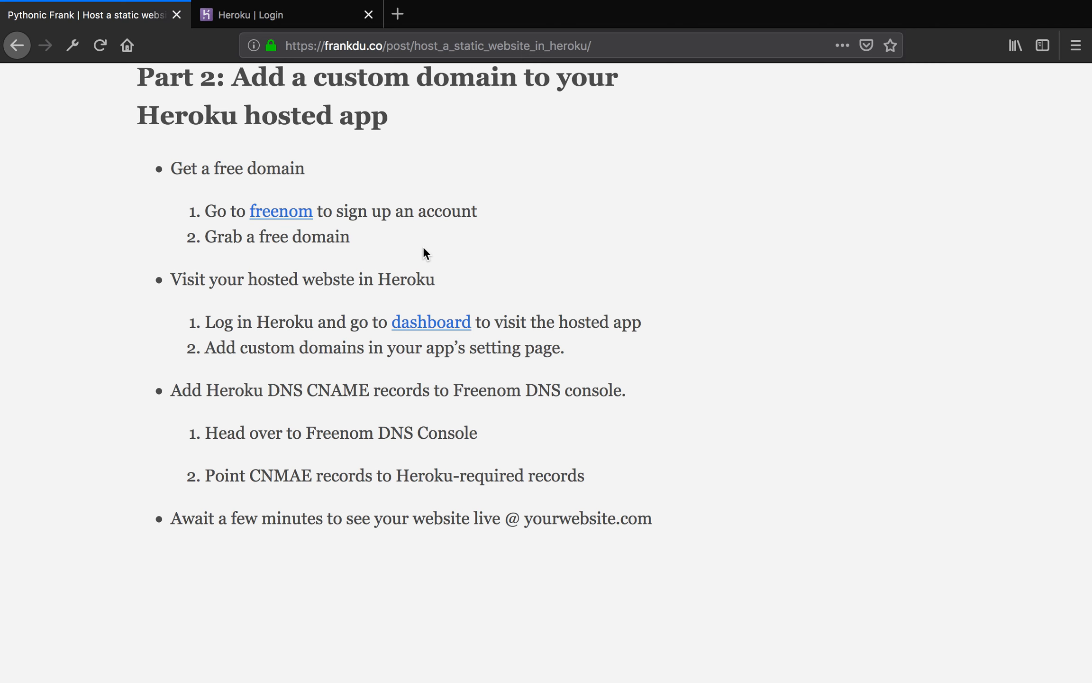
mouse_move(355, 158)
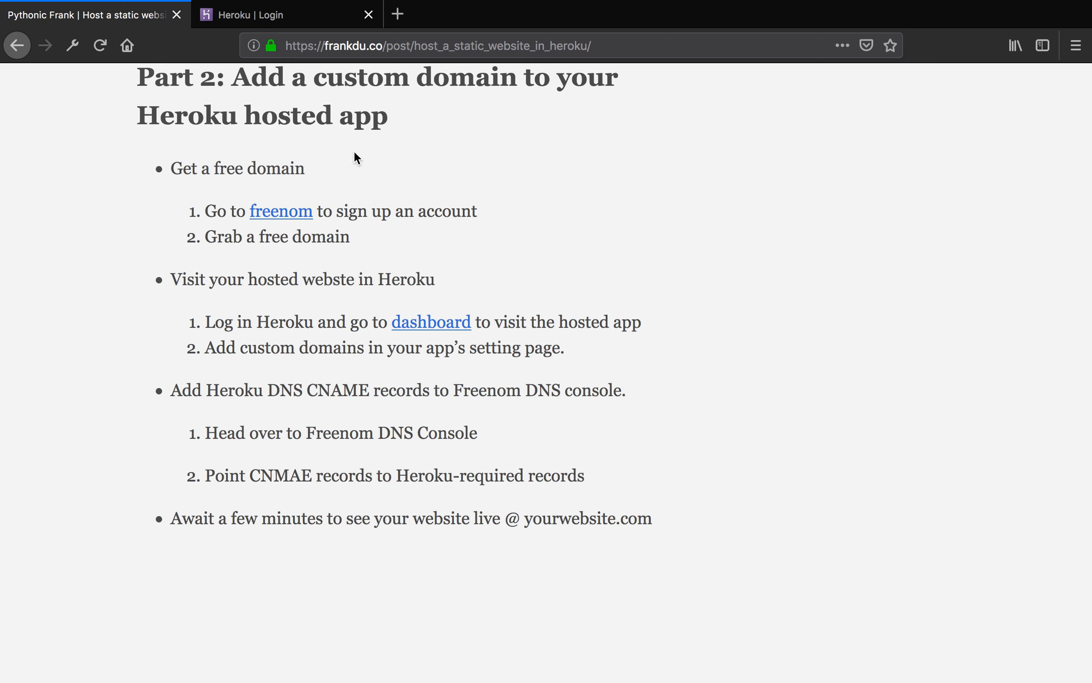
mouse_move(444, 183)
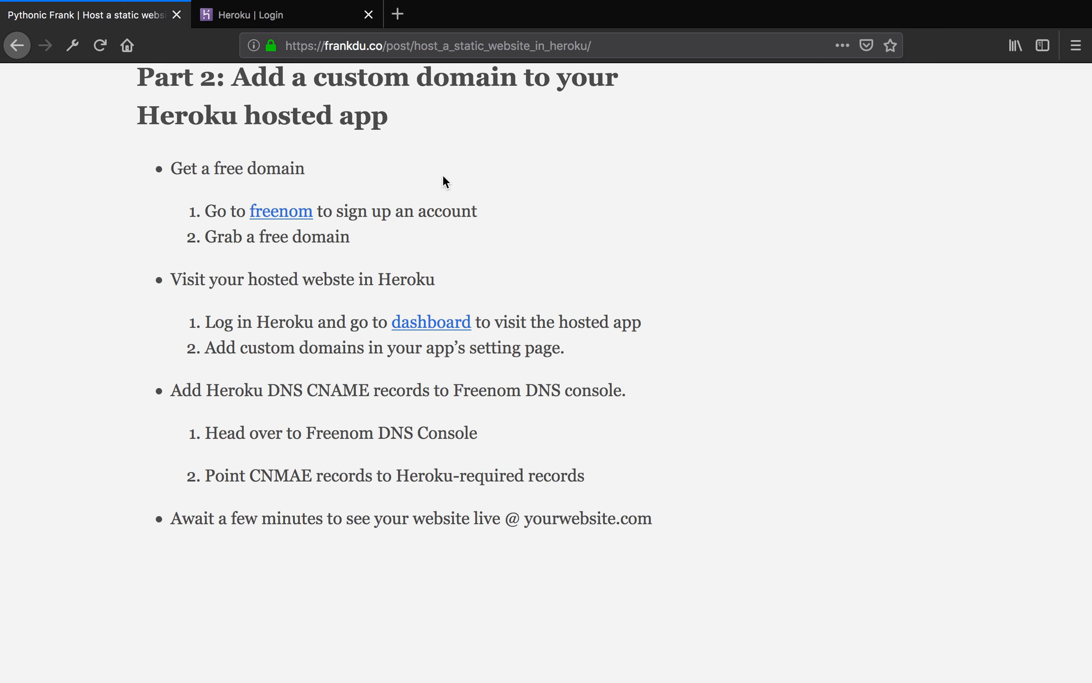
mouse_move(484, 216)
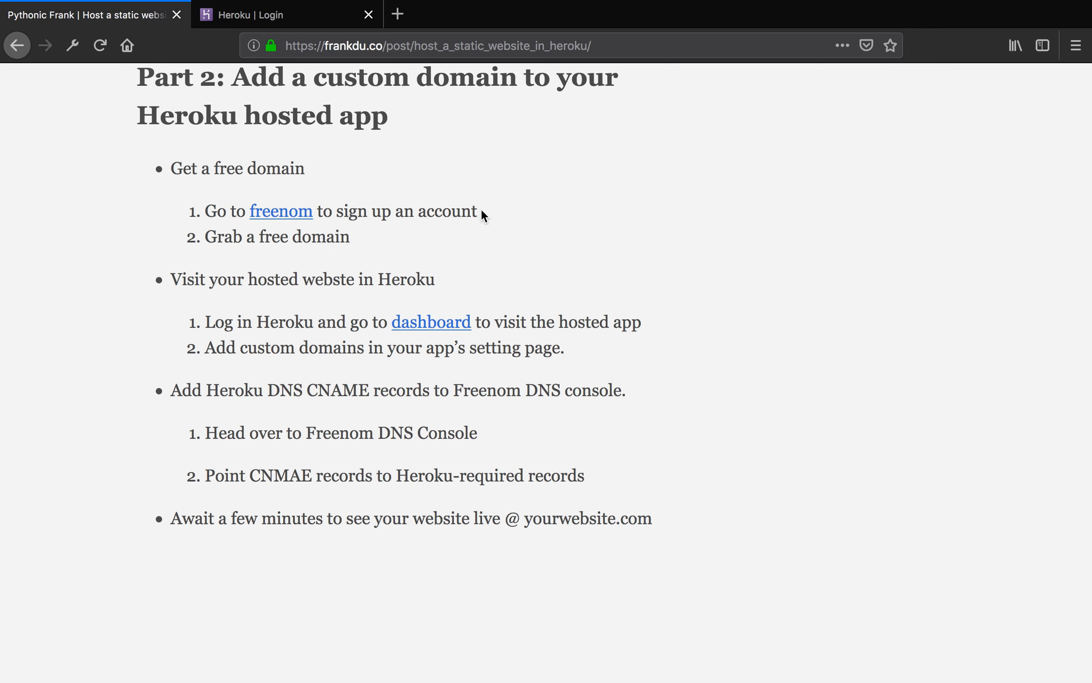
mouse_move(365, 228)
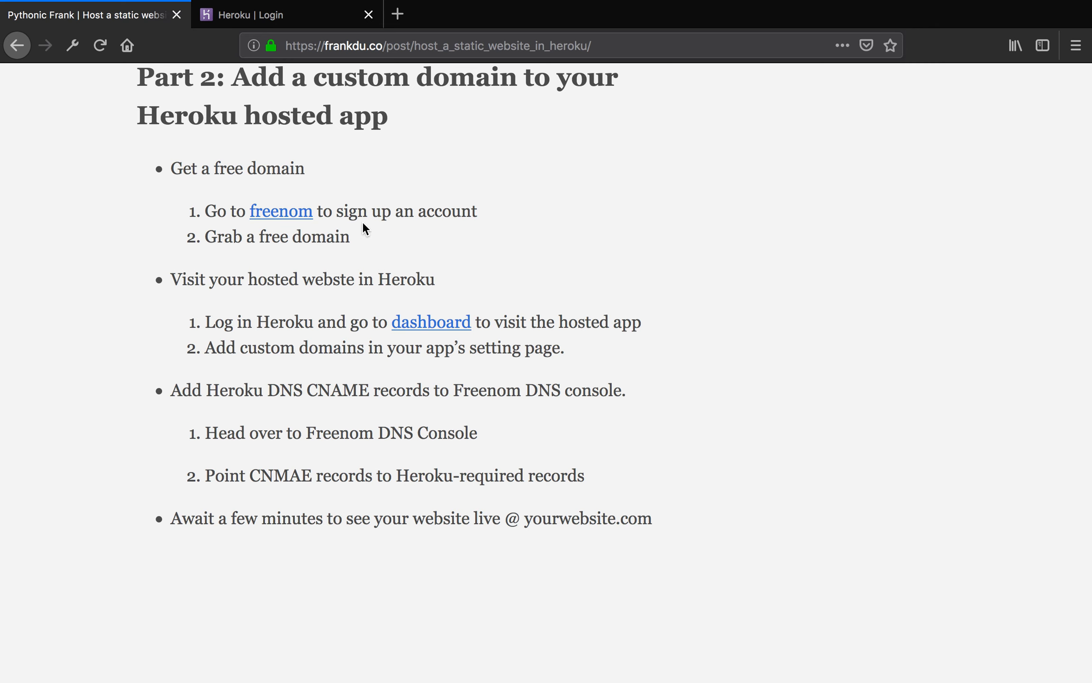
mouse_move(348, 313)
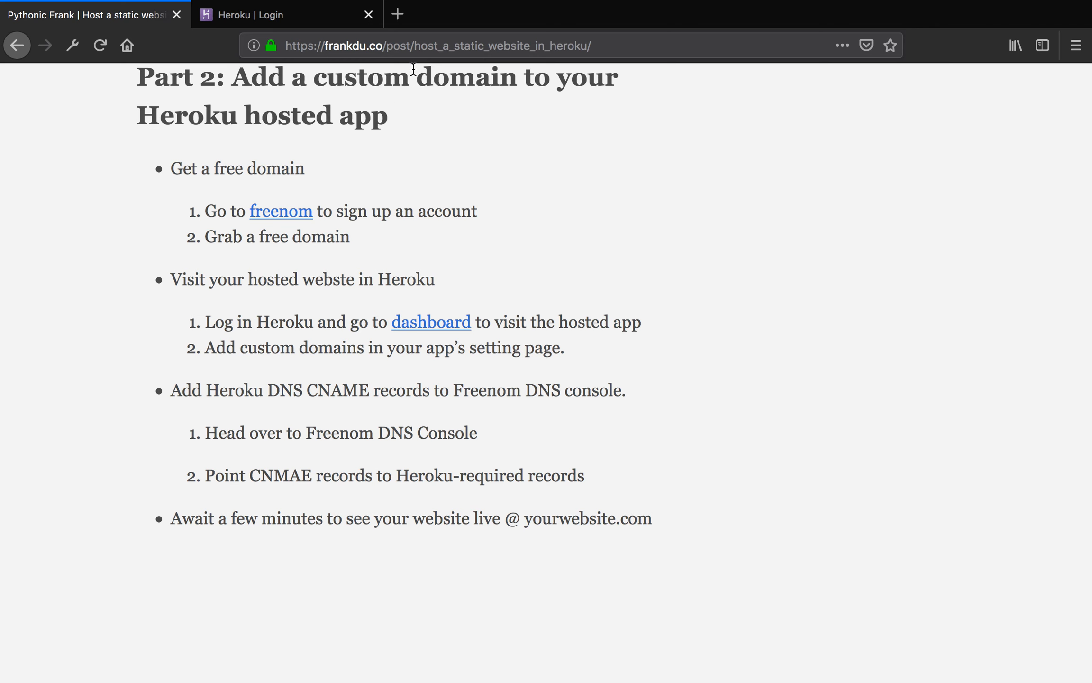
mouse_move(483, 164)
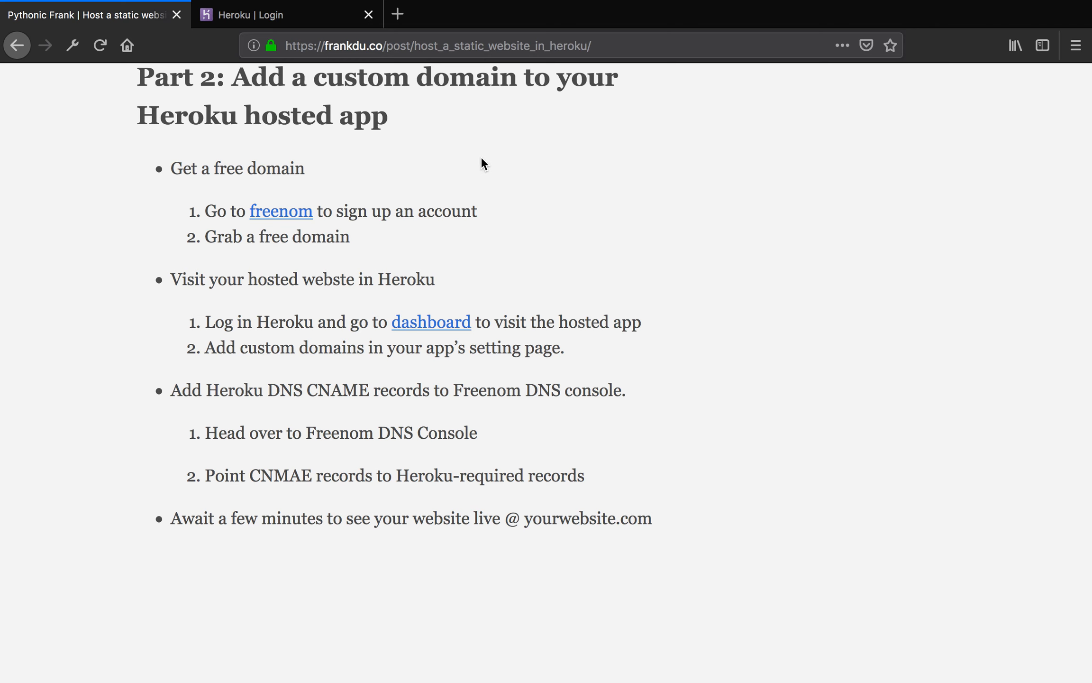
mouse_move(447, 108)
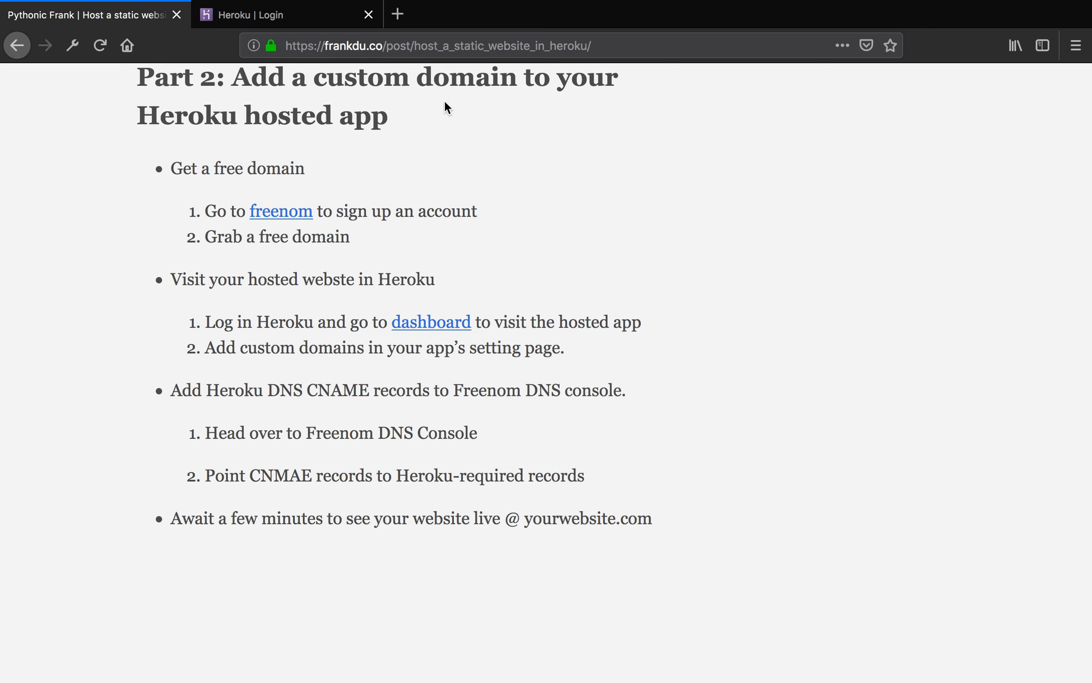
Step: Search Google for freenom in a new tab and open the 'Freenom - A Name for Everyone' result
left_click(589, 14)
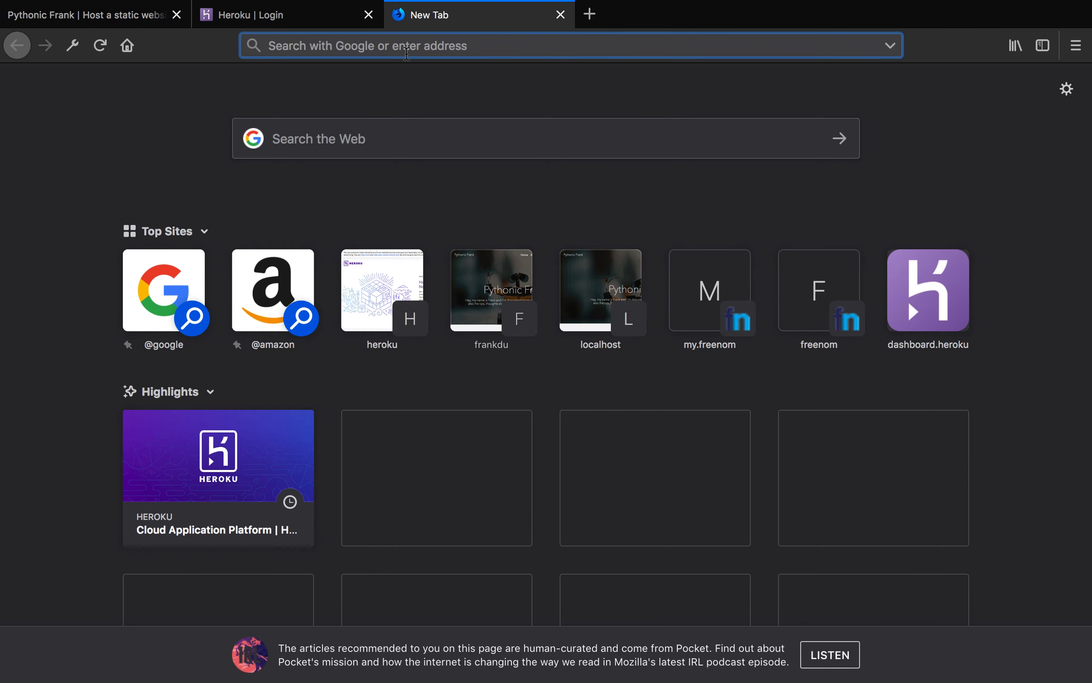
type("freenom")
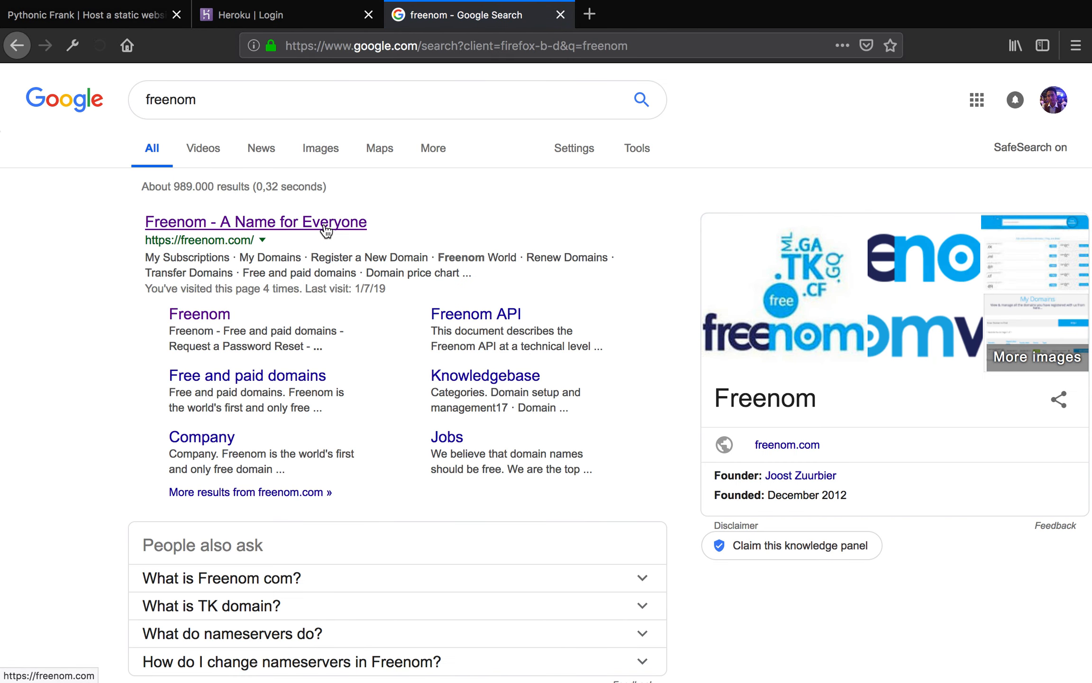
left_click(256, 222)
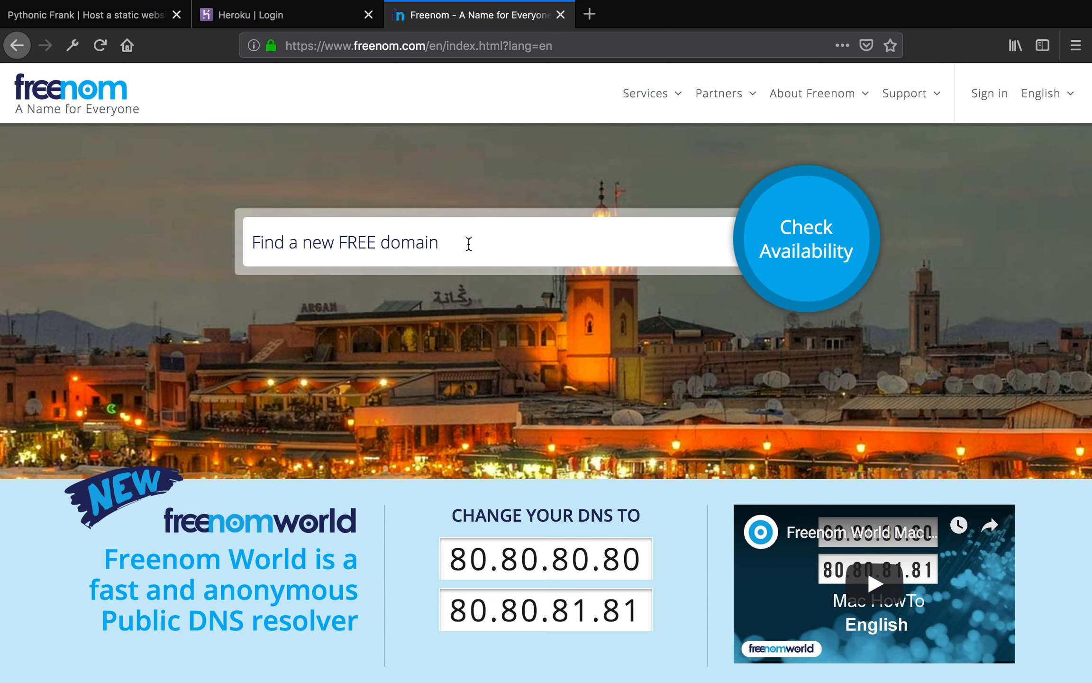
mouse_move(536, 197)
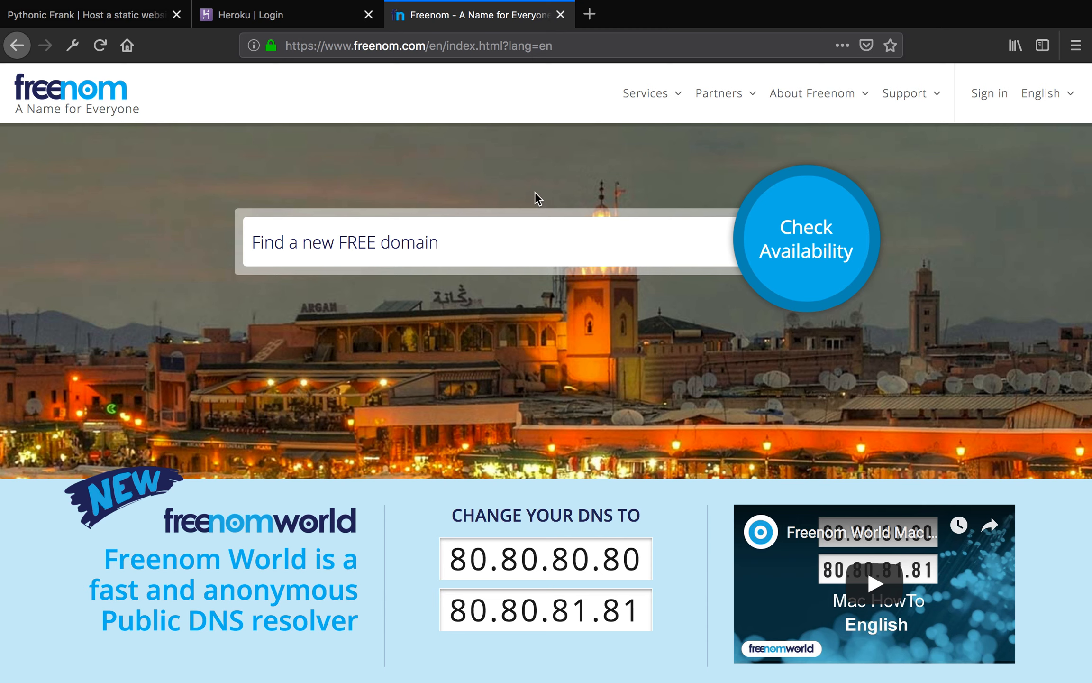
mouse_move(663, 188)
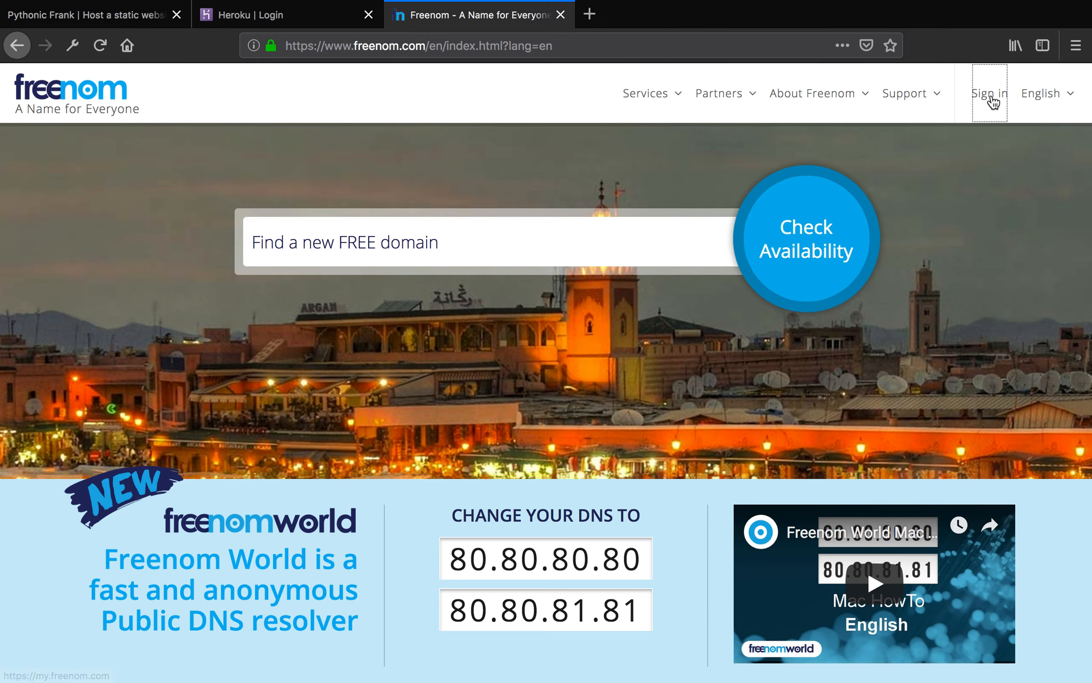
Step: Sign in to Freenom with the Google account, reaching the client area greeting
left_click(988, 93)
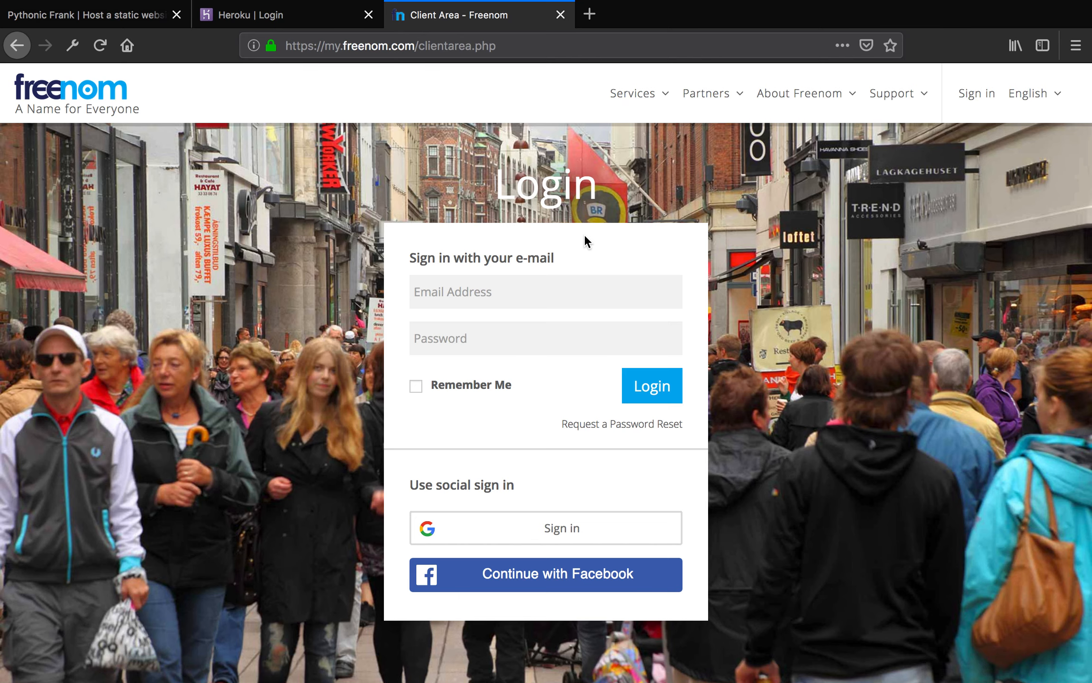
scroll("down", 3)
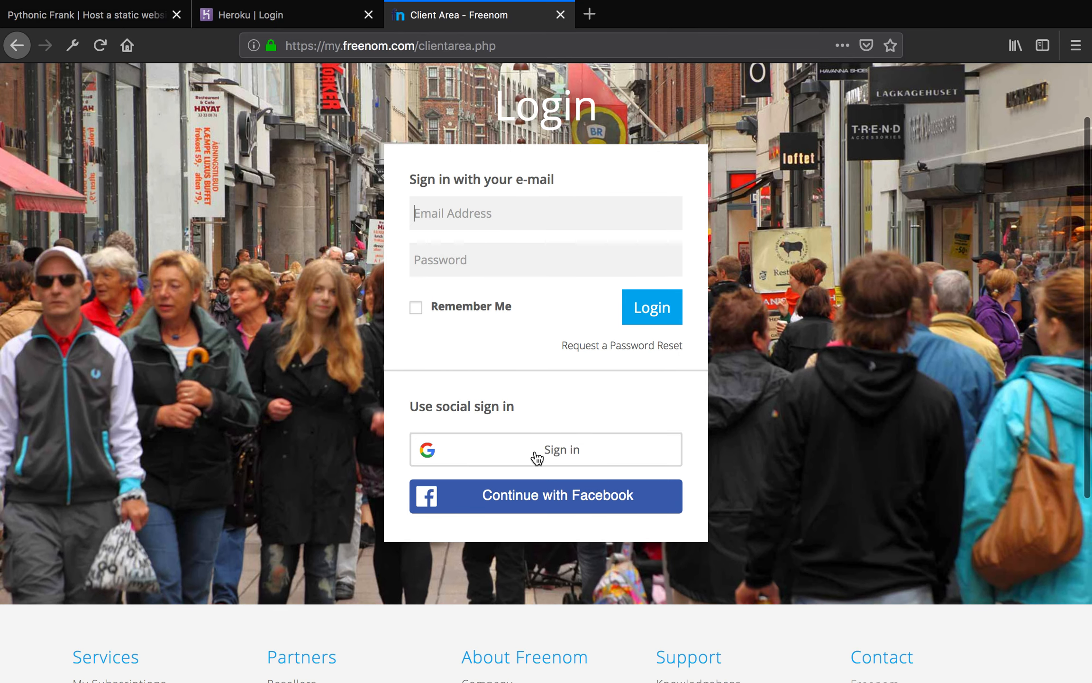
left_click(545, 449)
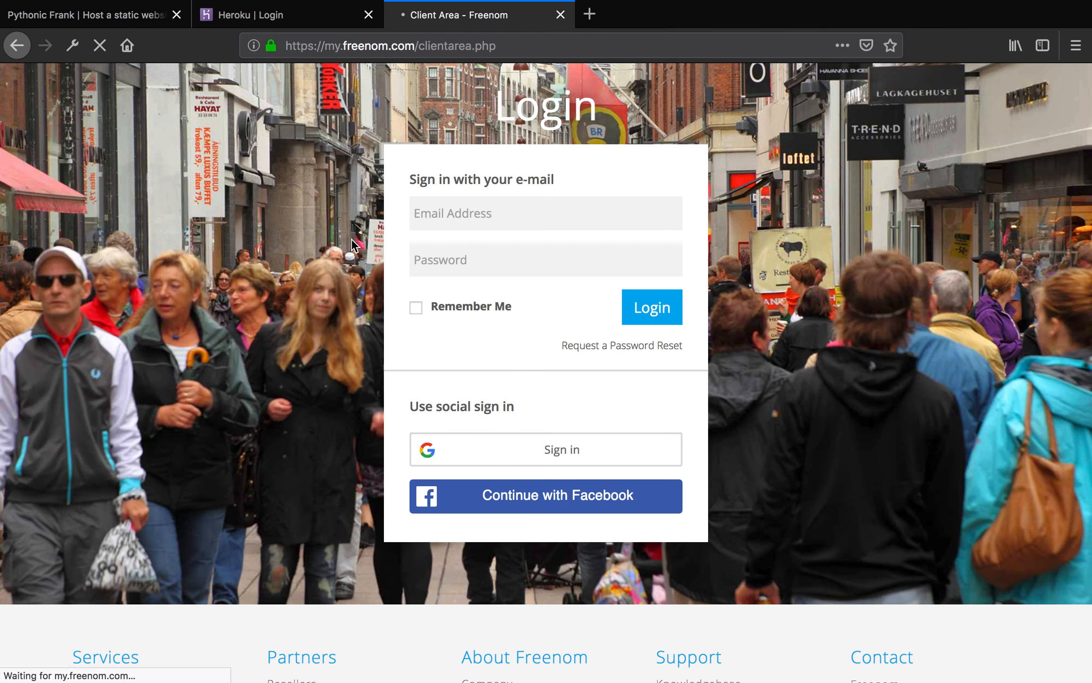
left_click(650, 306)
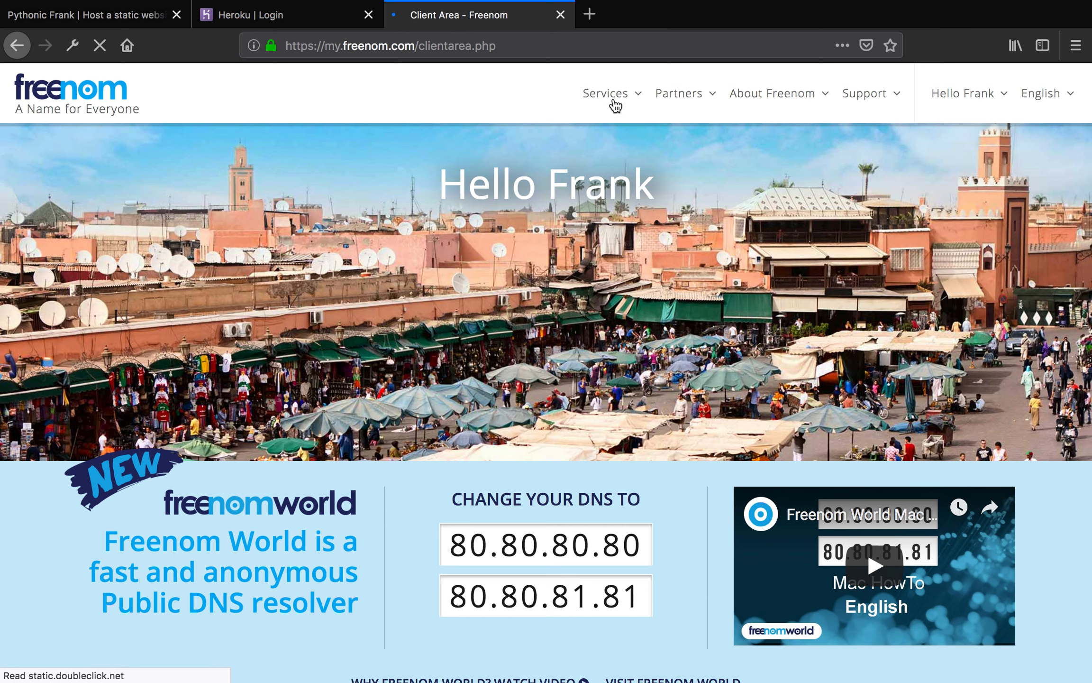
Step: Open My Domains from Services, listing frankdew1995.tk and artwork2019.tk as active
left_click(605, 92)
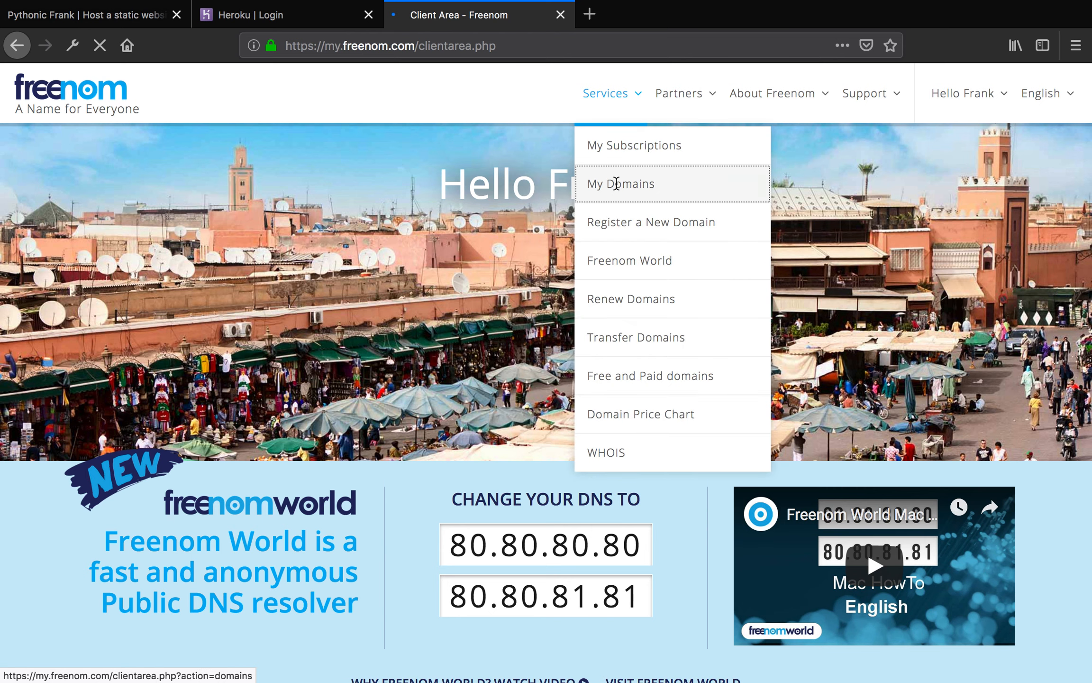
left_click(620, 183)
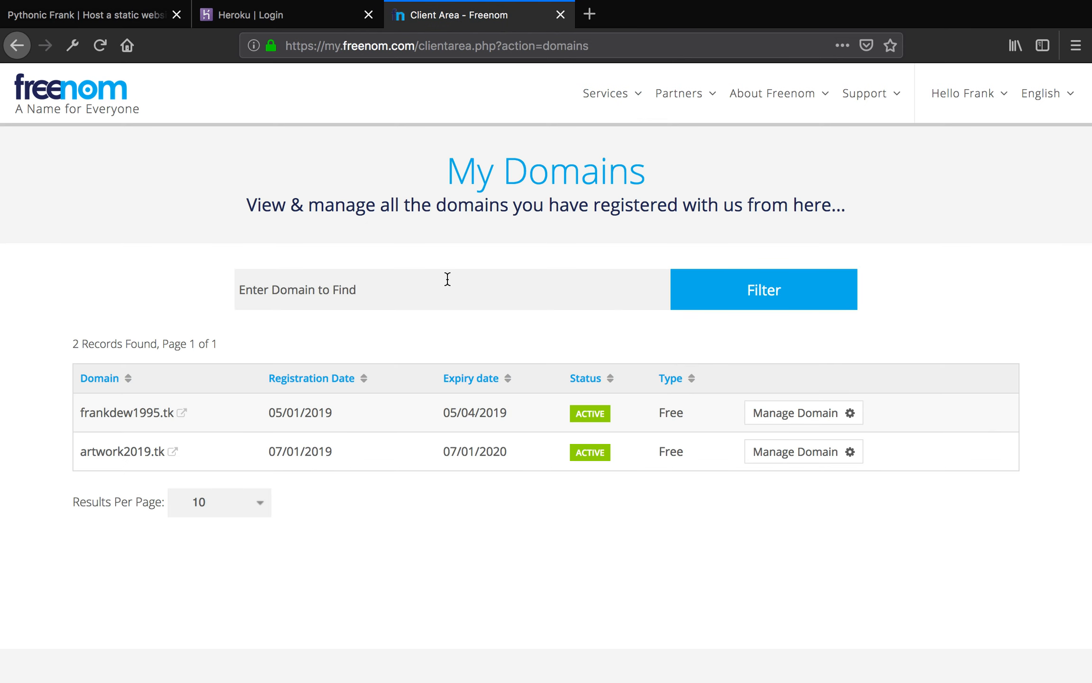
mouse_move(352, 412)
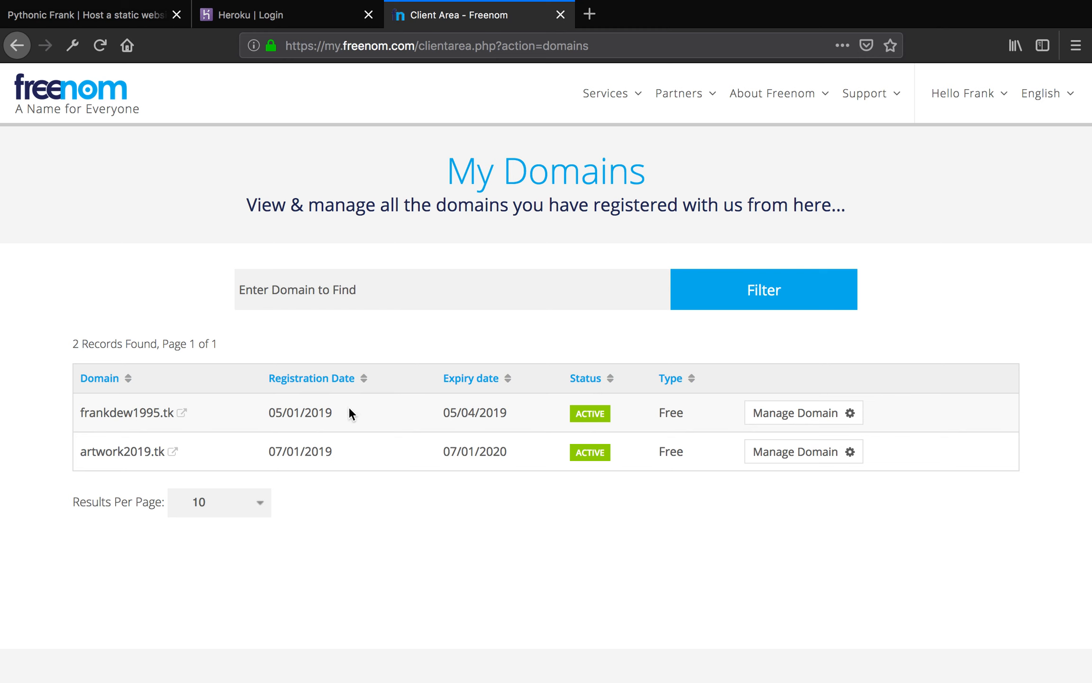
mouse_move(245, 464)
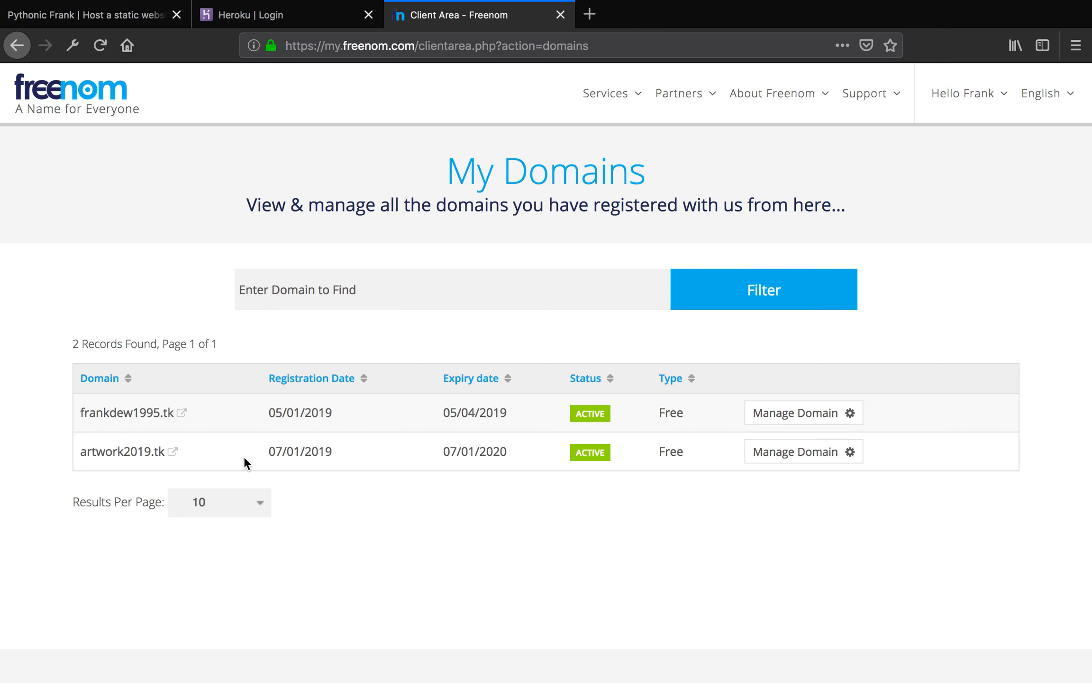
mouse_move(344, 282)
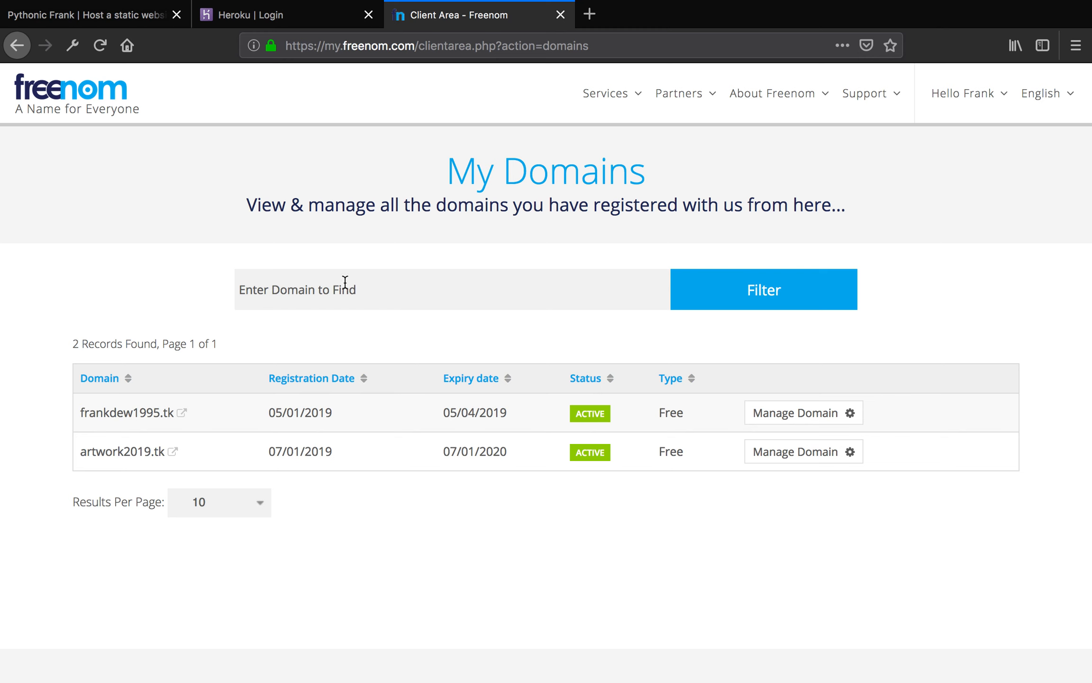
mouse_move(465, 246)
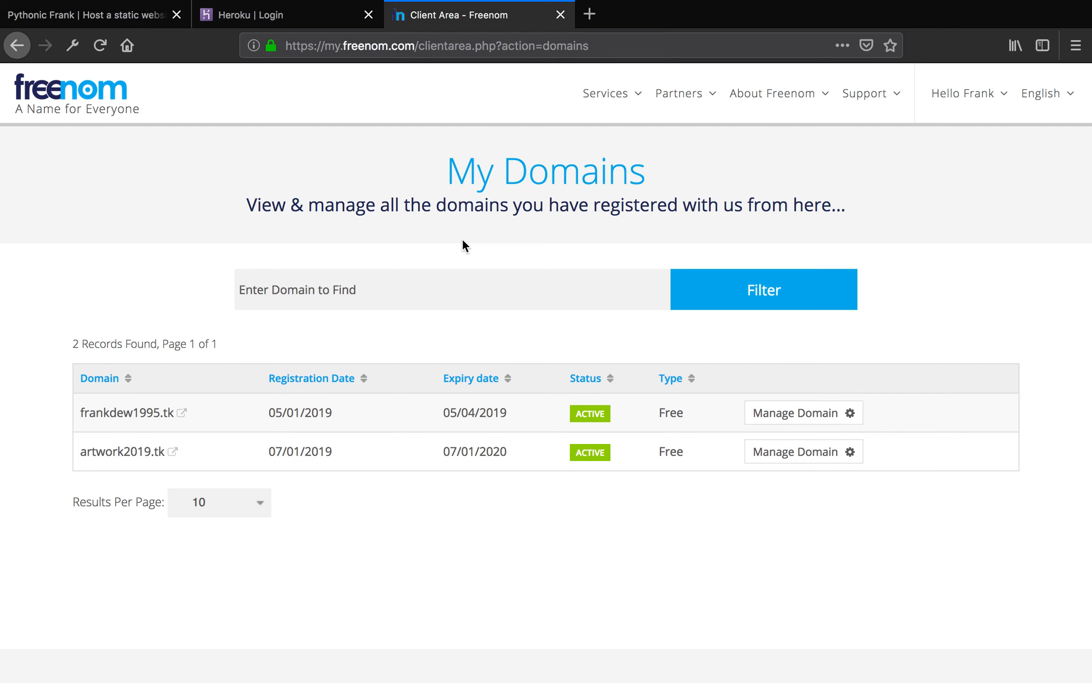
Step: Enter artwork2019 in the Register a New Domain checker's search field
left_click(605, 93)
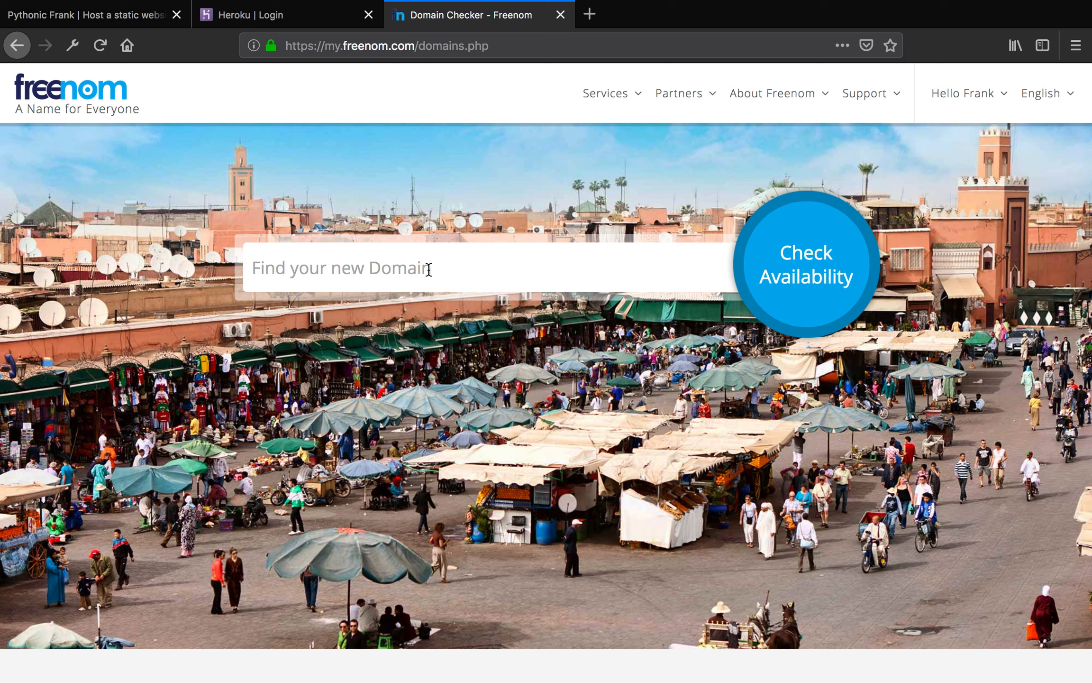
type("art")
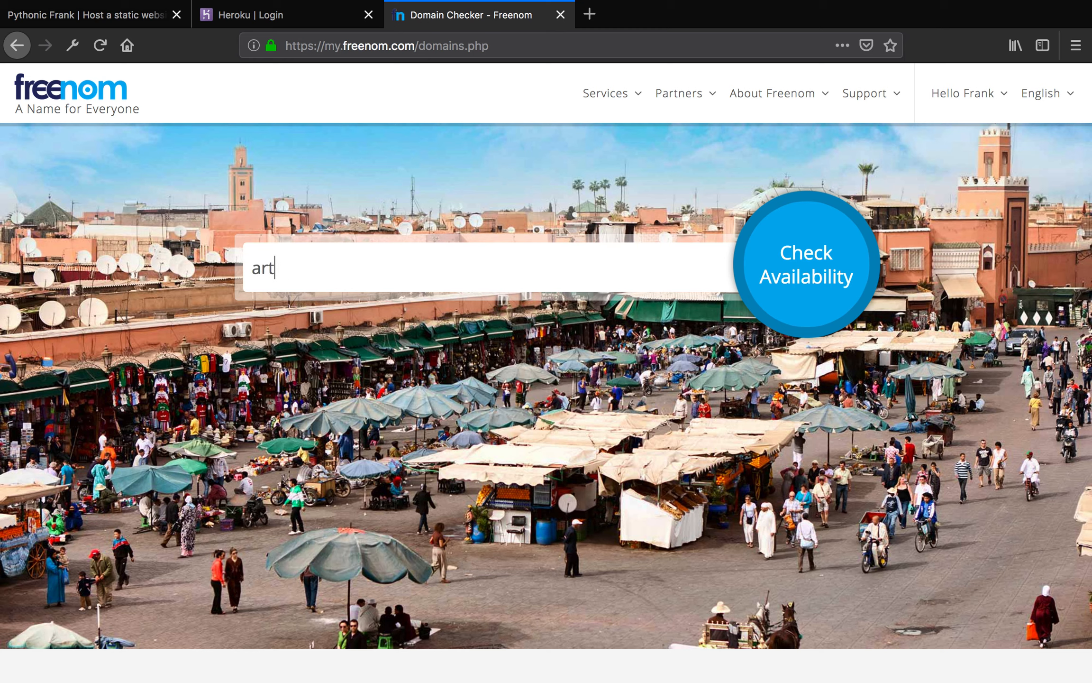
type("work2019")
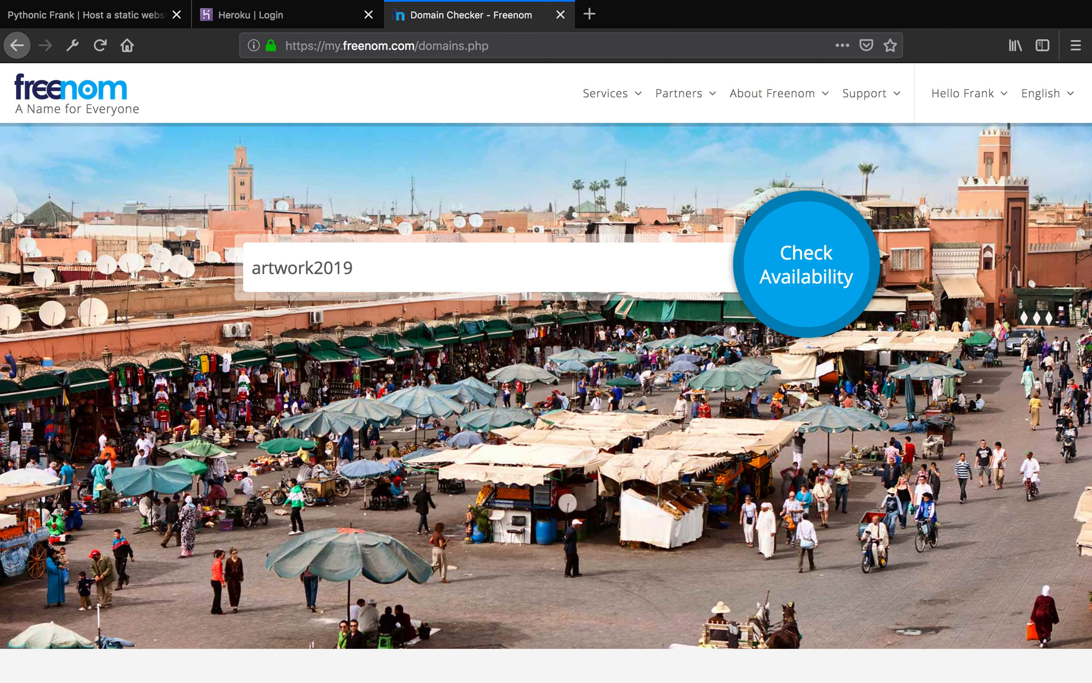
left_click(352, 267)
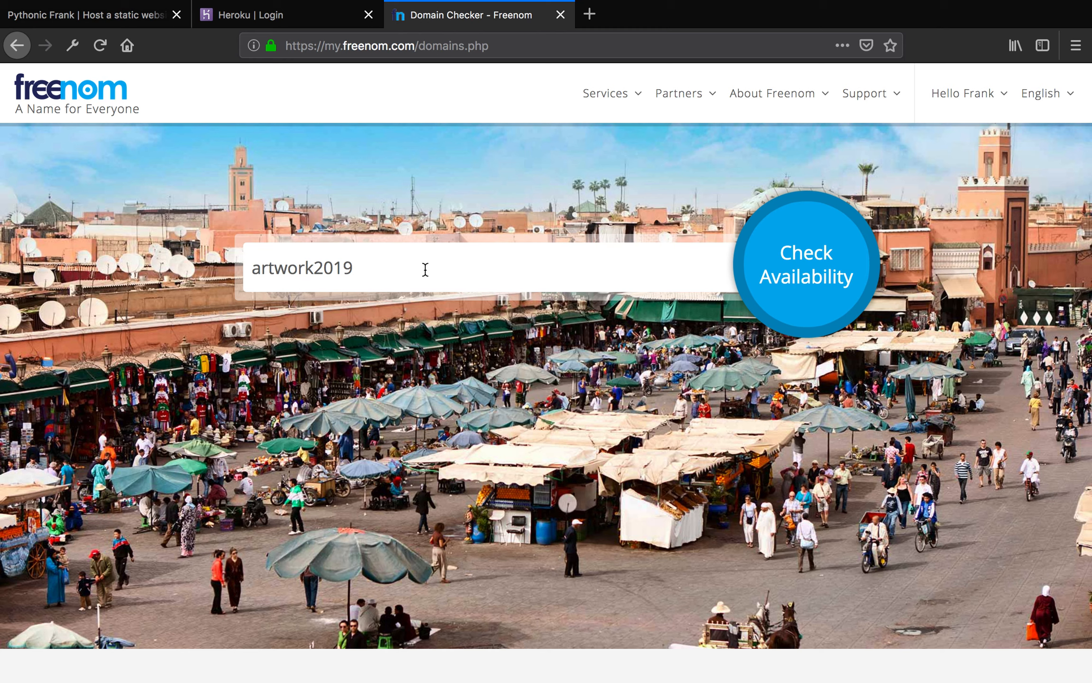
mouse_move(816, 266)
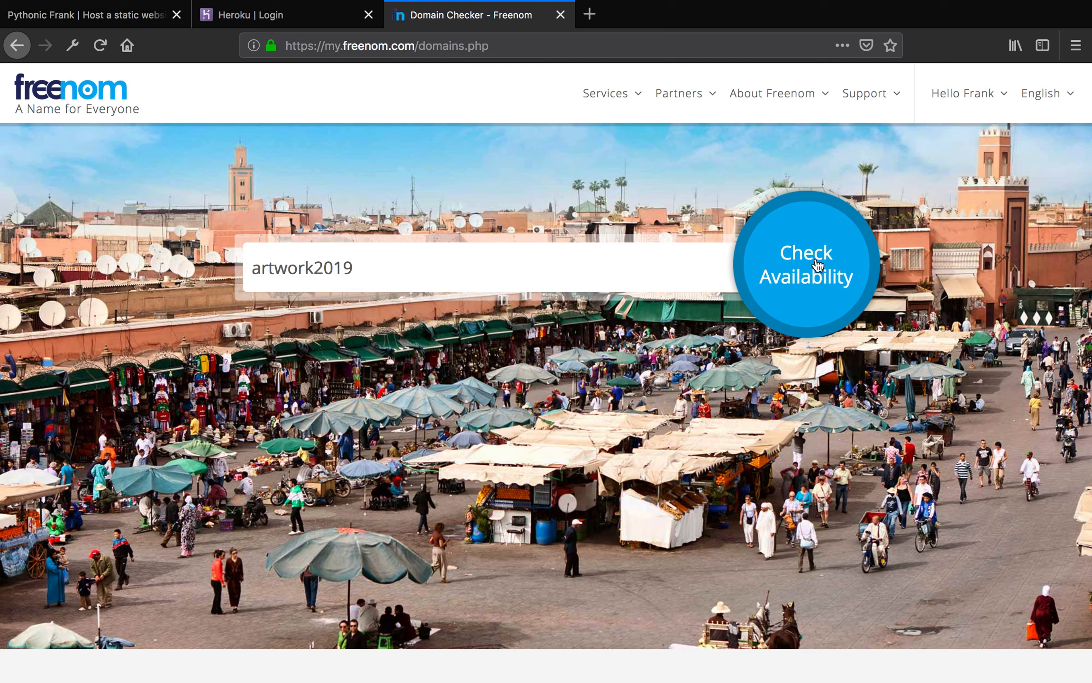
Step: Check artwork2019 availability and add the free artwork2019.ml to the cart via 'Get it now!'
left_click(805, 265)
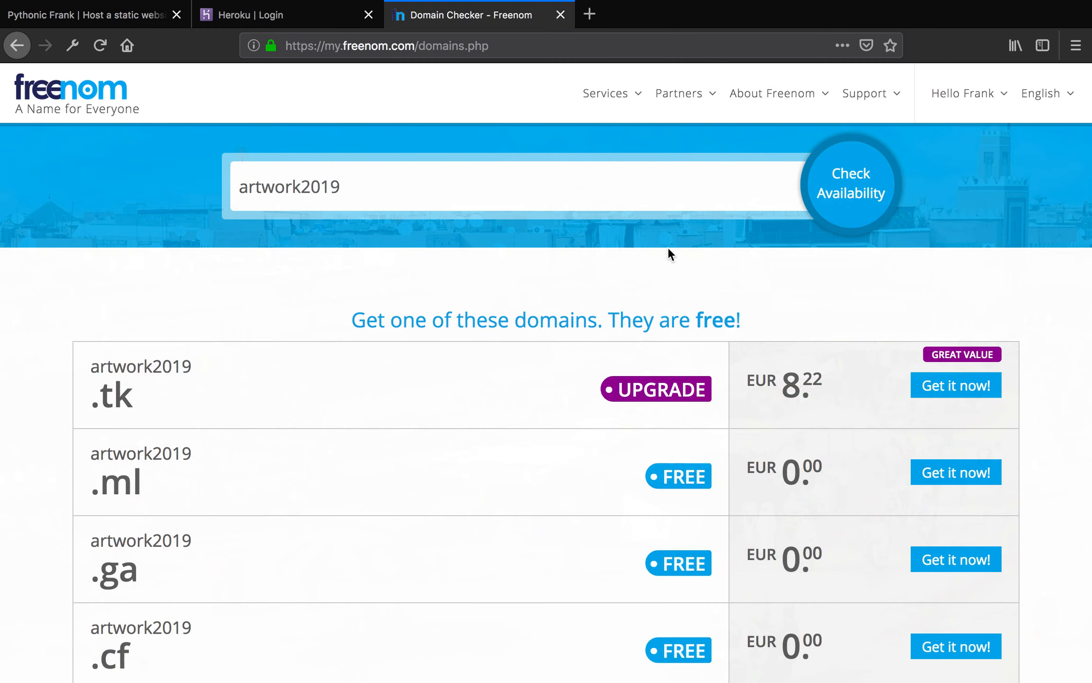
scroll("down", 3)
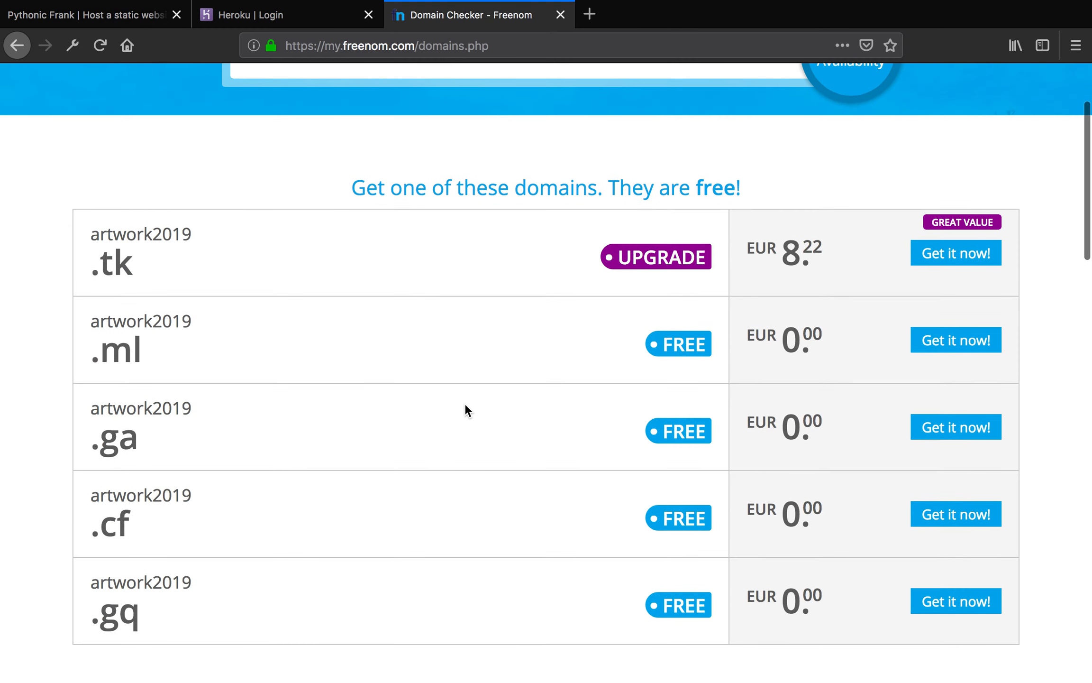
mouse_move(537, 272)
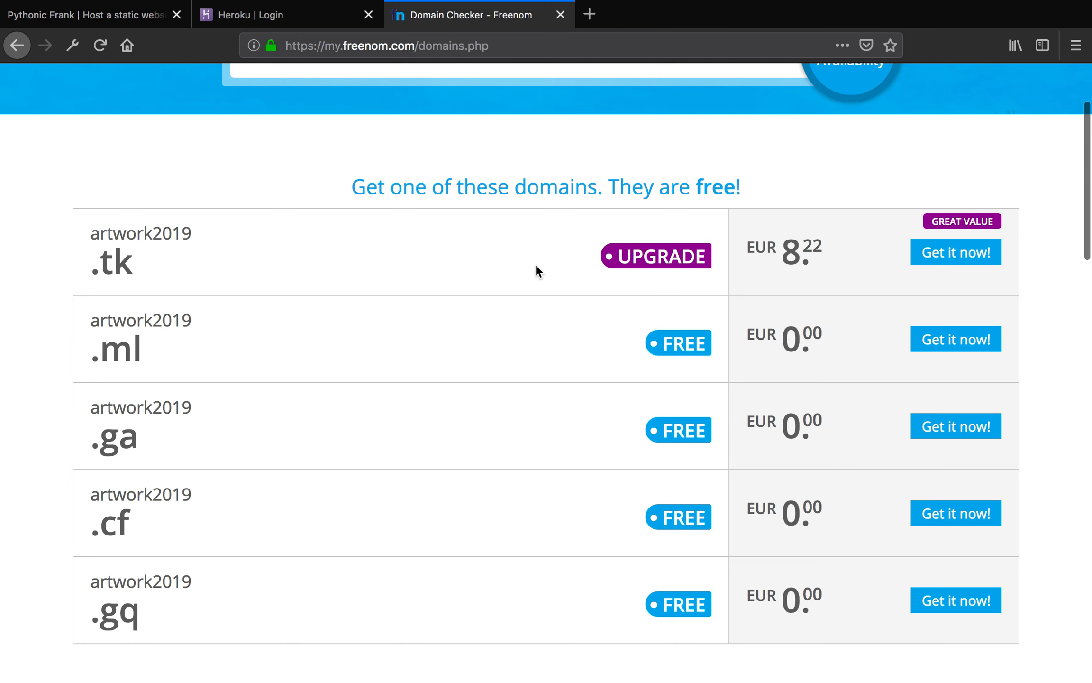
mouse_move(564, 294)
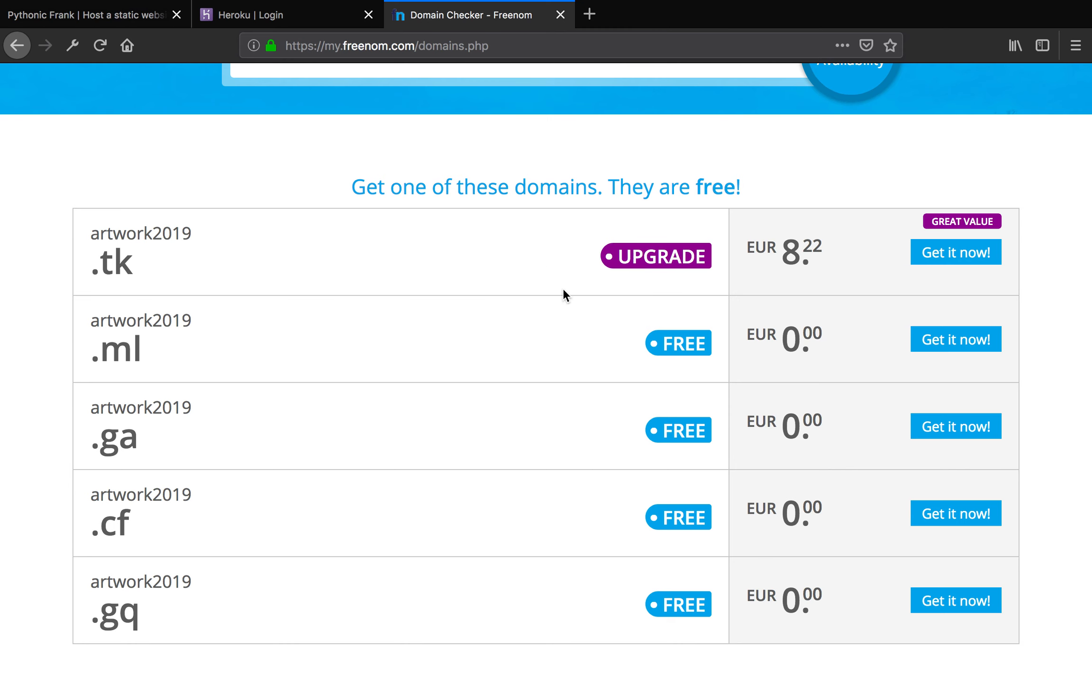
mouse_move(581, 290)
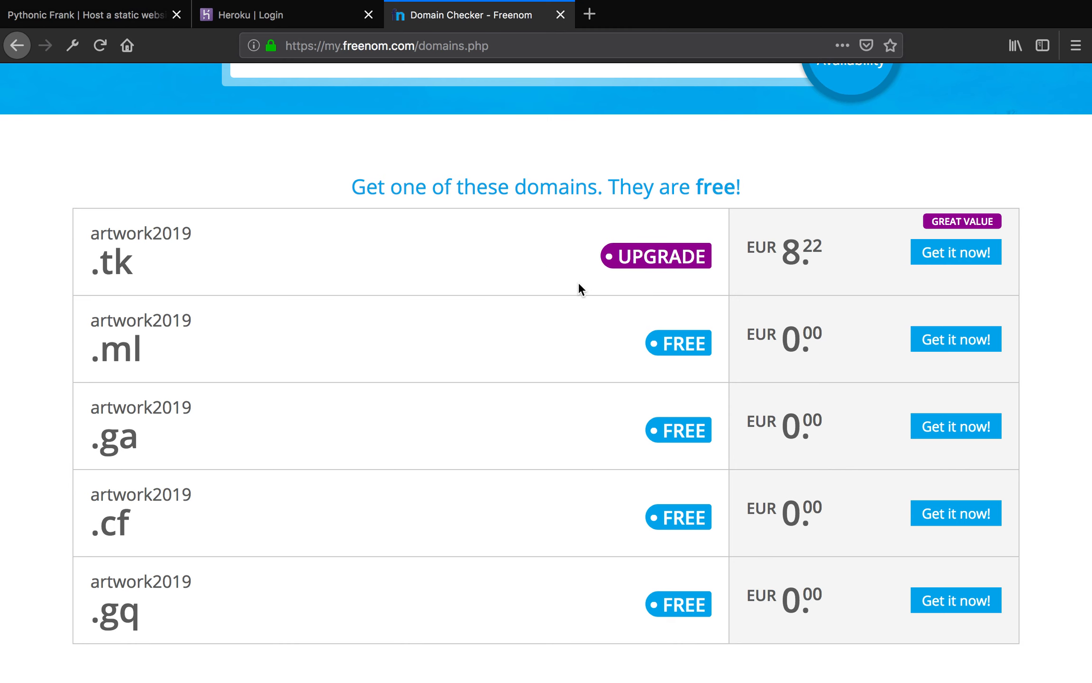
mouse_move(268, 294)
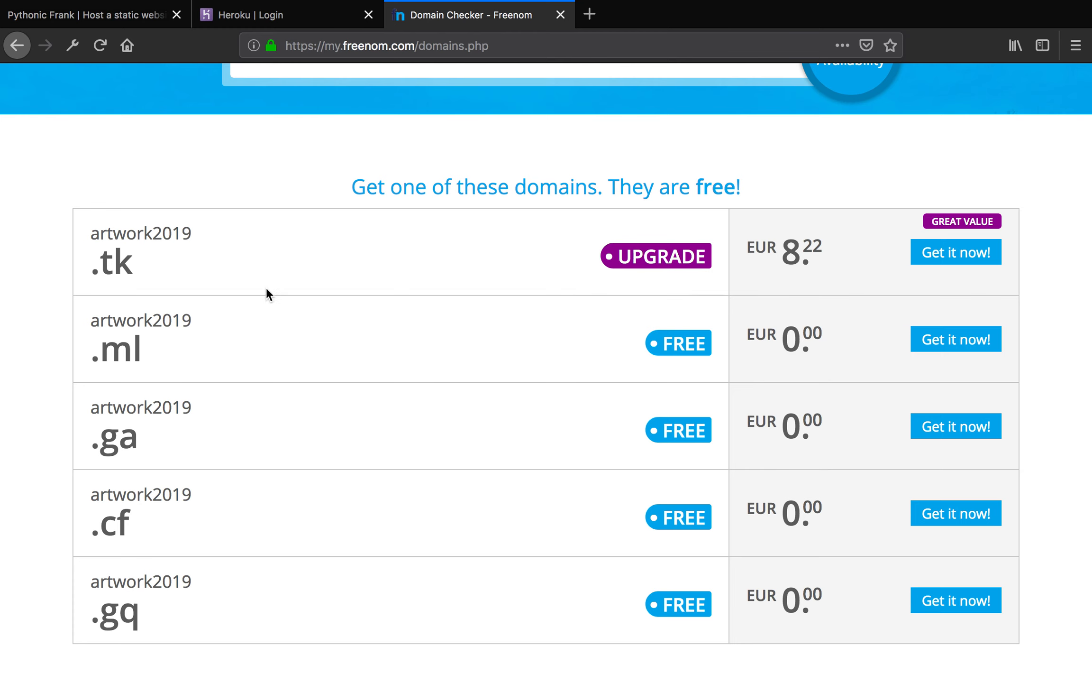
scroll("down", 3)
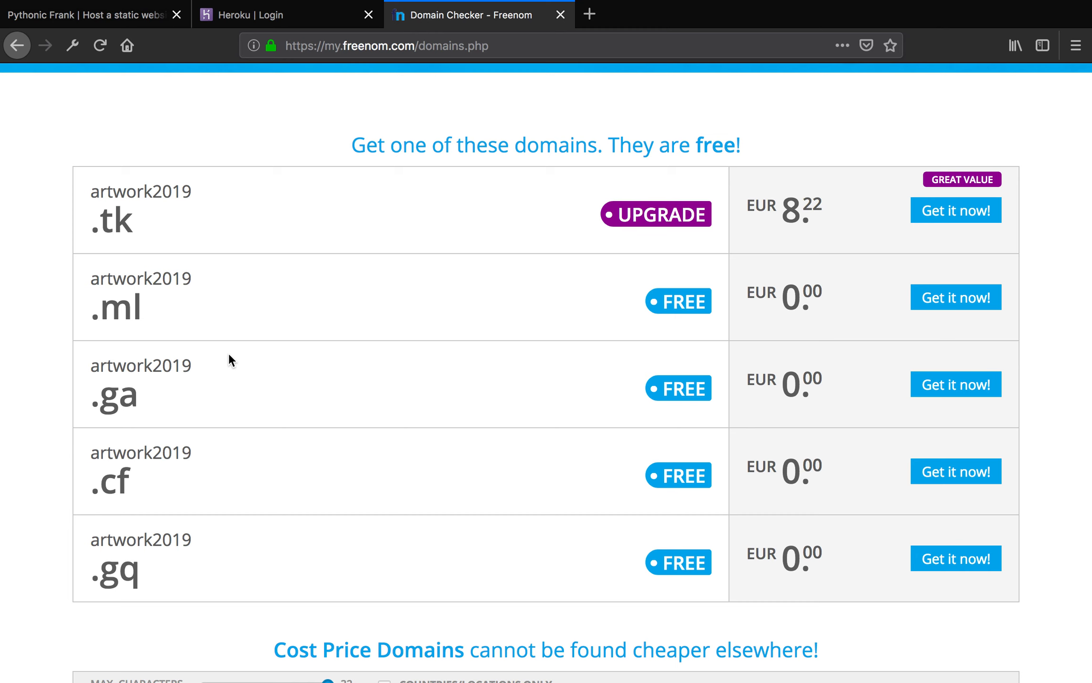
mouse_move(270, 311)
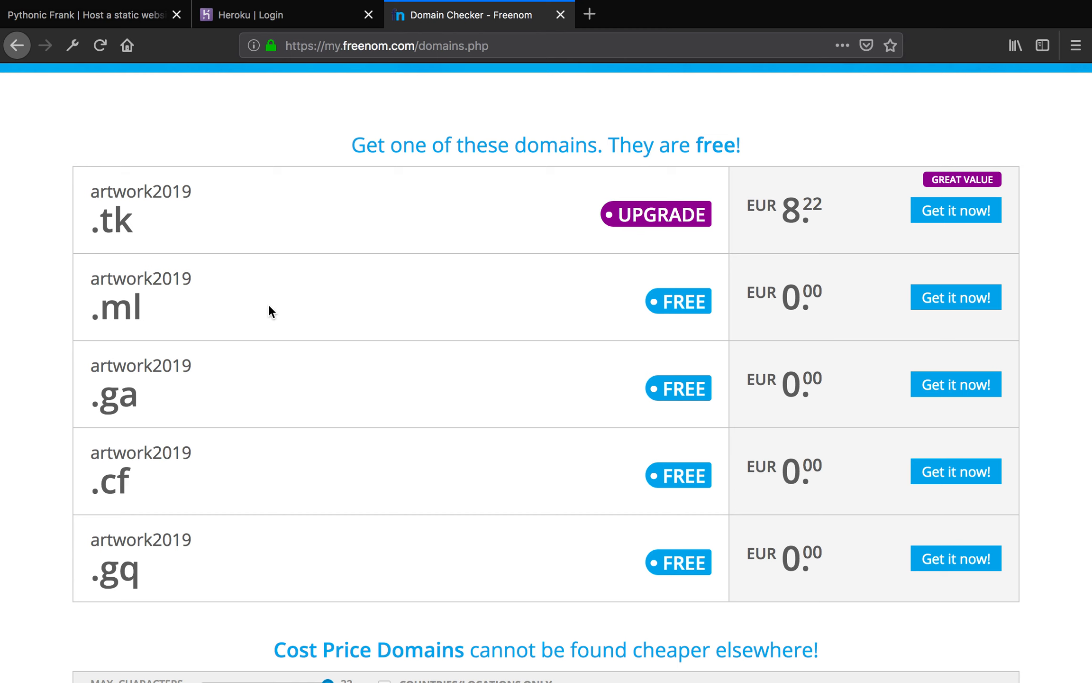
mouse_move(250, 298)
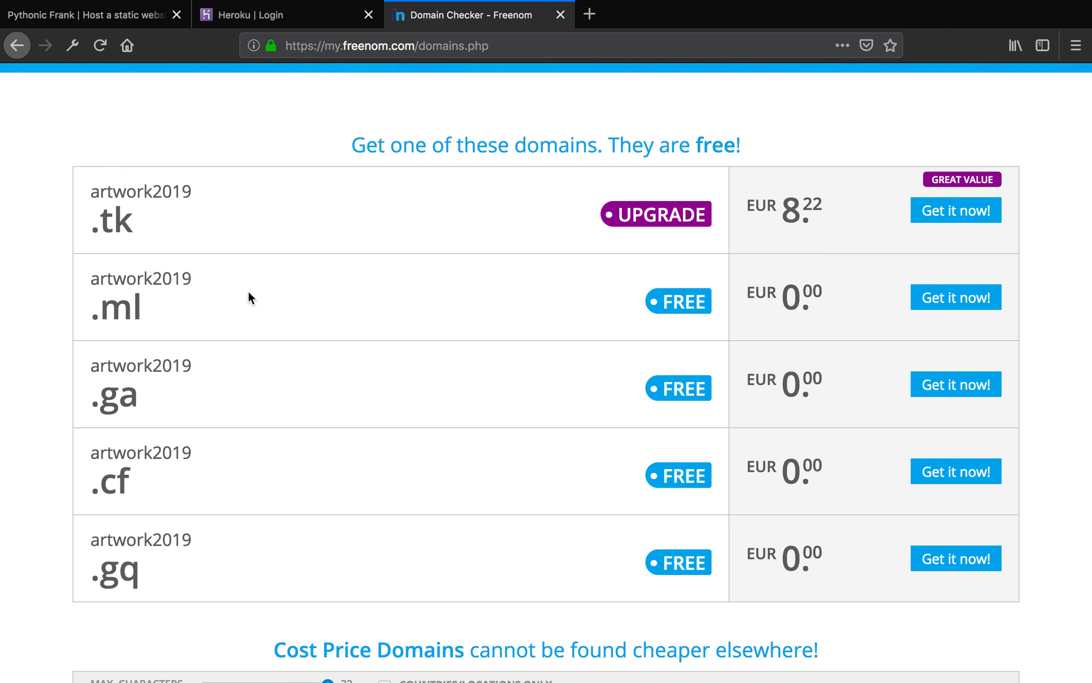
mouse_move(125, 223)
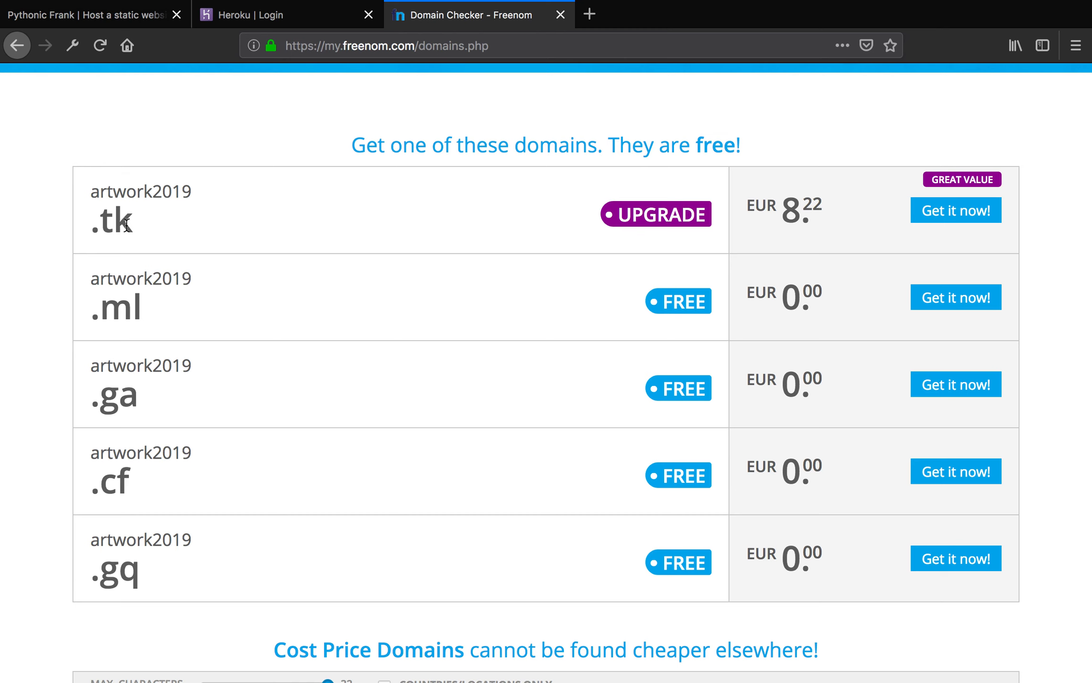
mouse_move(292, 468)
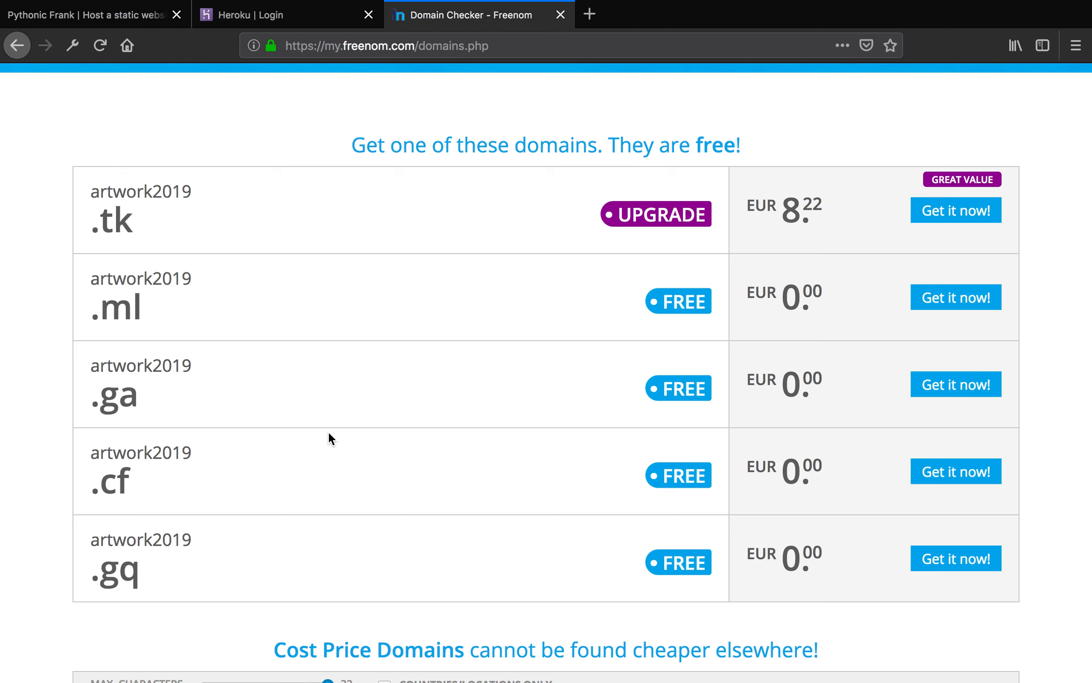
mouse_move(380, 351)
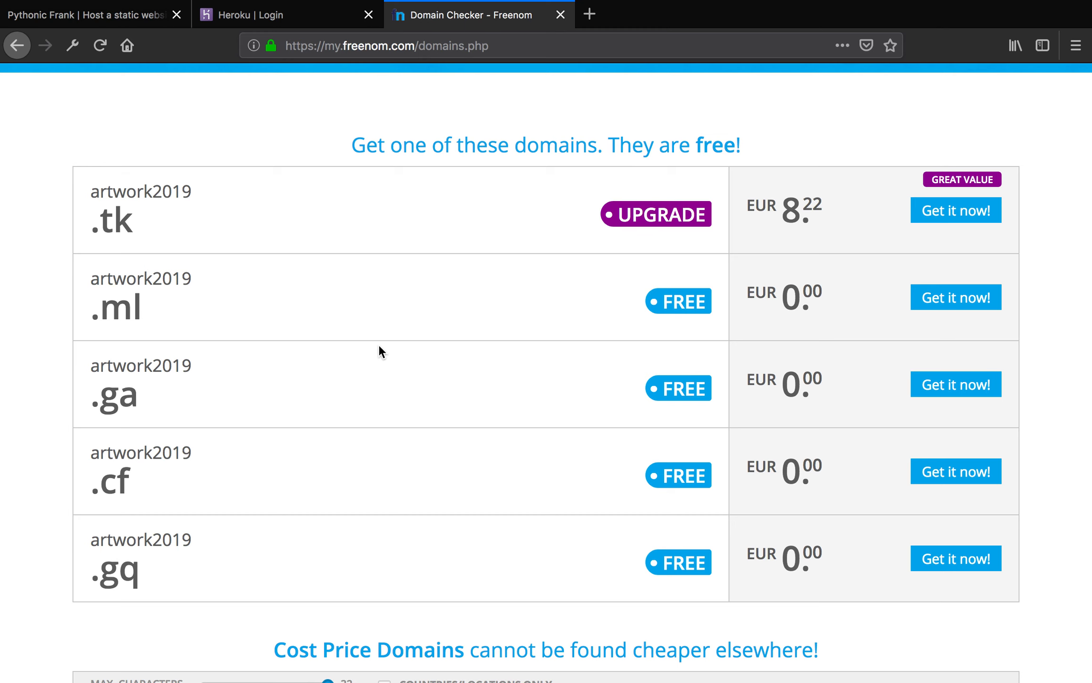
mouse_move(868, 326)
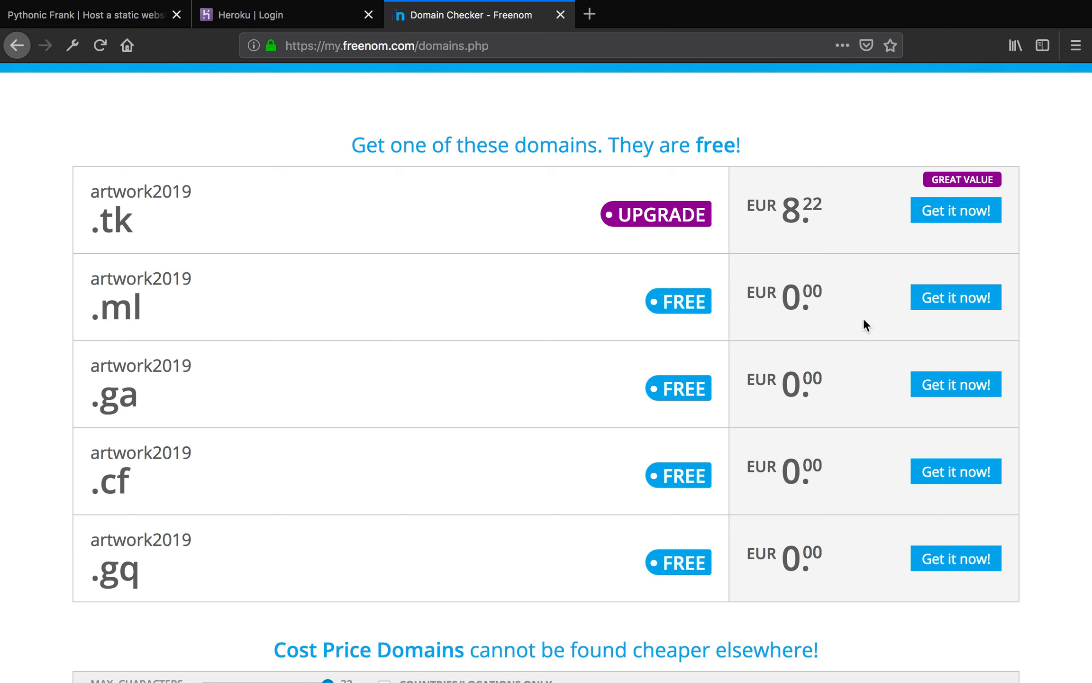
left_click(956, 297)
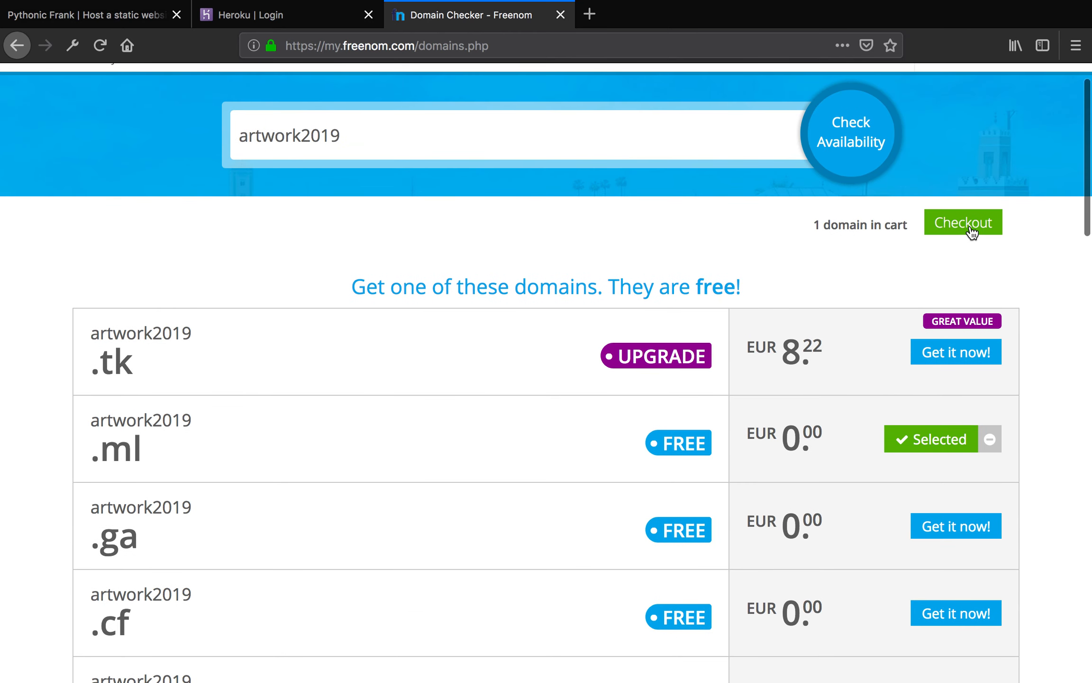
Step: Check out artwork2019.ml with the period '10 Months @ FREE' and continue to order details
left_click(962, 222)
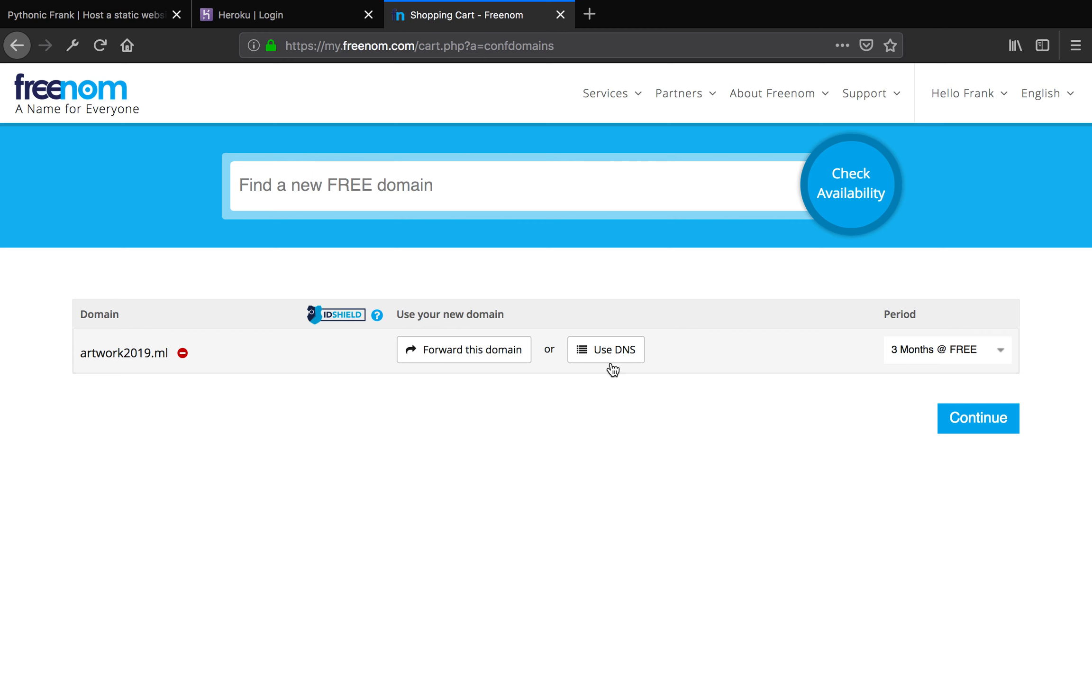
mouse_move(516, 382)
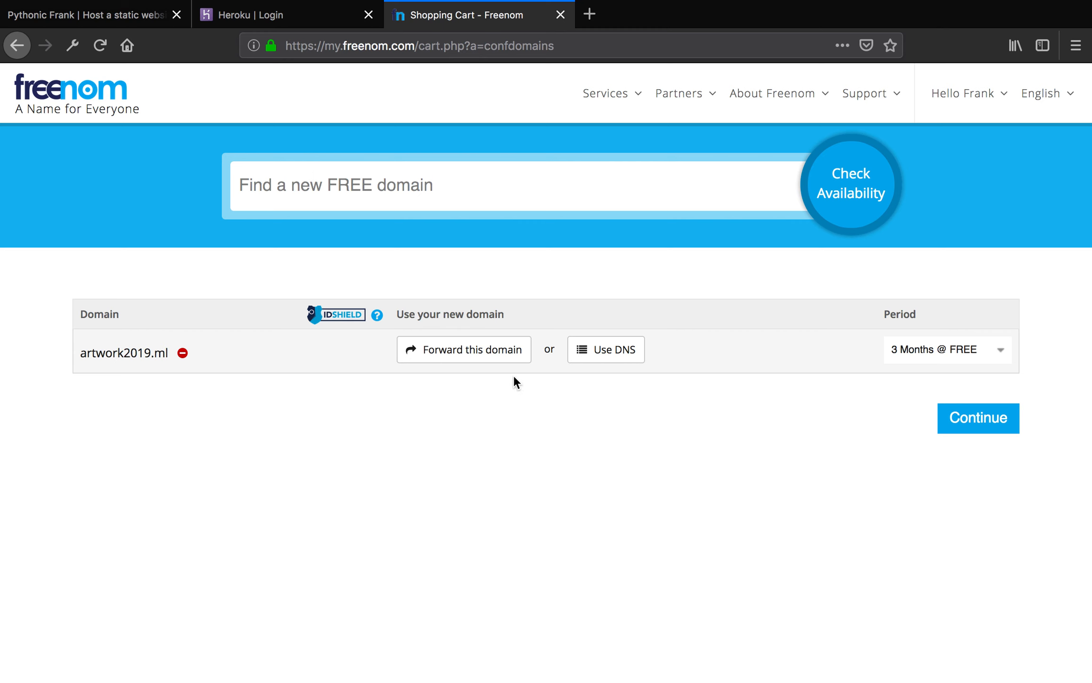
mouse_move(581, 333)
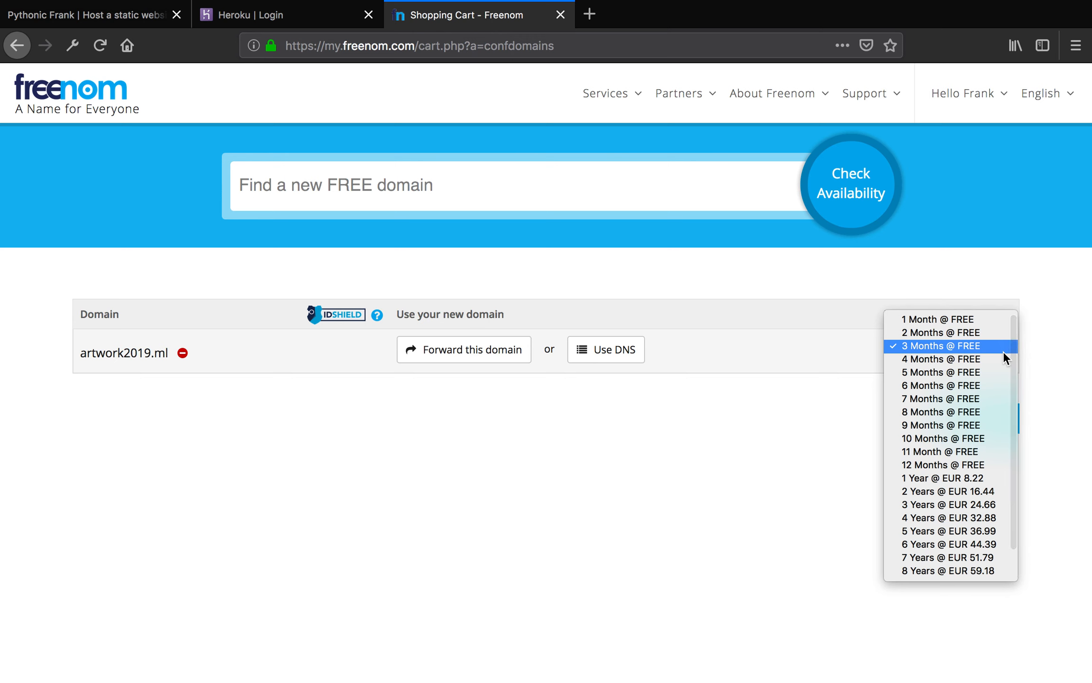
mouse_move(951, 451)
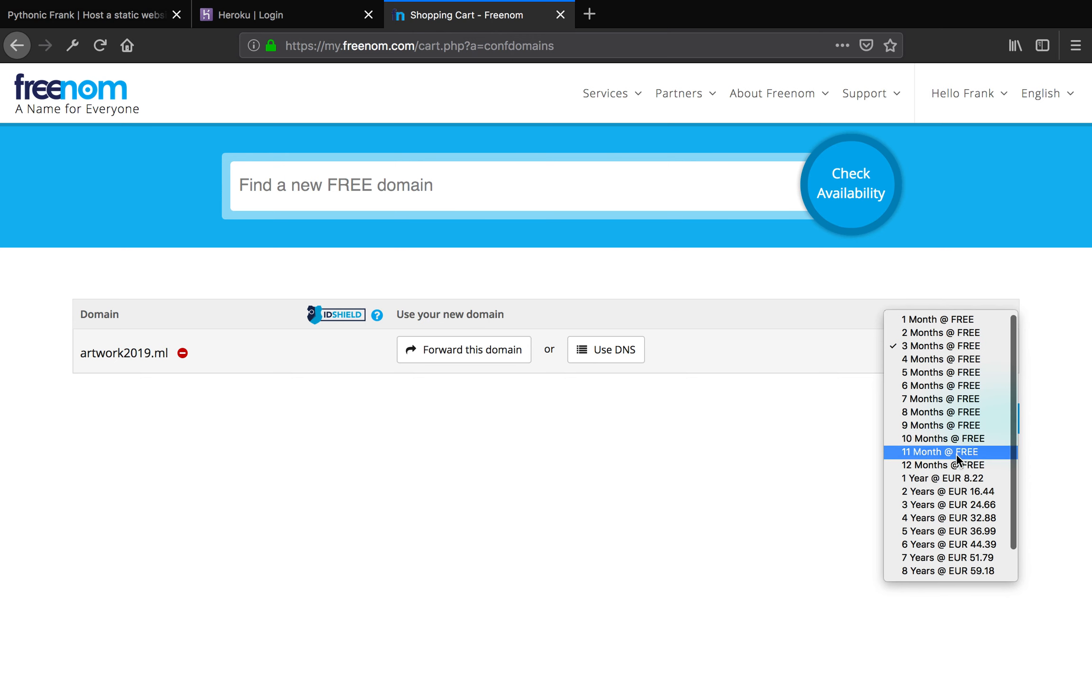
mouse_move(950, 464)
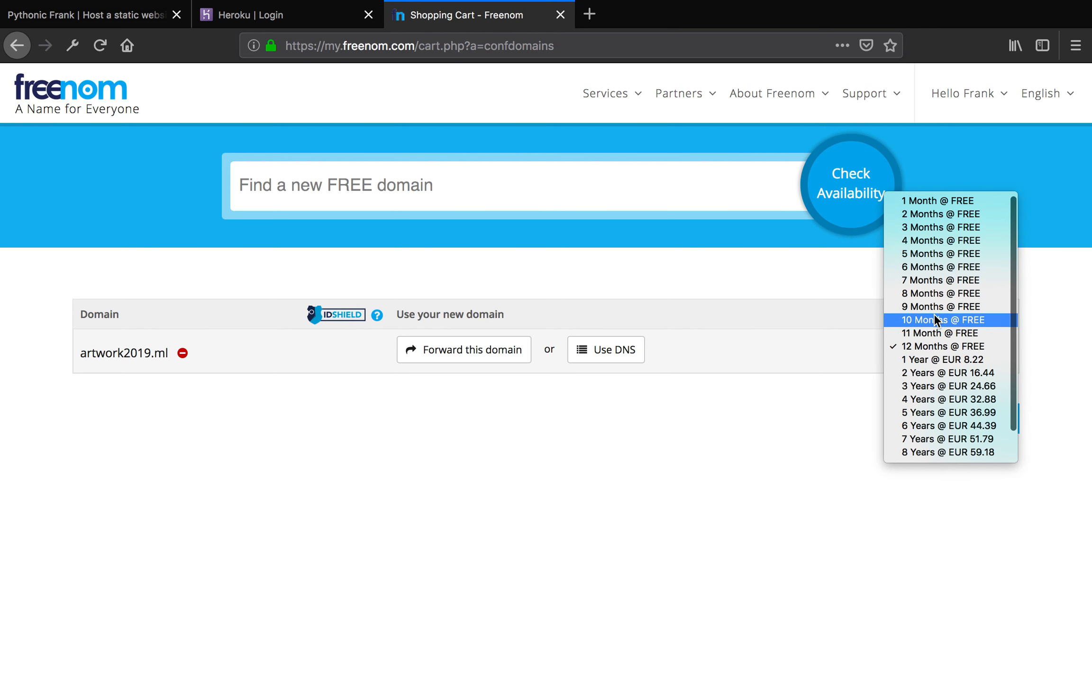
left_click(942, 319)
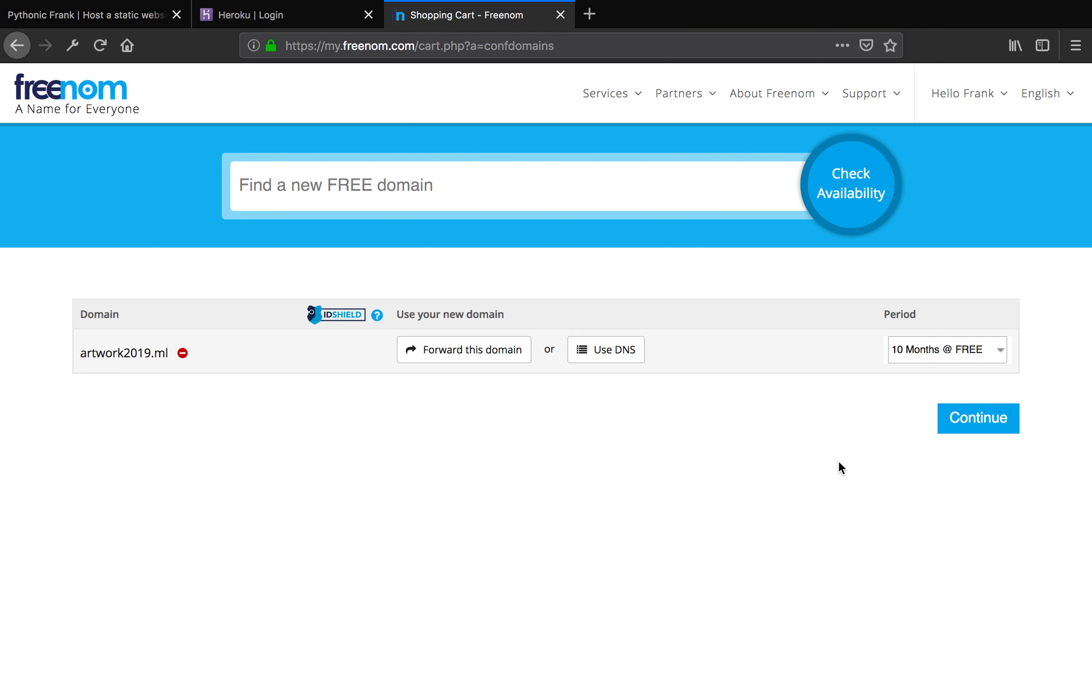
mouse_move(953, 381)
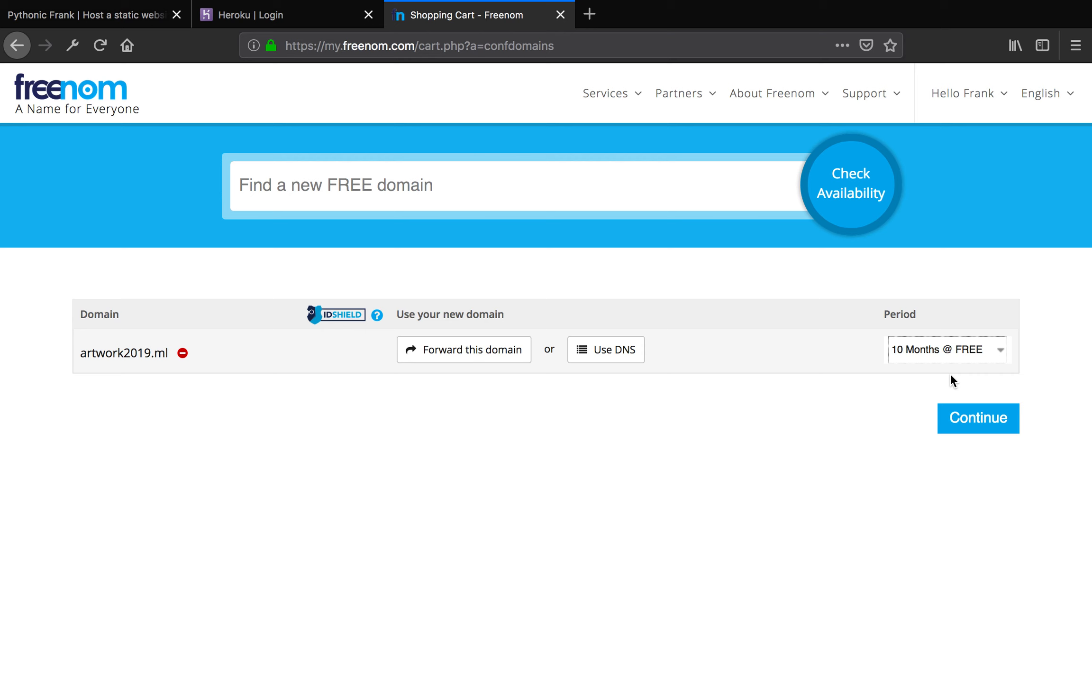
left_click(978, 419)
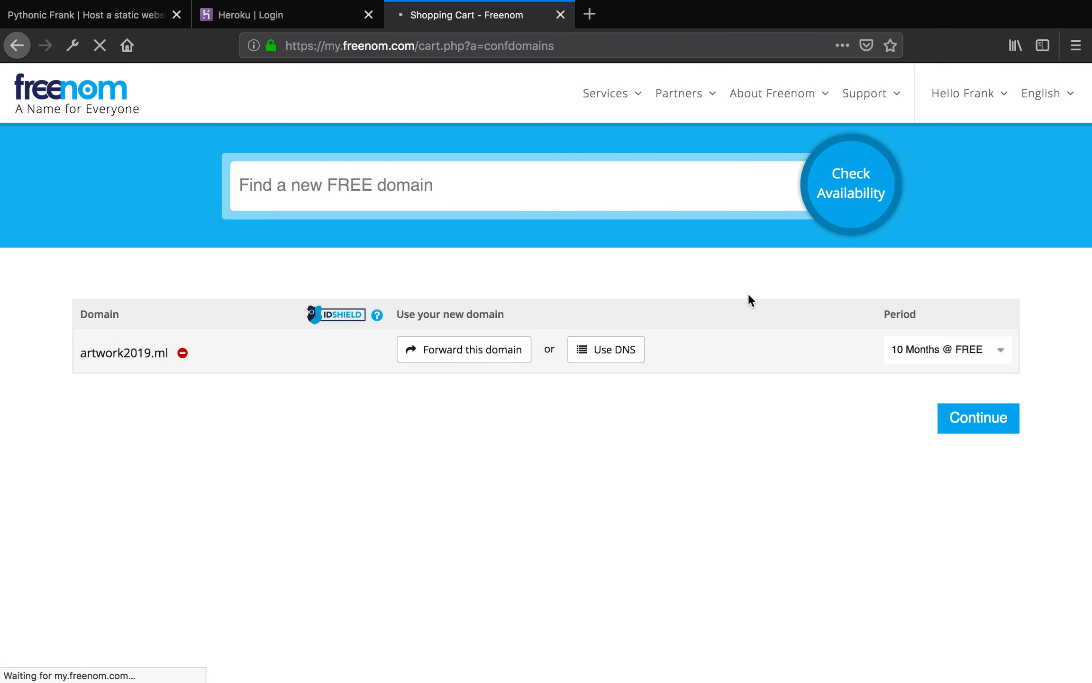
Step: Agree to the Terms & Conditions and complete the free artwork2019.ml order, reaching the confirmation
left_click(977, 418)
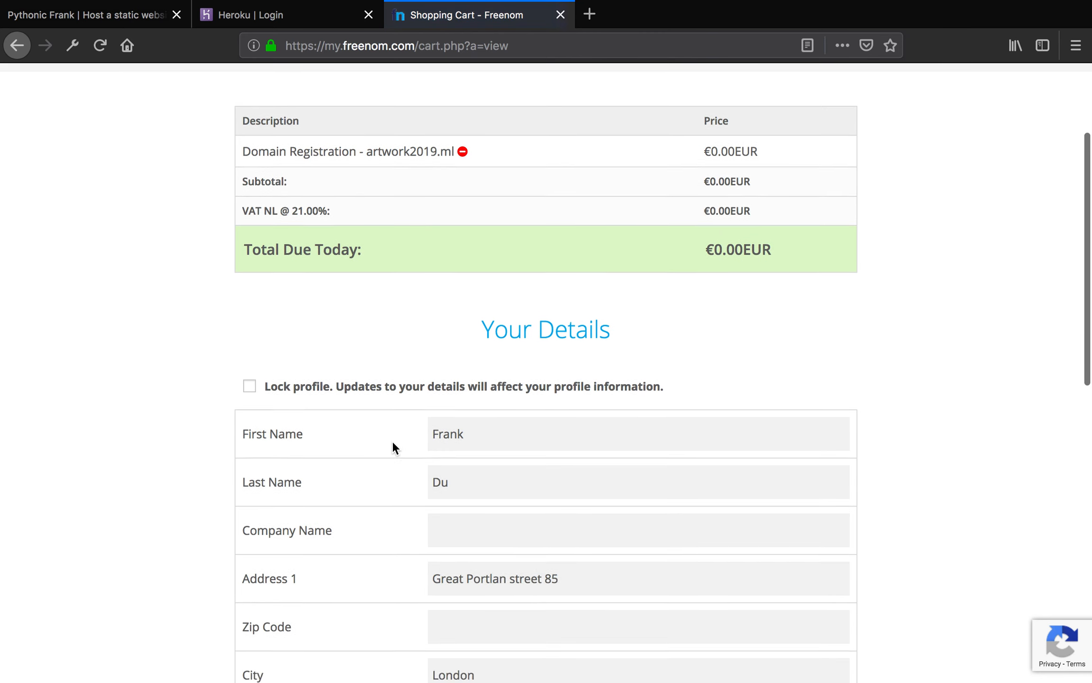
scroll("down", 3)
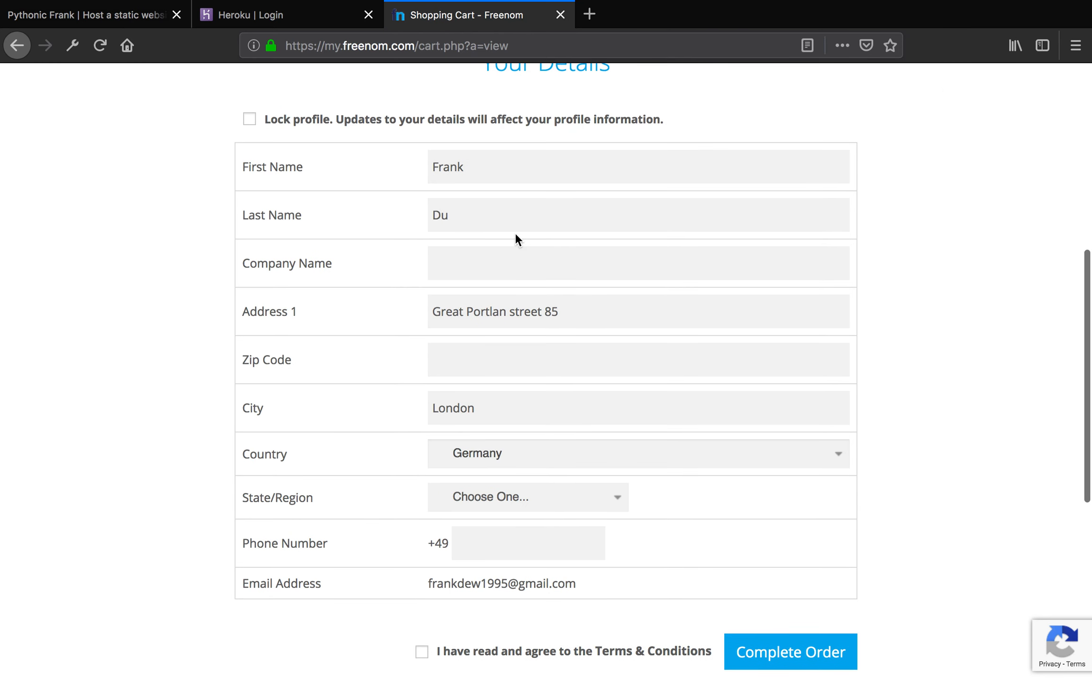
scroll("down", 3)
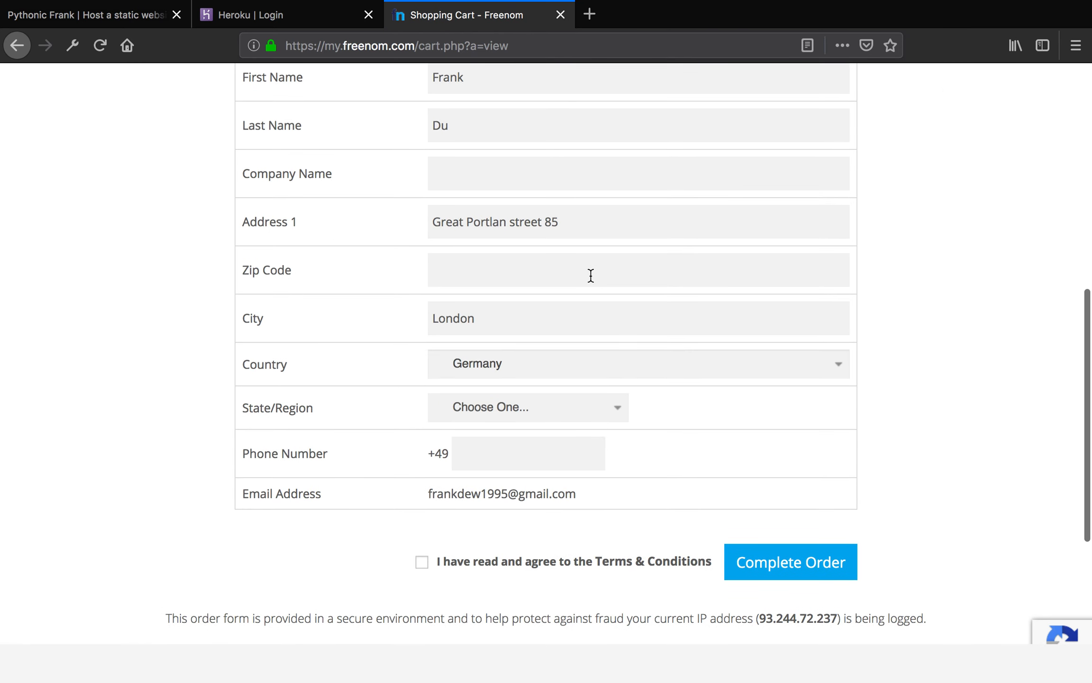
scroll("up", 3)
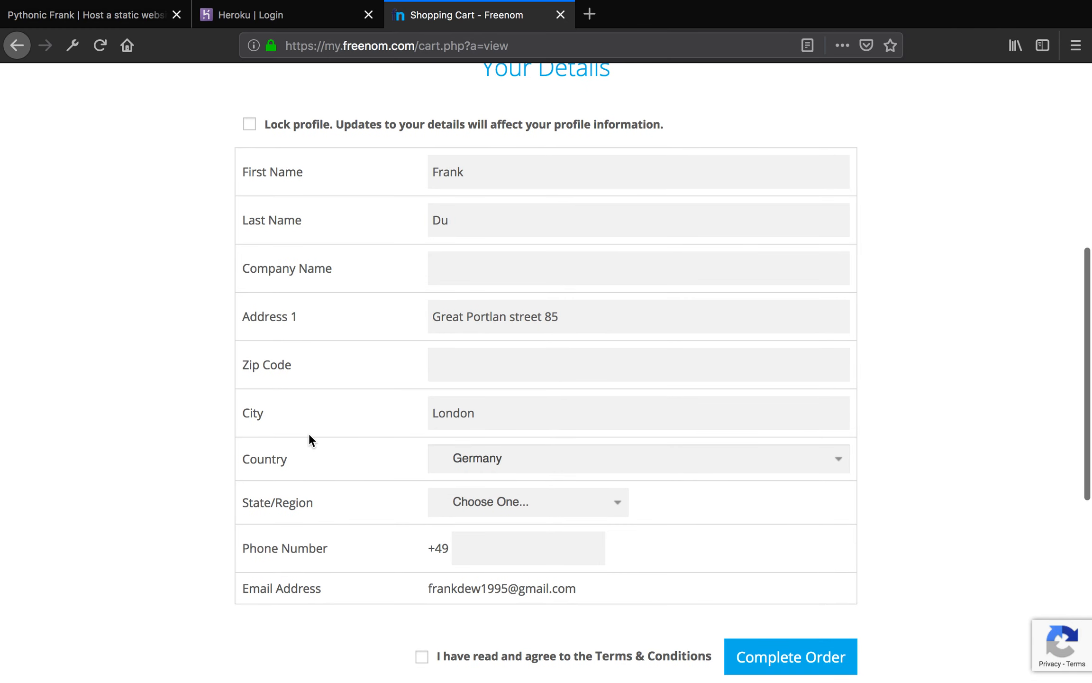
left_click(421, 504)
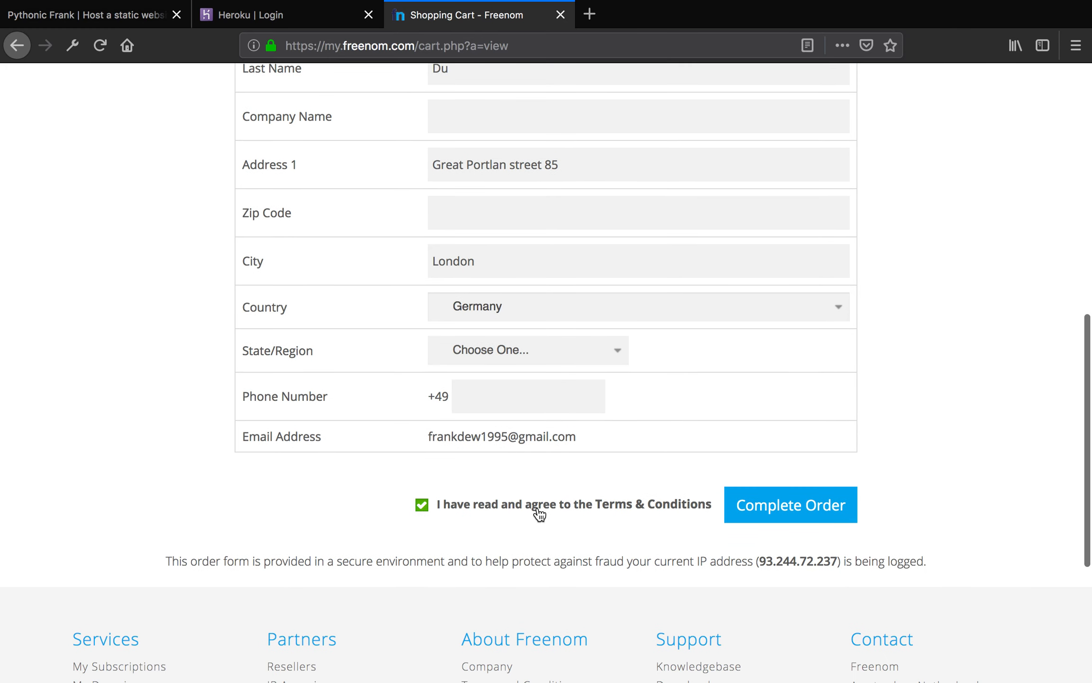
mouse_move(652, 505)
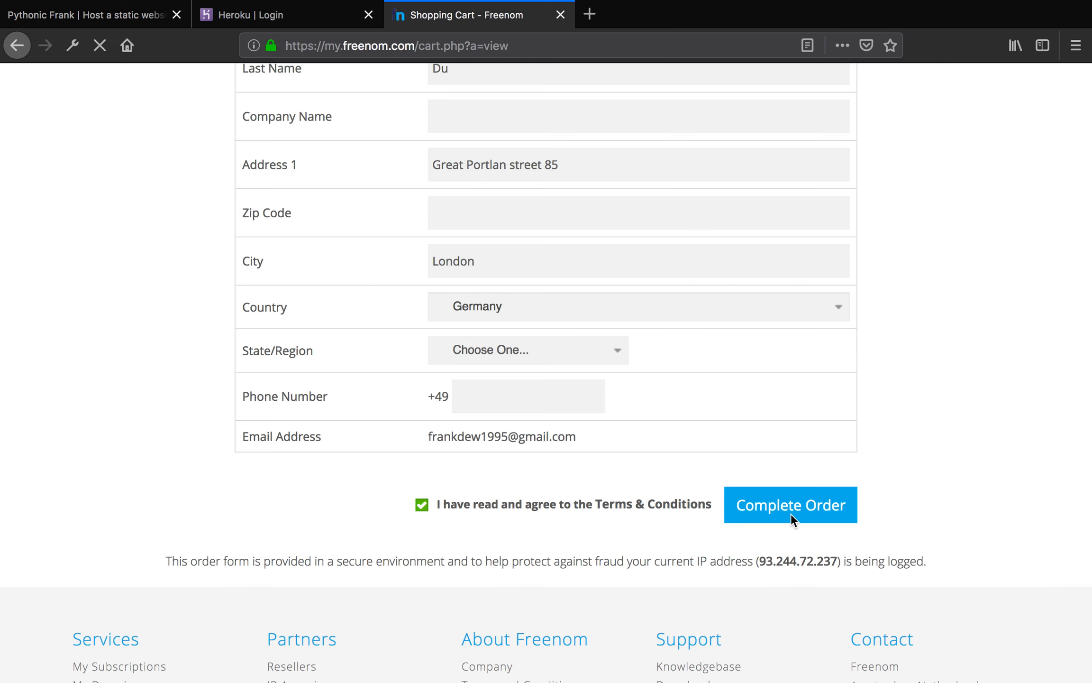
left_click(790, 503)
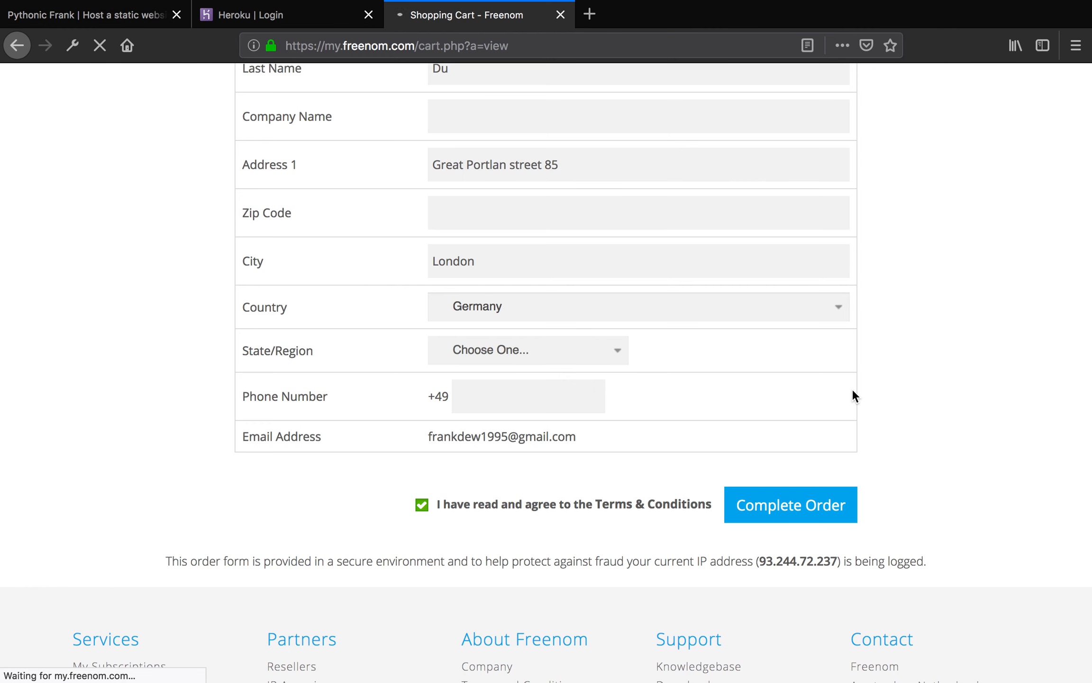
left_click(790, 504)
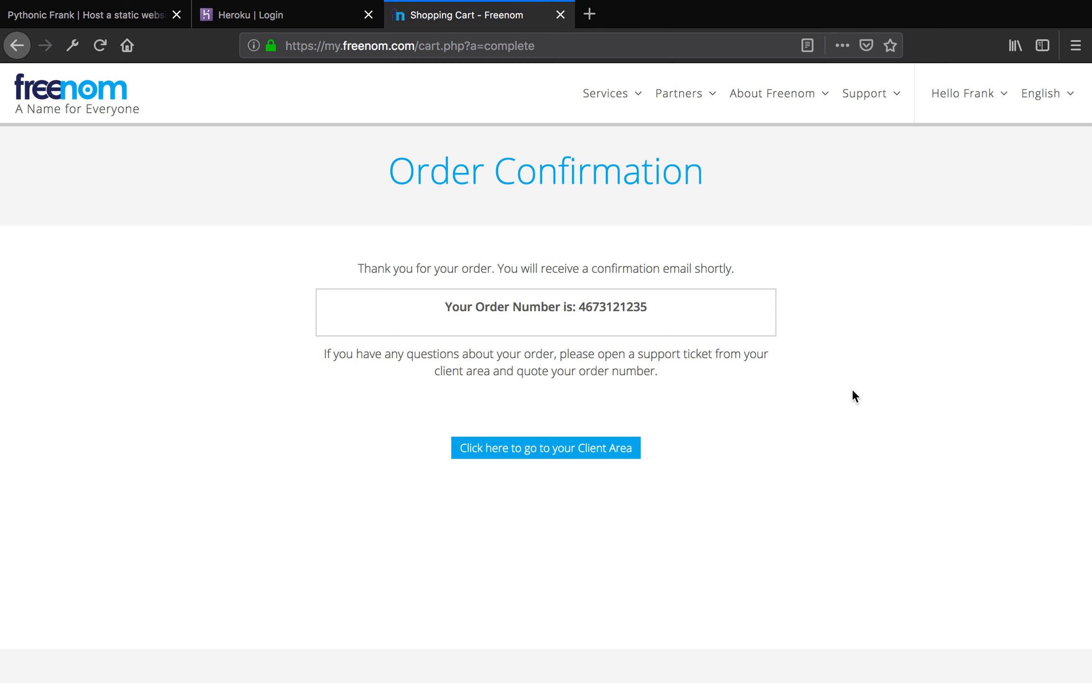
mouse_move(302, 202)
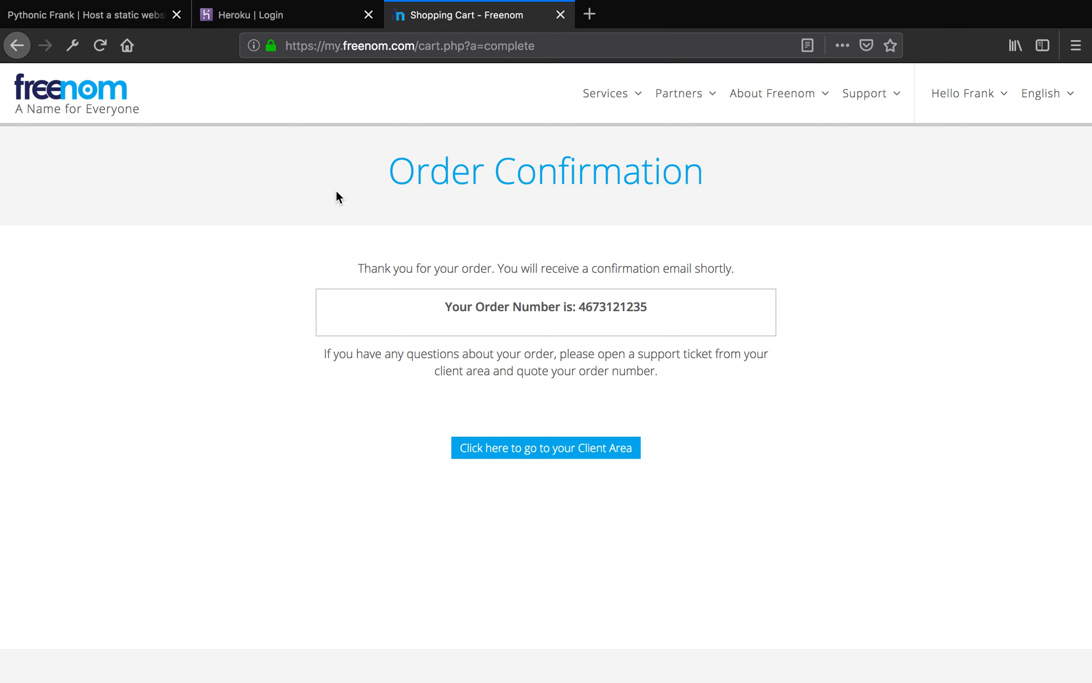
mouse_move(318, 81)
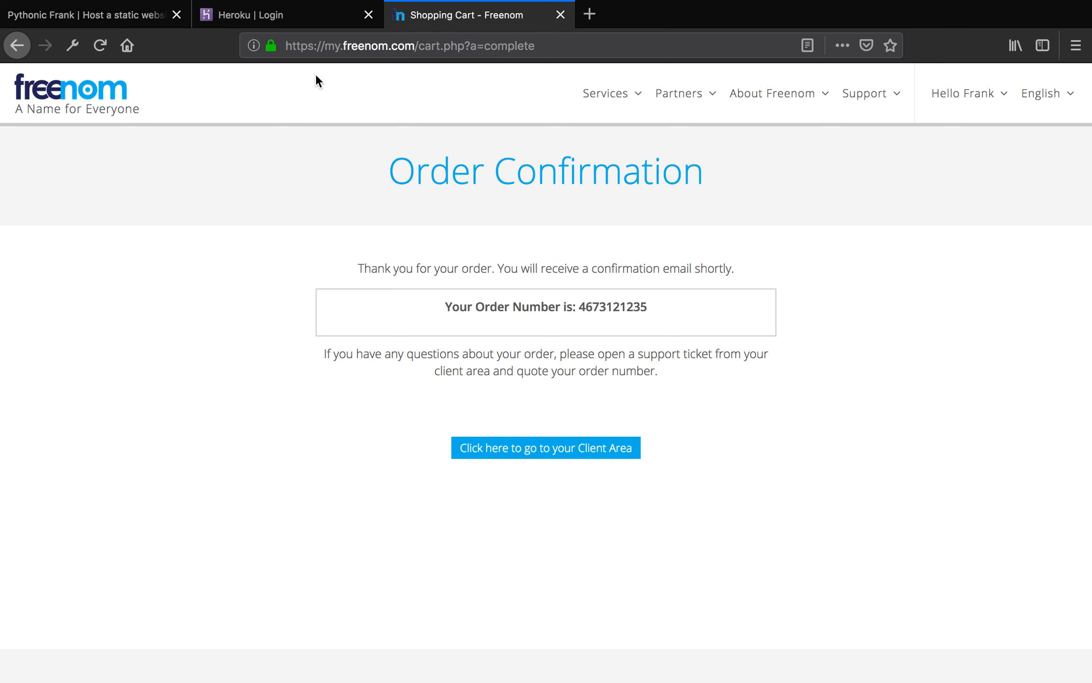
Step: Log in to Heroku and scroll the Personal apps list to find shrouded-sands-10751
left_click(285, 14)
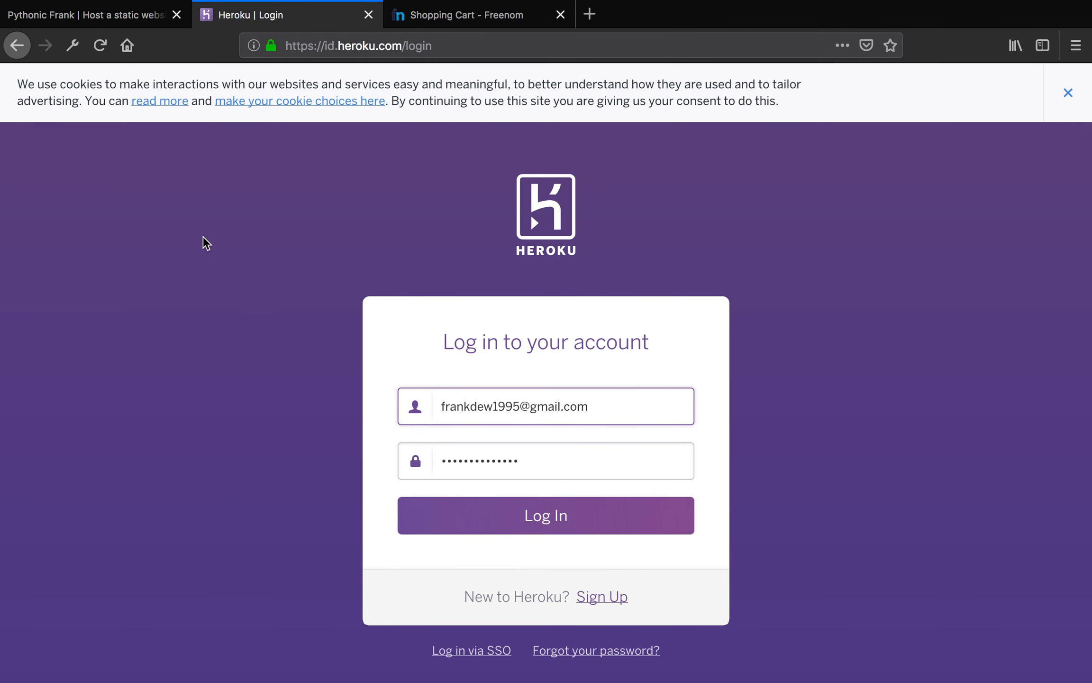
mouse_move(545, 515)
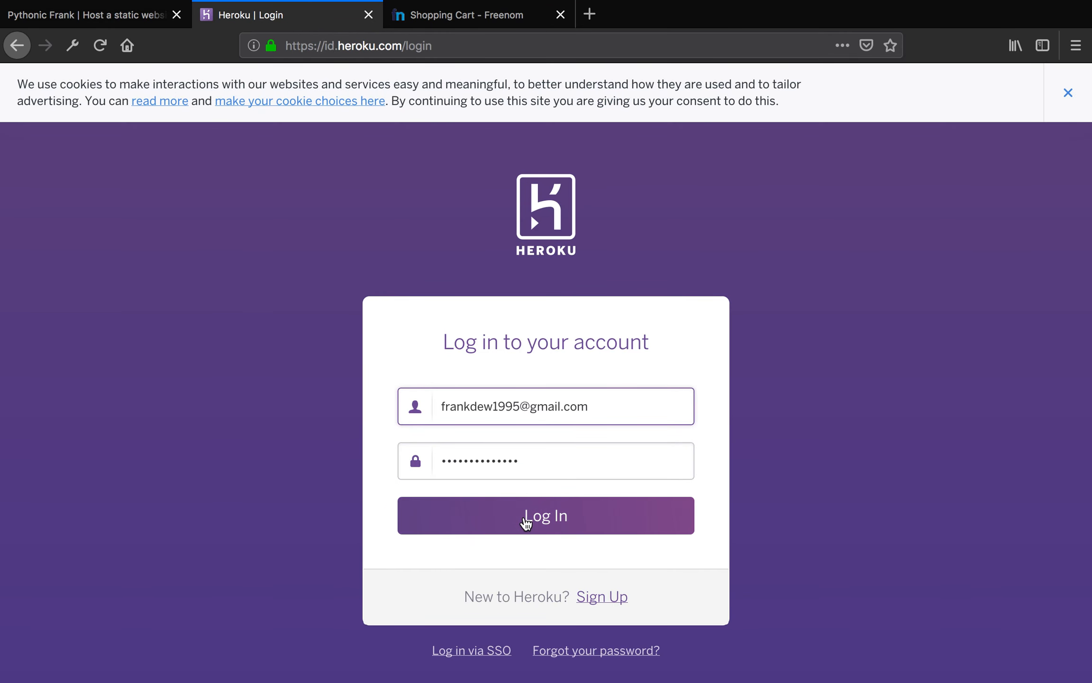
left_click(546, 515)
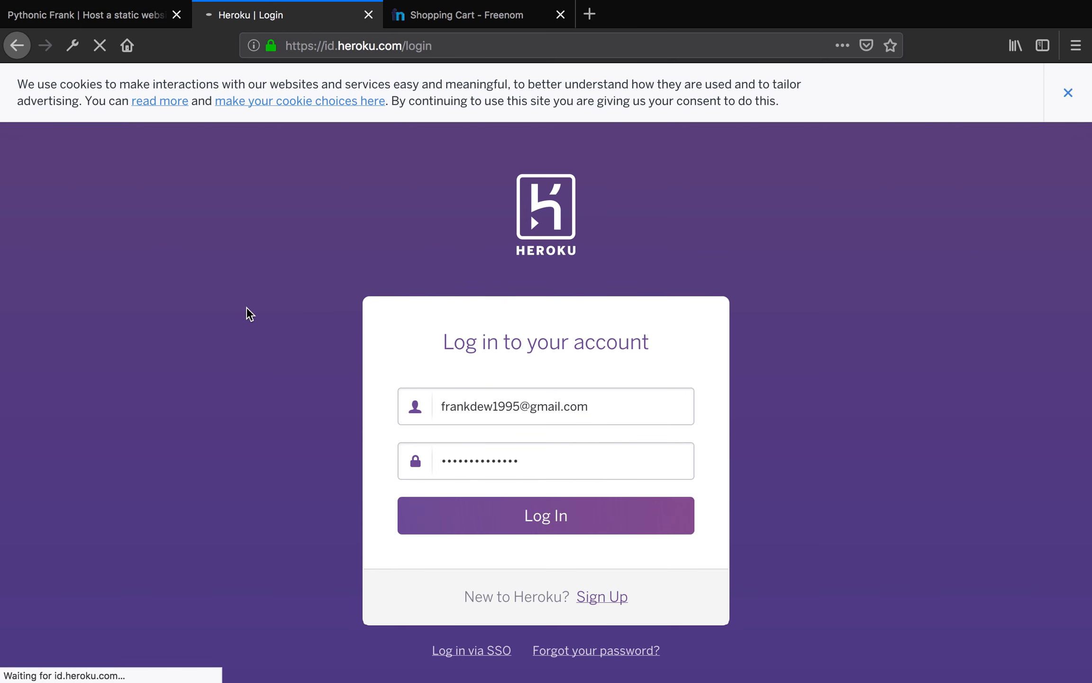
left_click(545, 515)
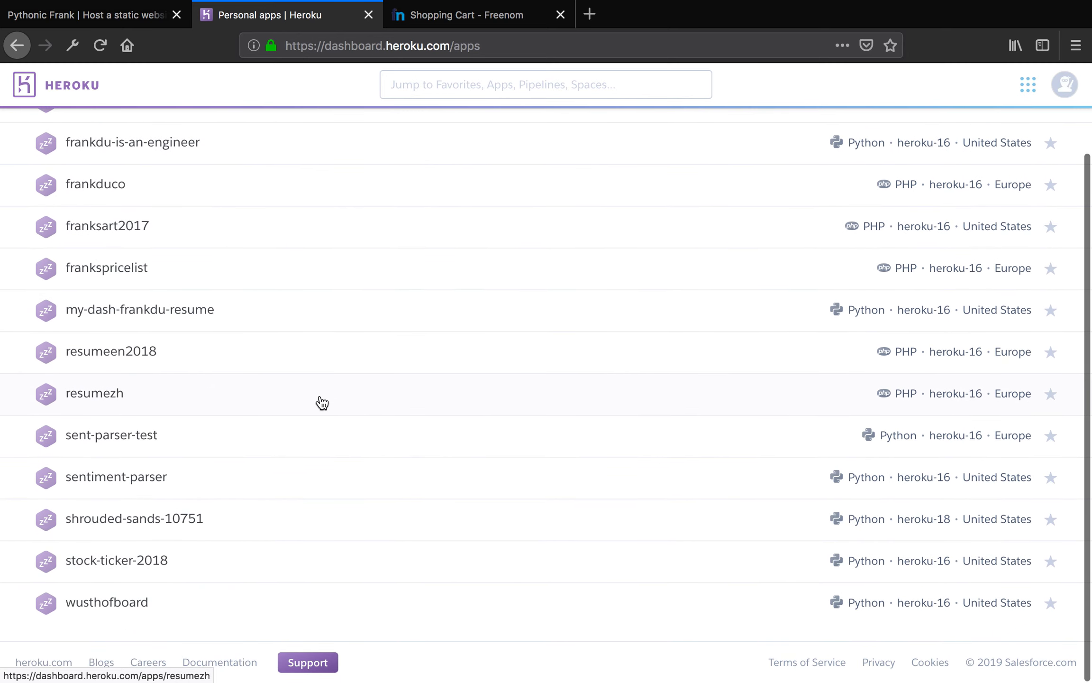
scroll("up", 3)
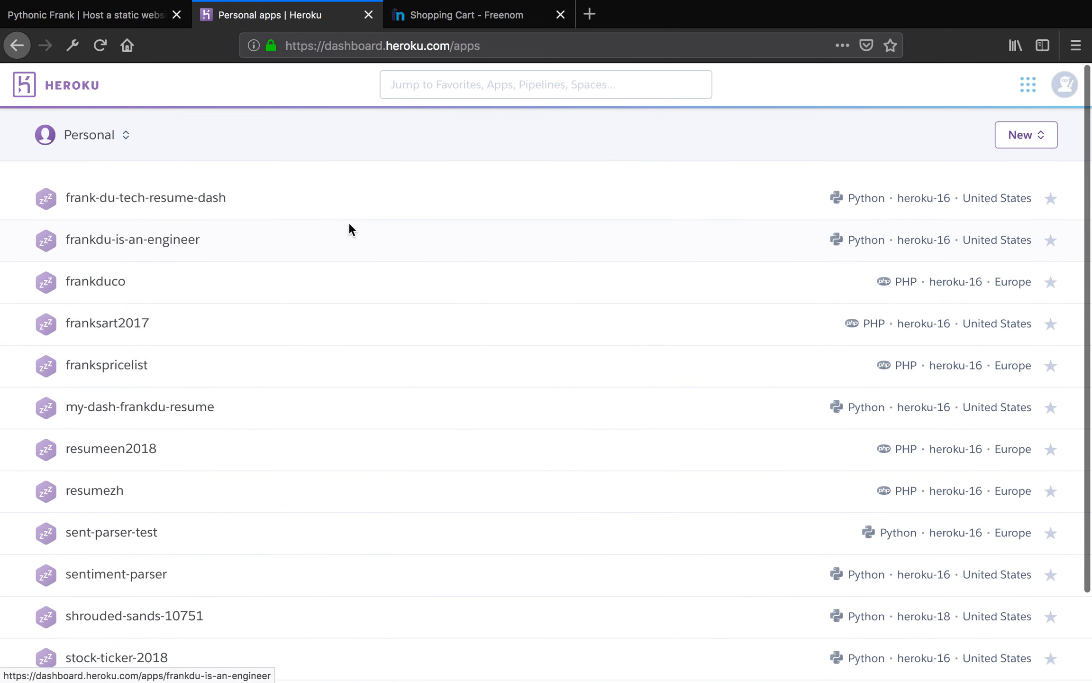
scroll("down", 3)
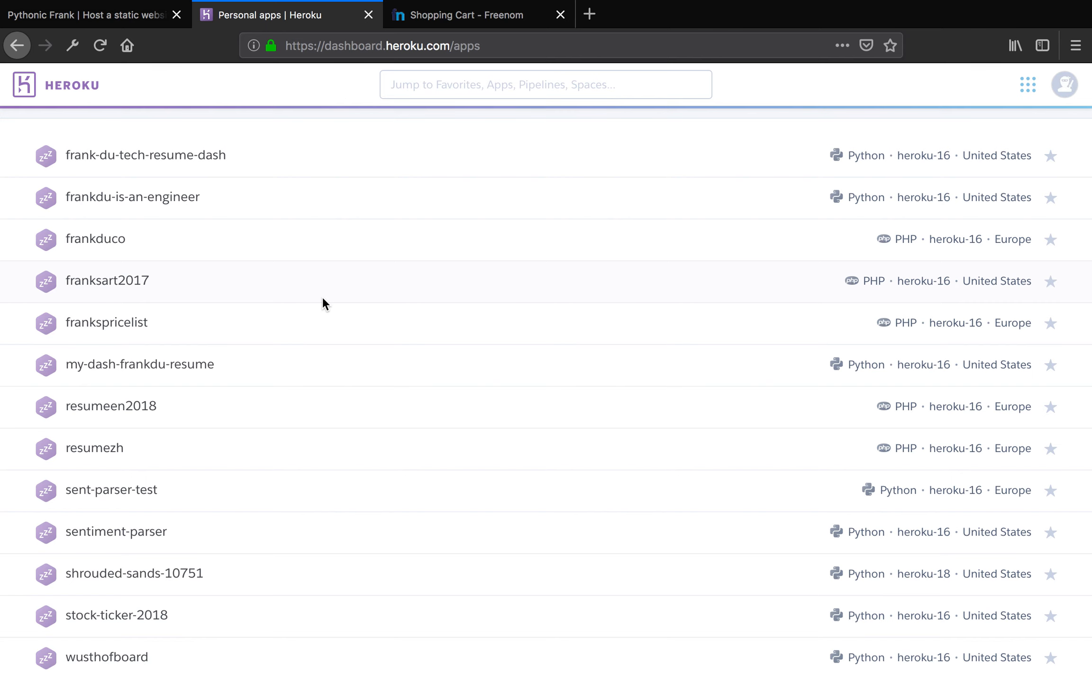
scroll("down", 3)
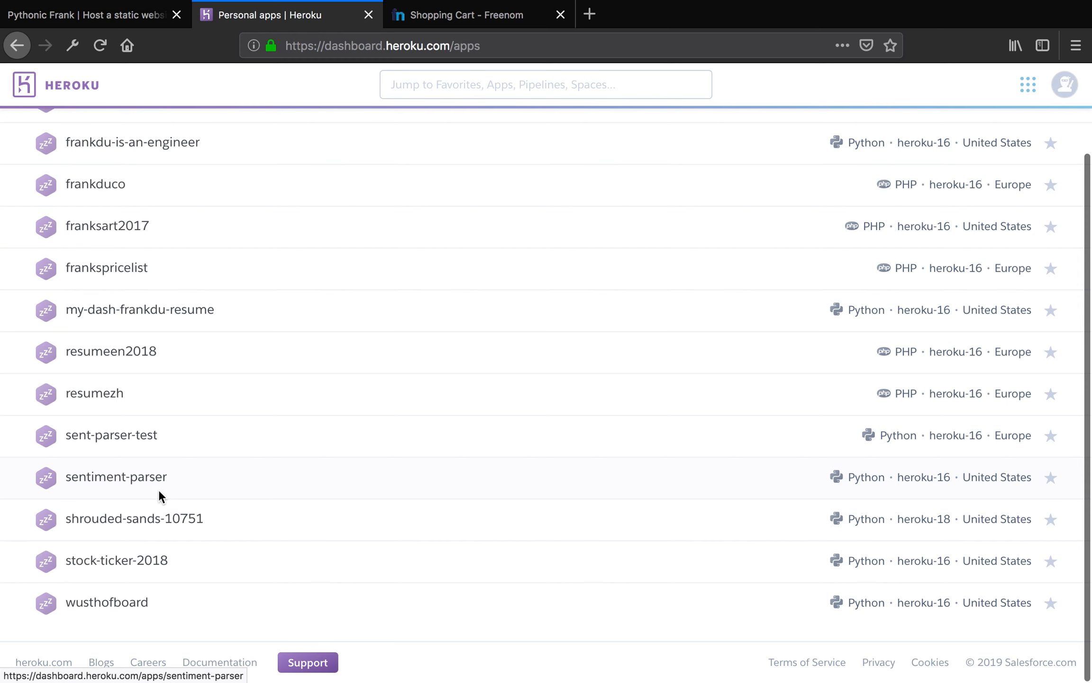
mouse_move(115, 533)
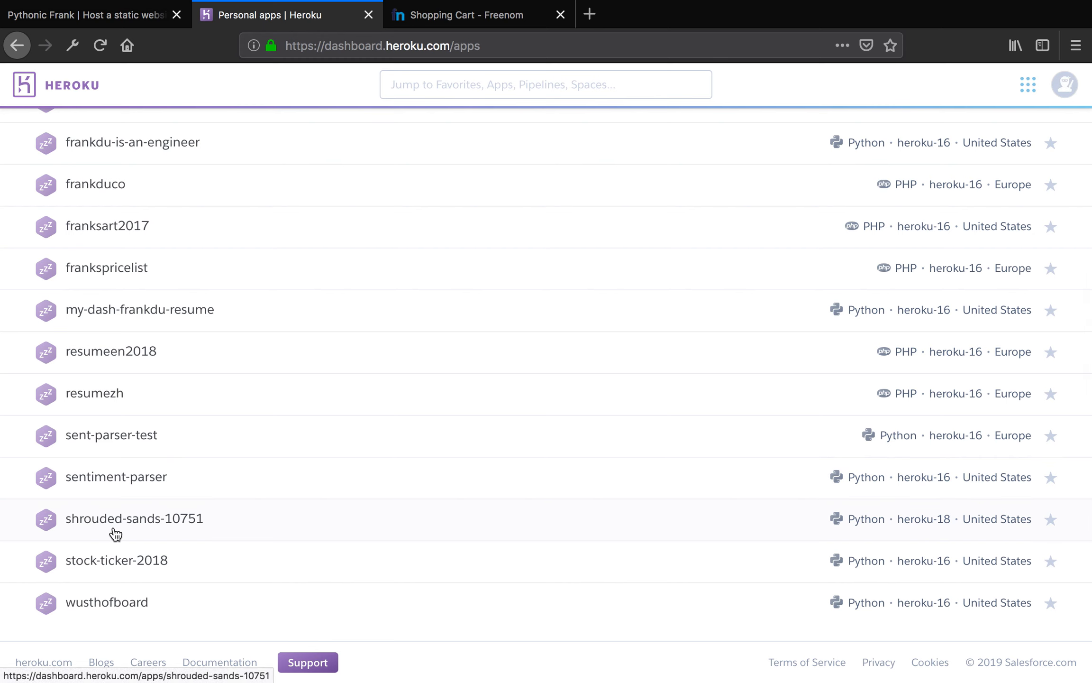
mouse_move(198, 513)
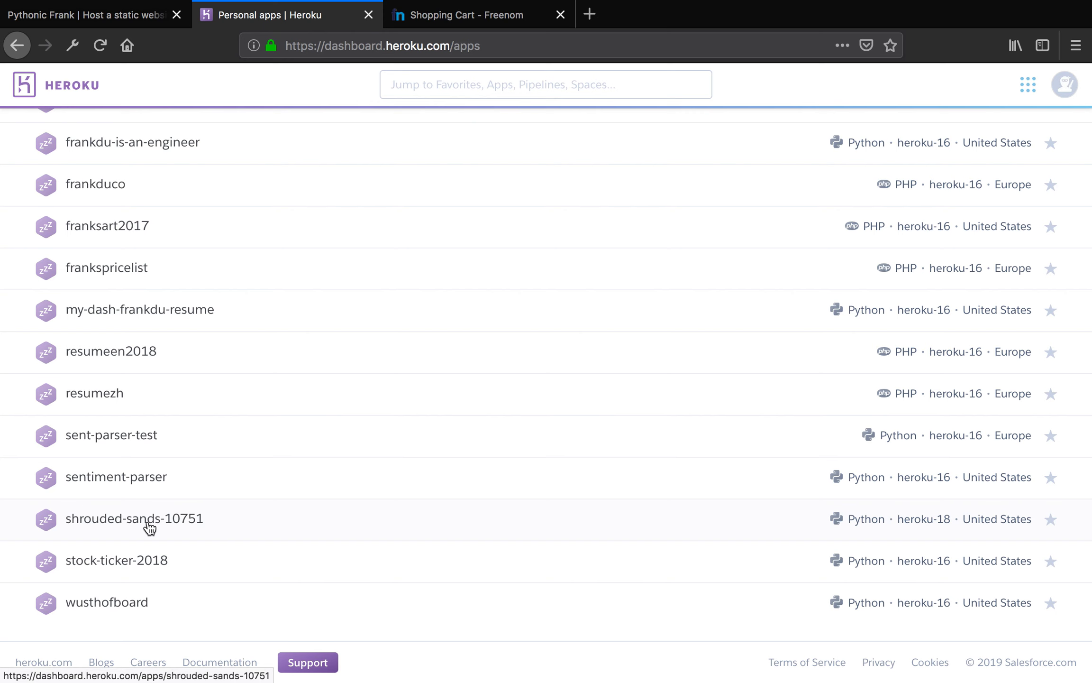
Step: In shrouded-sands-10751's Settings, start Add domain under Domains and certificates
left_click(135, 519)
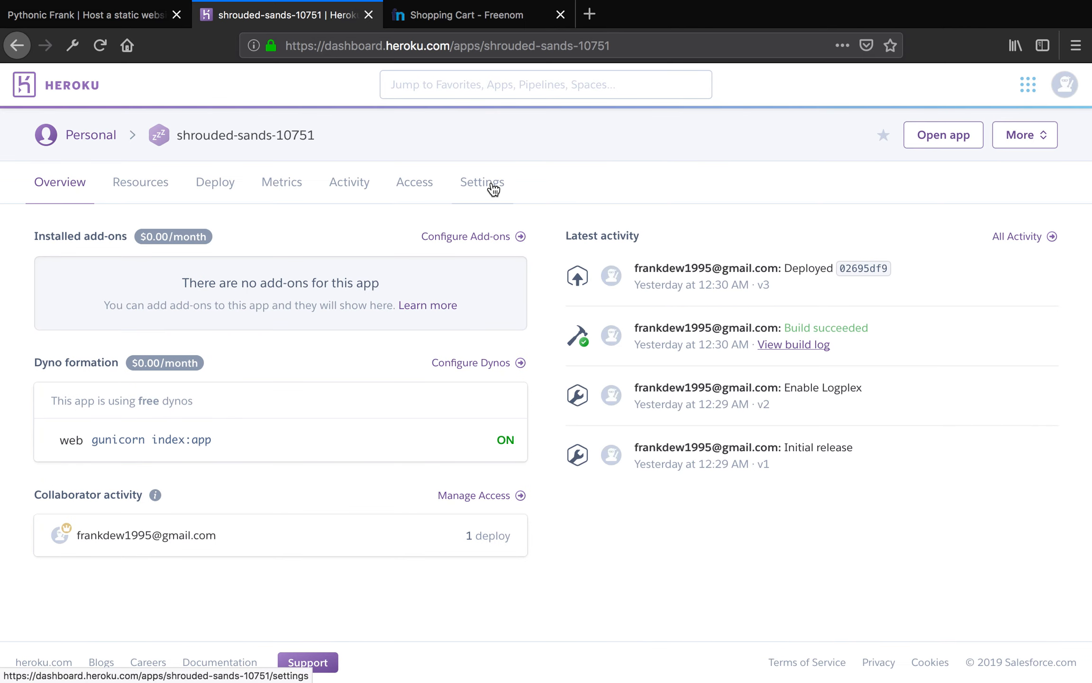
left_click(481, 182)
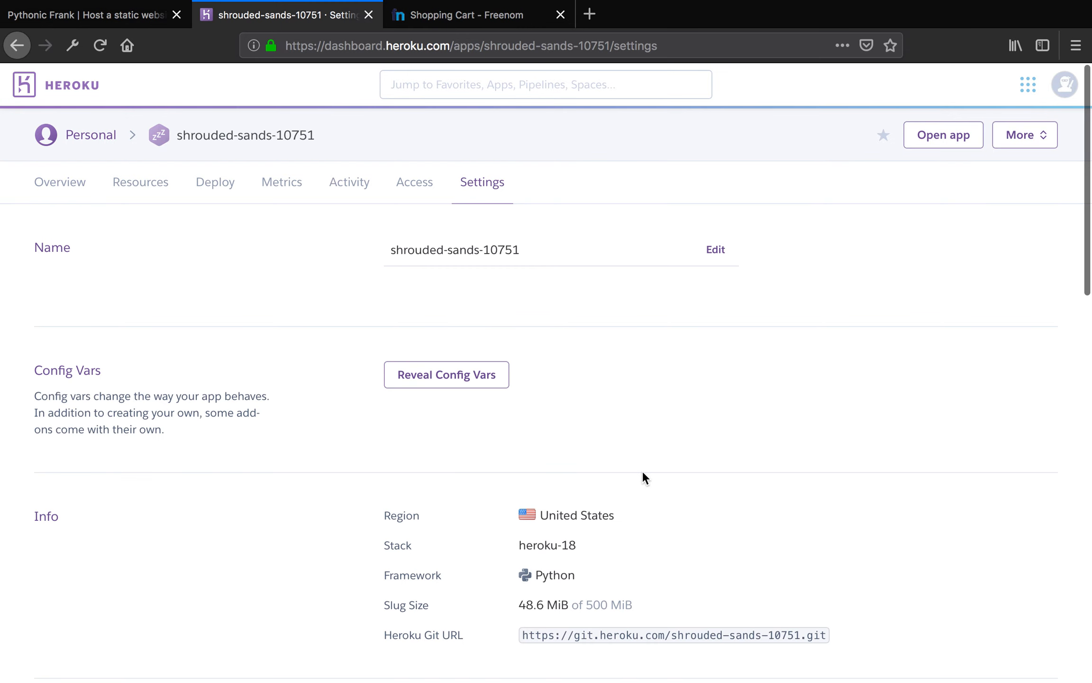
scroll("down", 3)
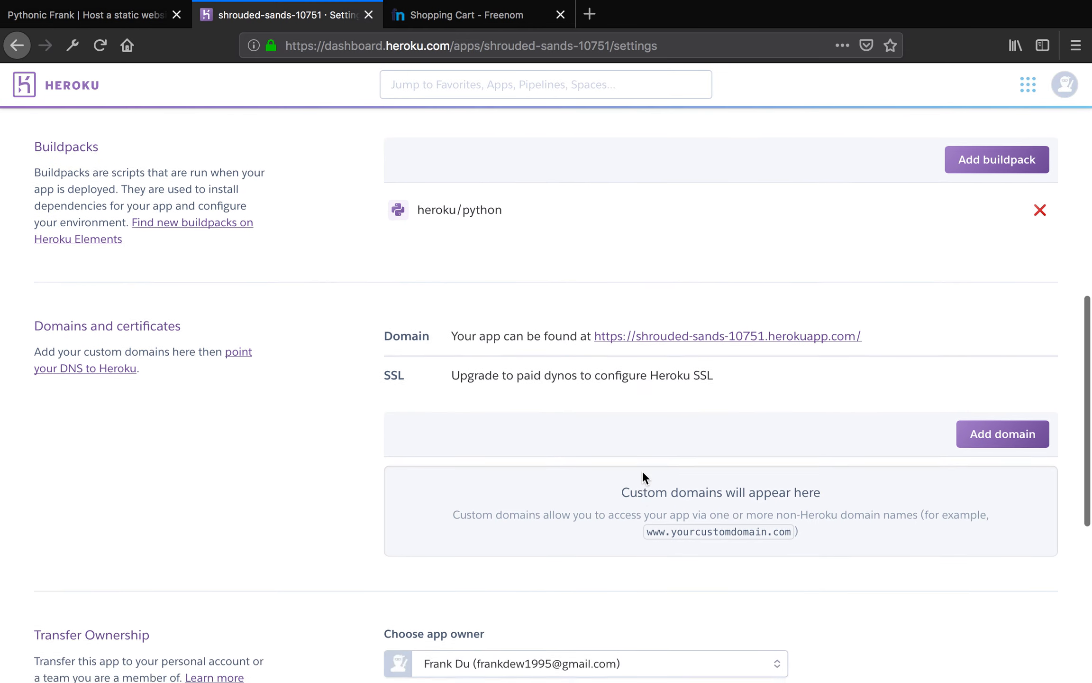
scroll("down", 3)
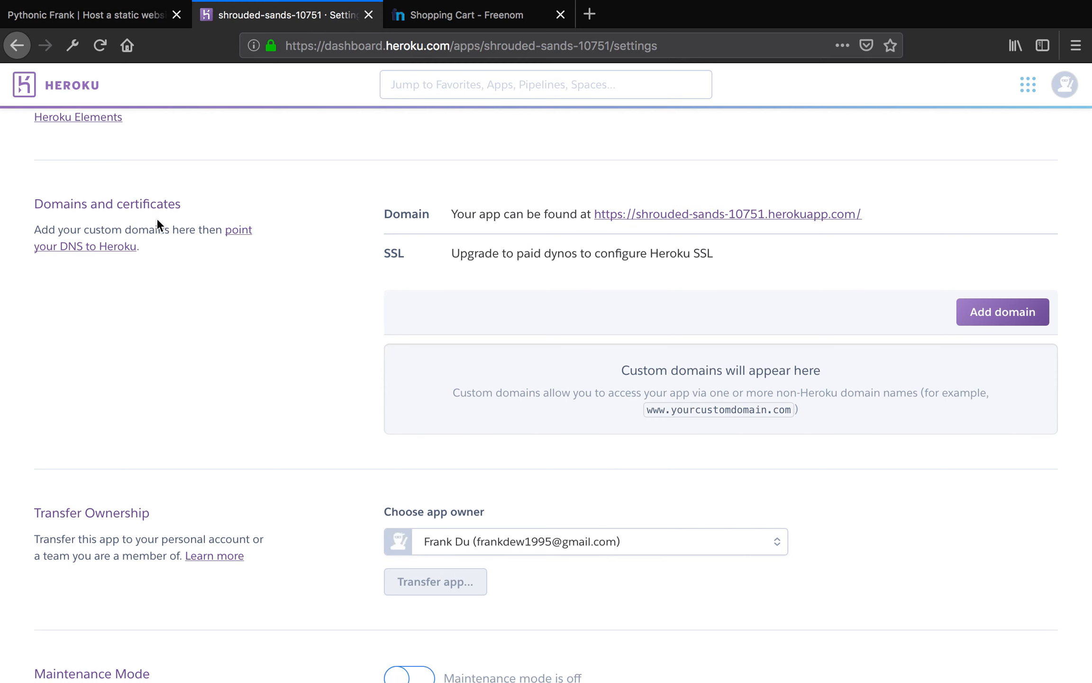
mouse_move(439, 312)
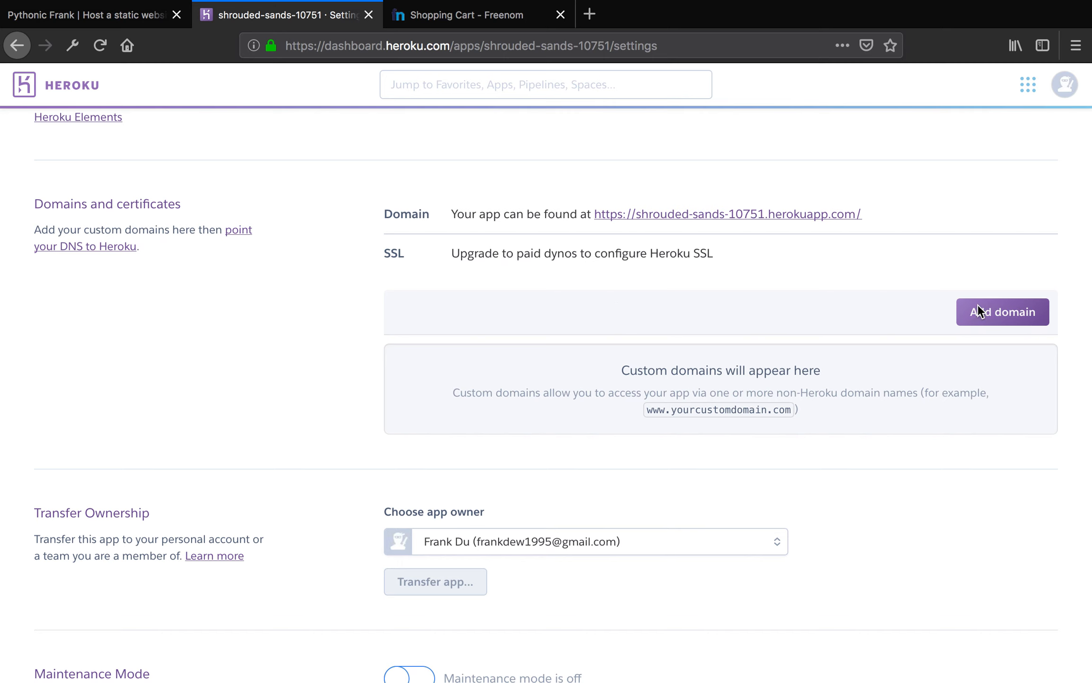
left_click(1001, 311)
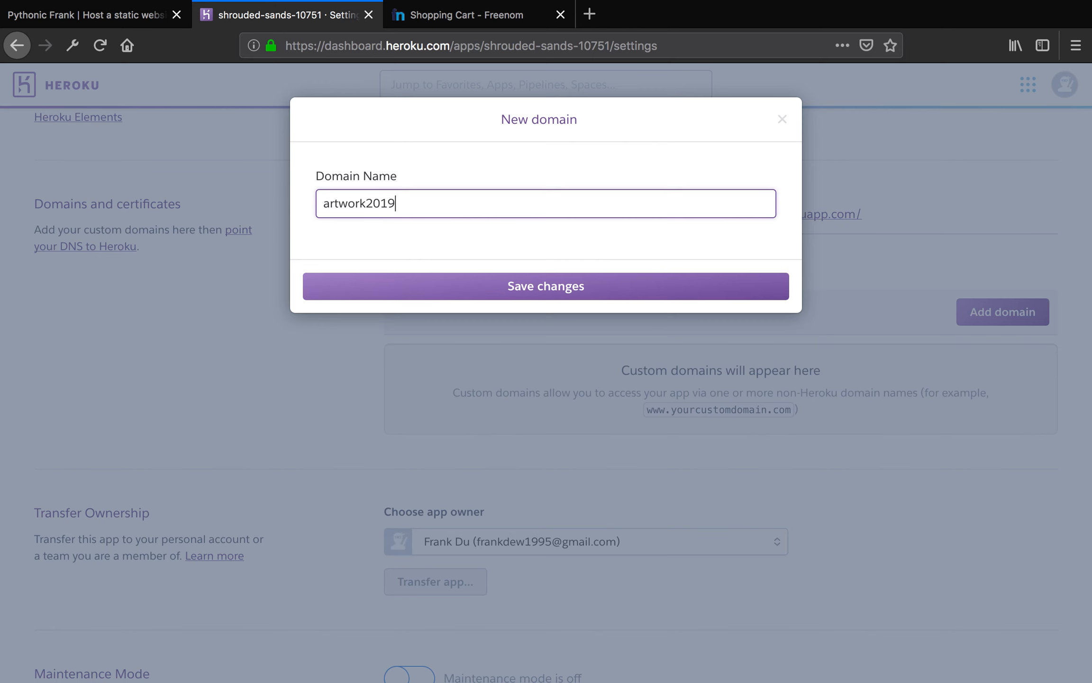
Step: Enter artwork2019.tk as the new domain, verifying the name against Freenom's My Domains list
type(".tk")
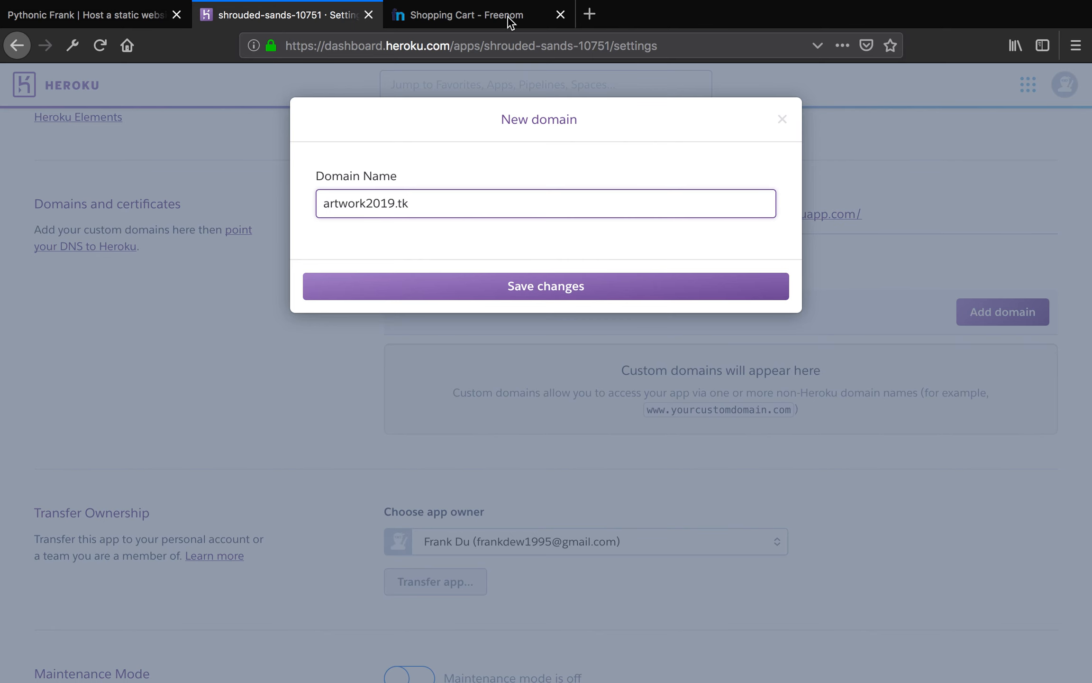
left_click(479, 14)
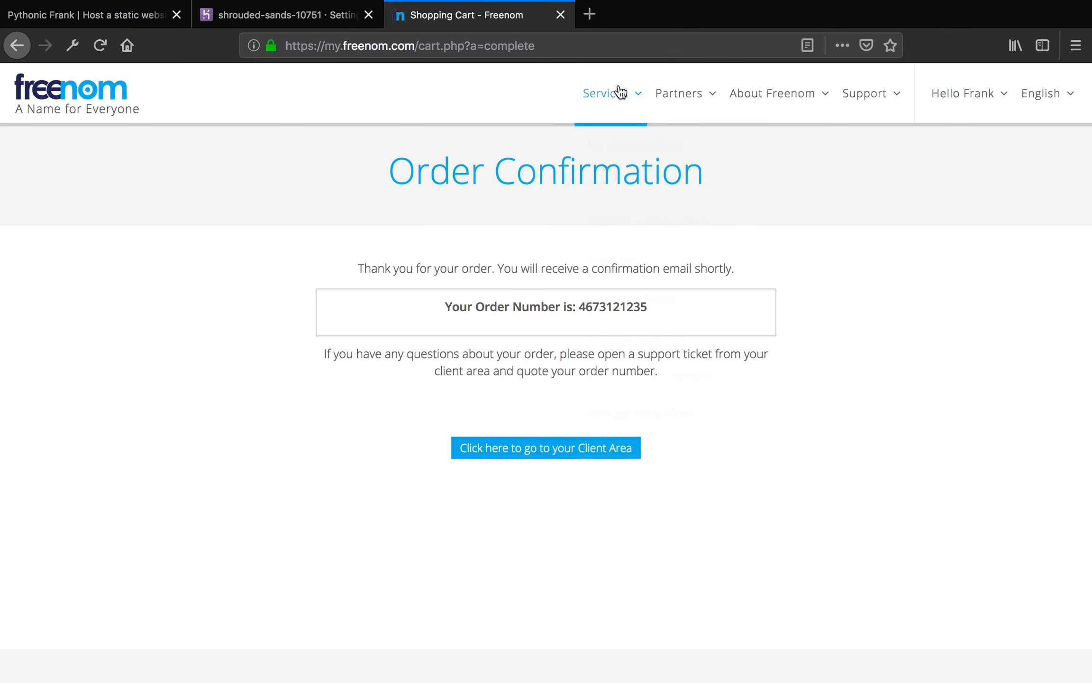
left_click(546, 448)
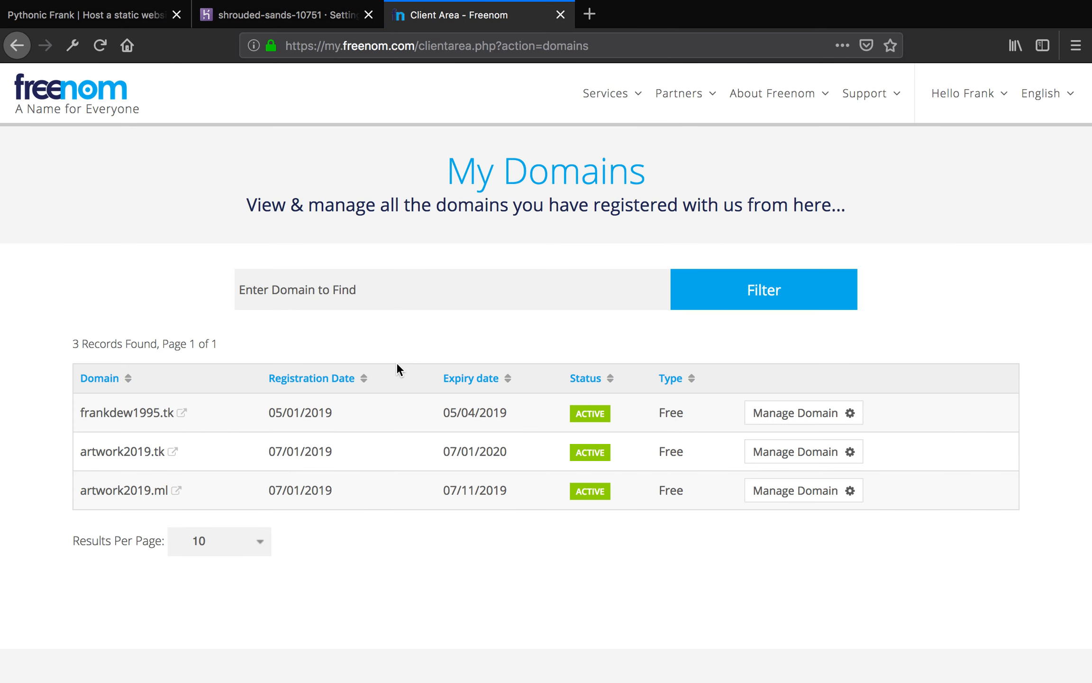
scroll("down", 3)
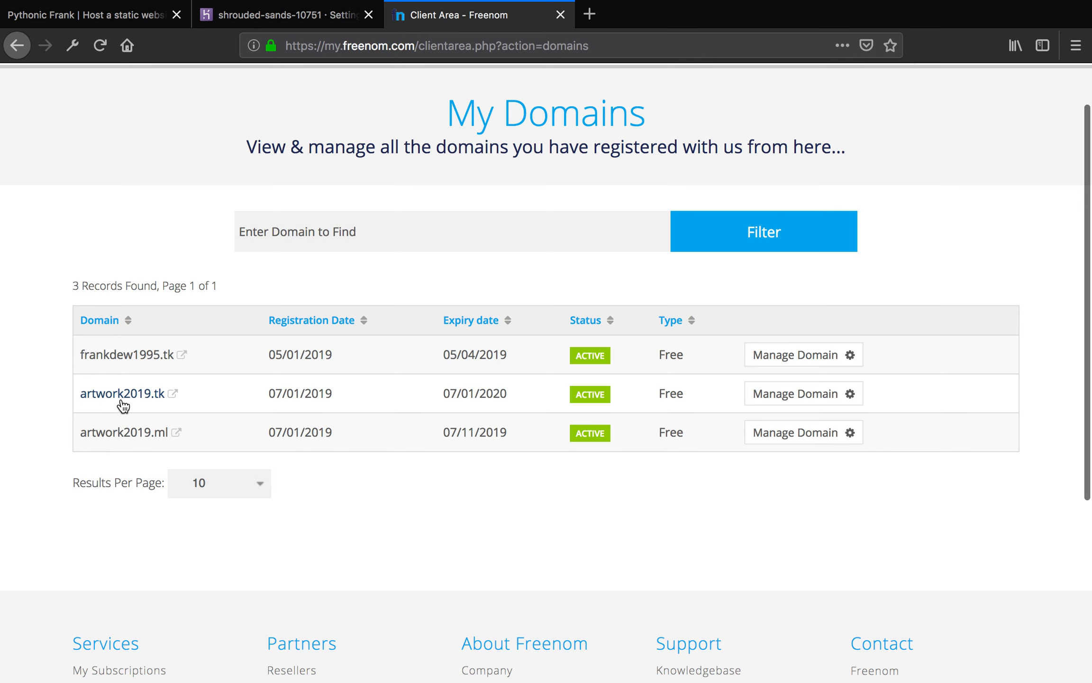
mouse_move(279, 46)
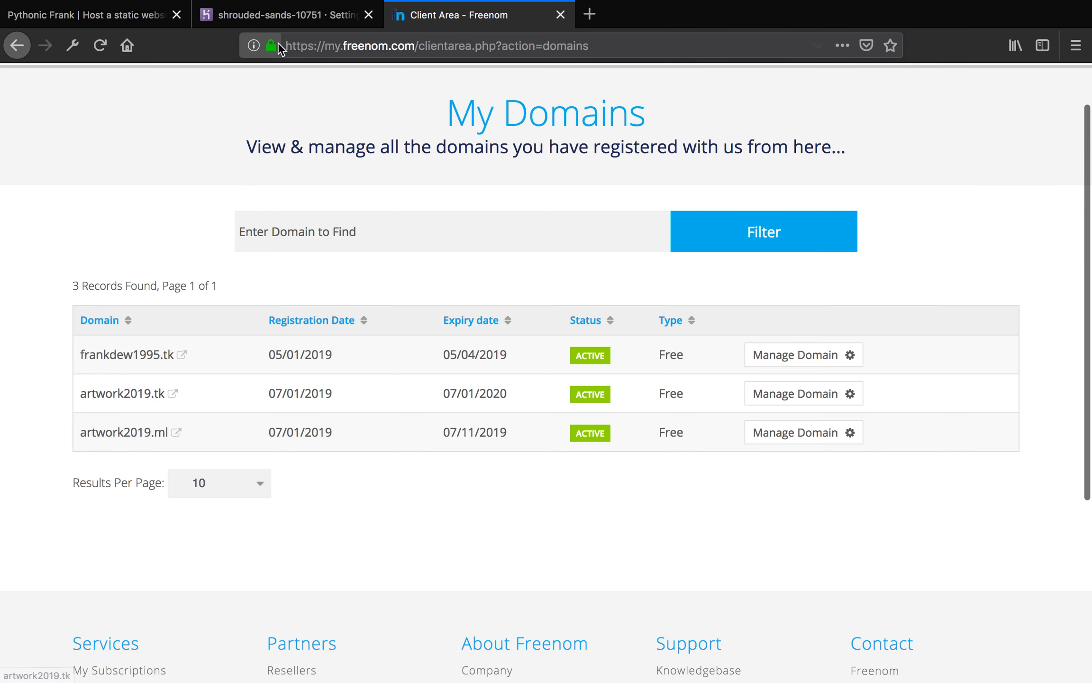
left_click(286, 14)
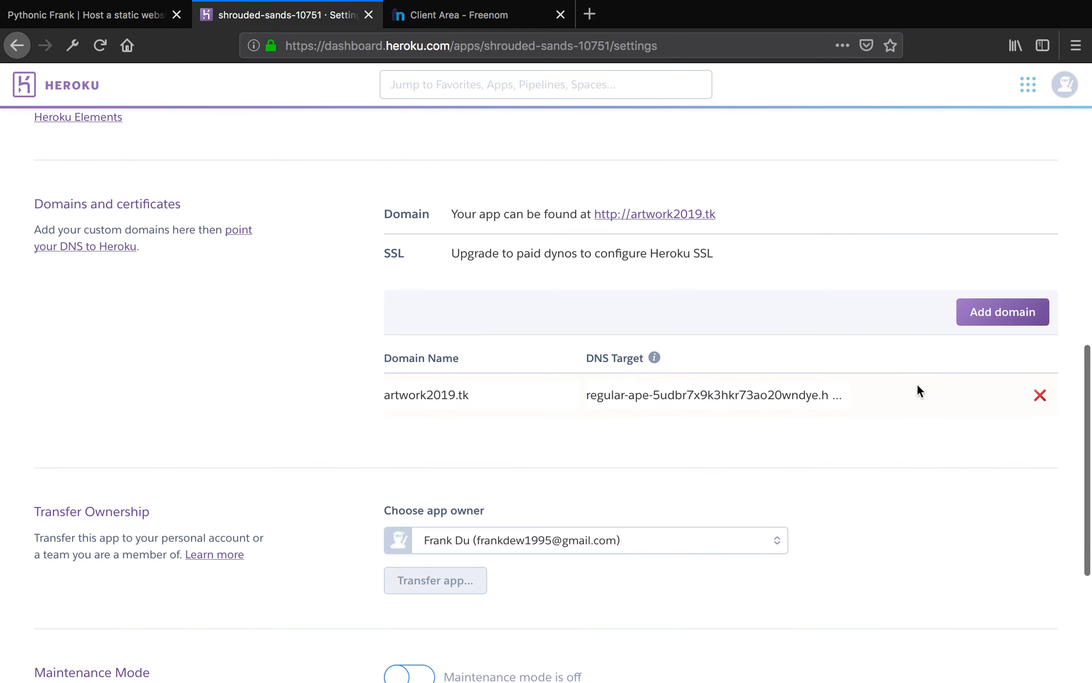
type("w")
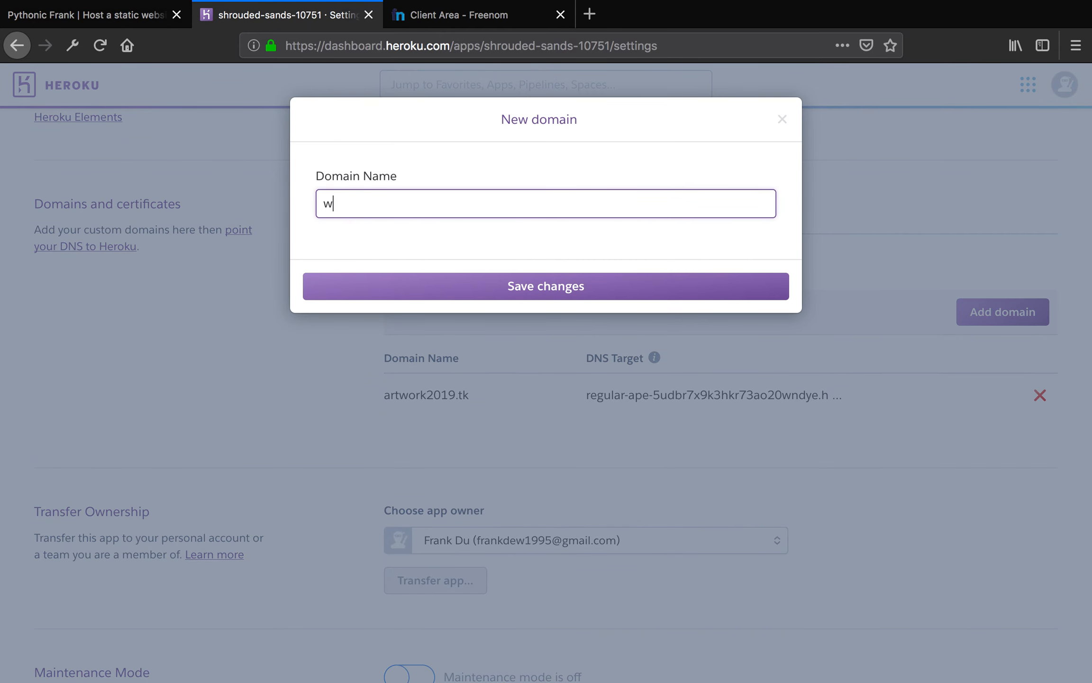
type("ww.artw")
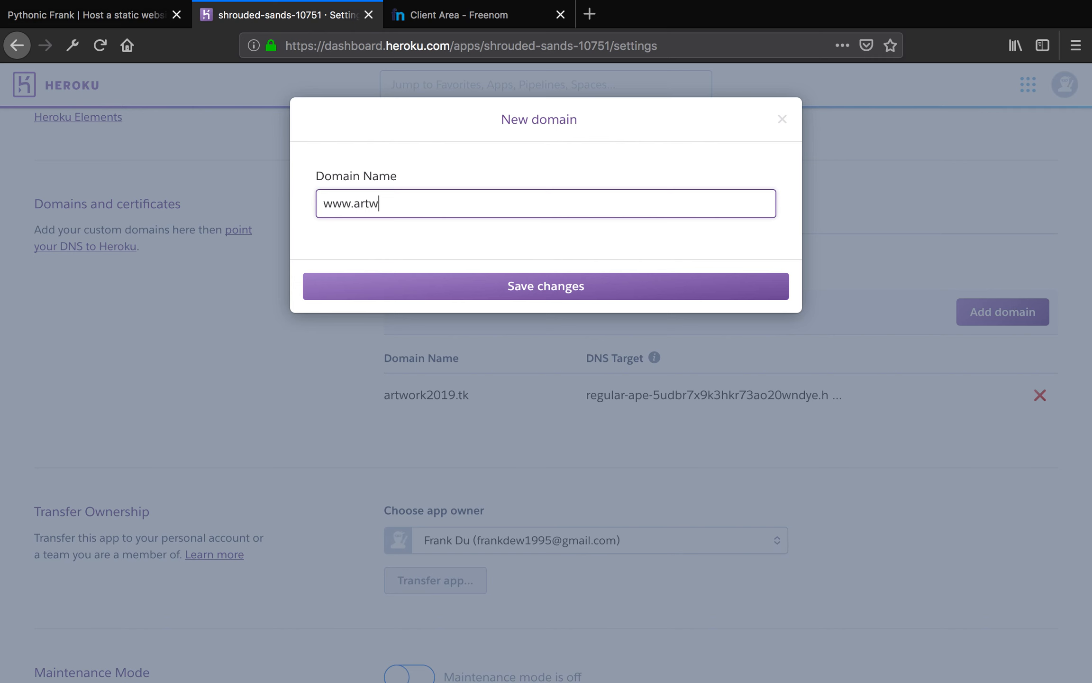
type("ork201")
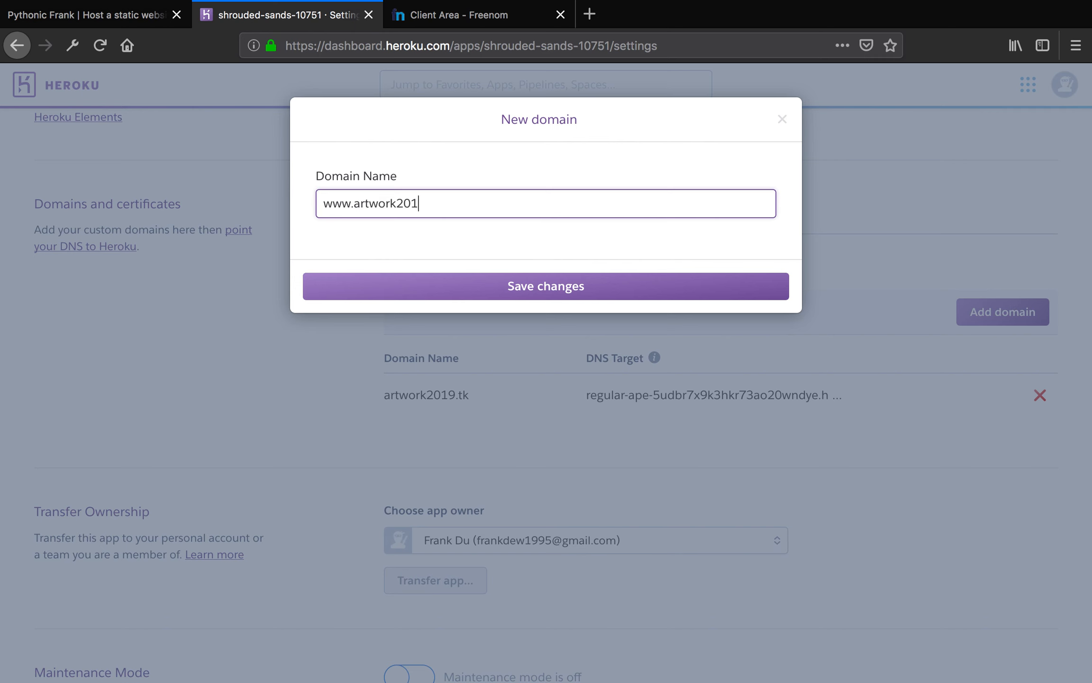
type("9.tk")
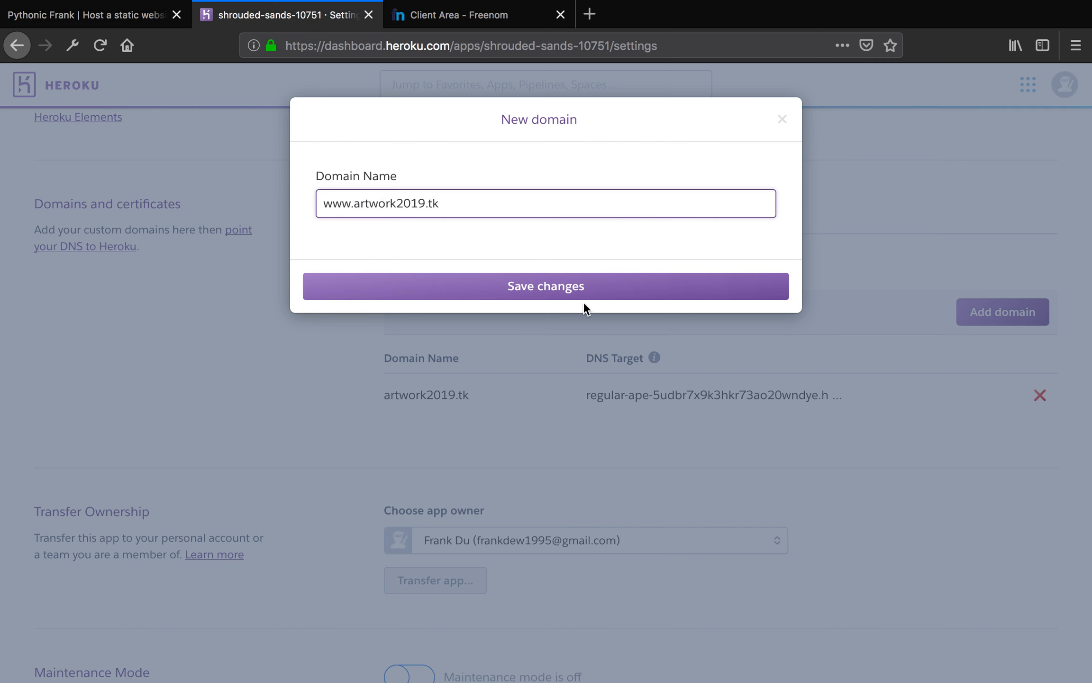
left_click(545, 285)
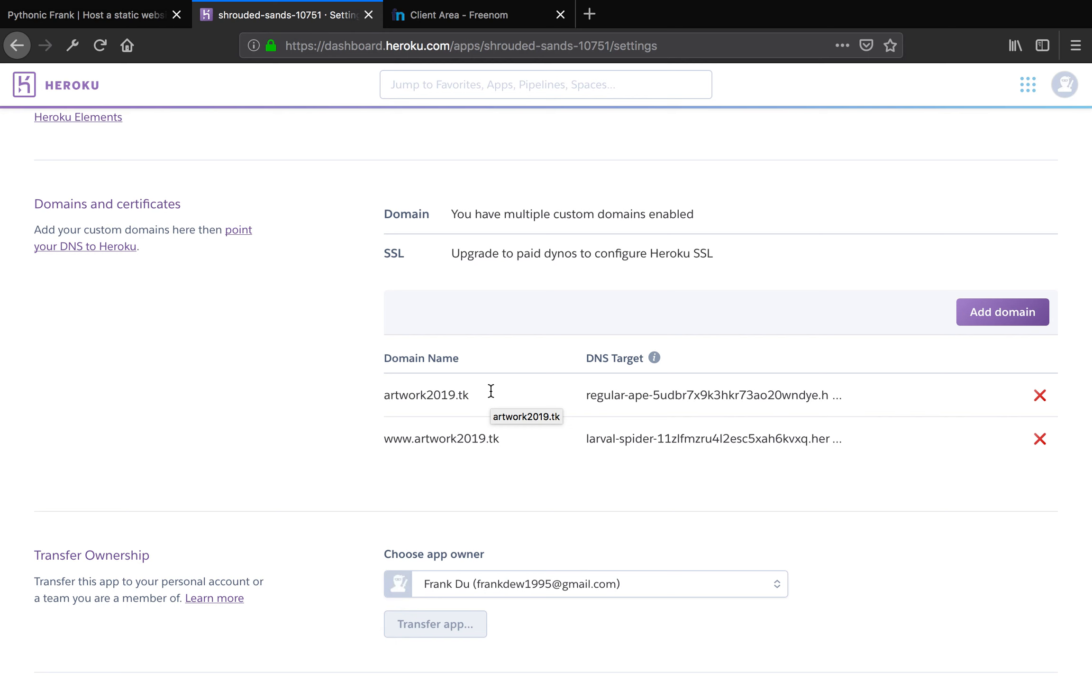
mouse_move(440, 403)
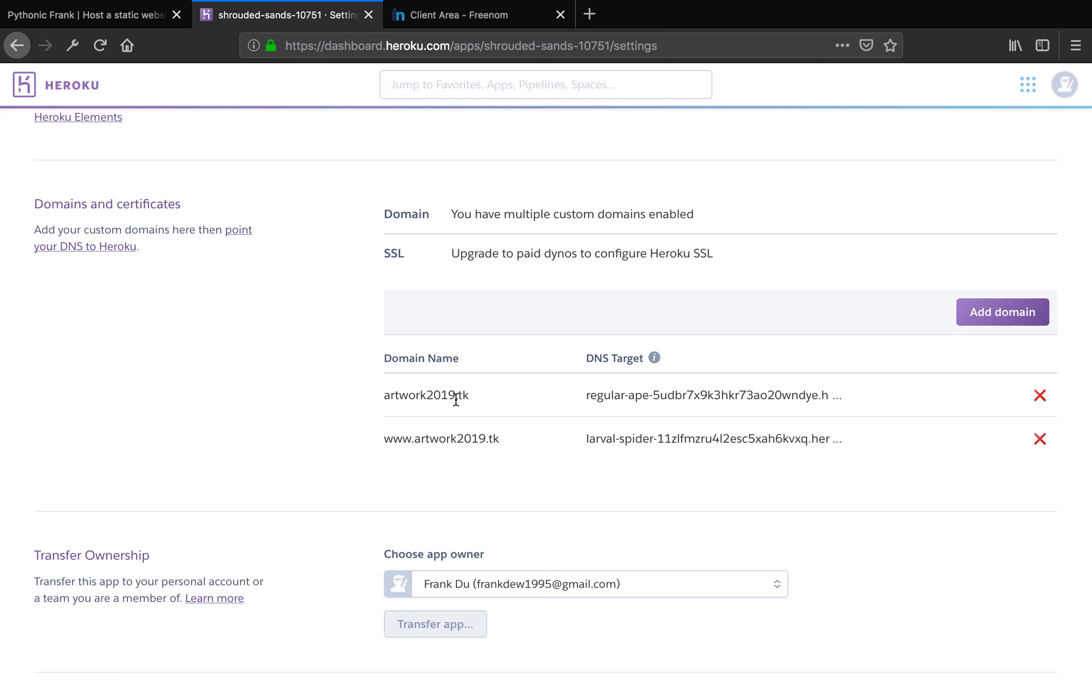
mouse_move(416, 445)
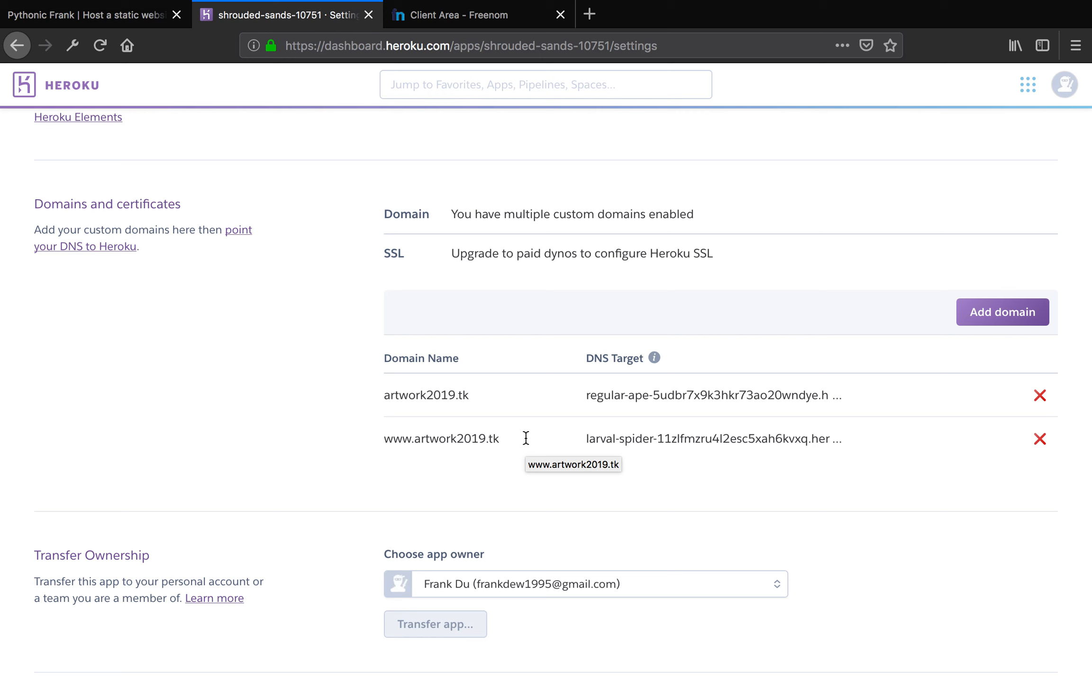
mouse_move(466, 391)
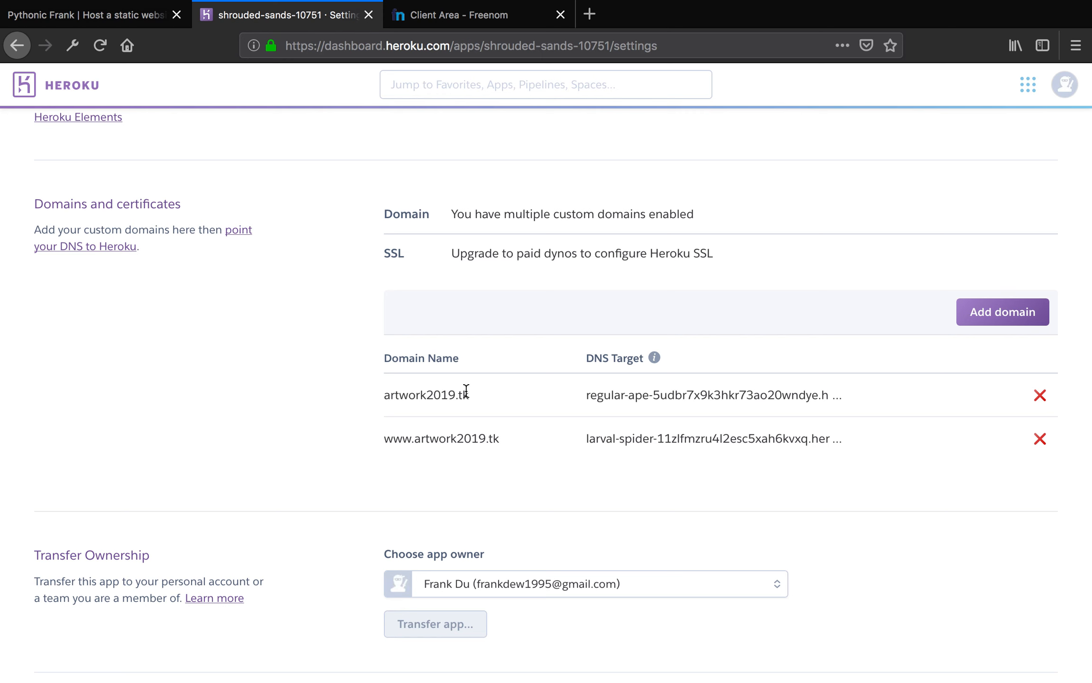
mouse_move(427, 440)
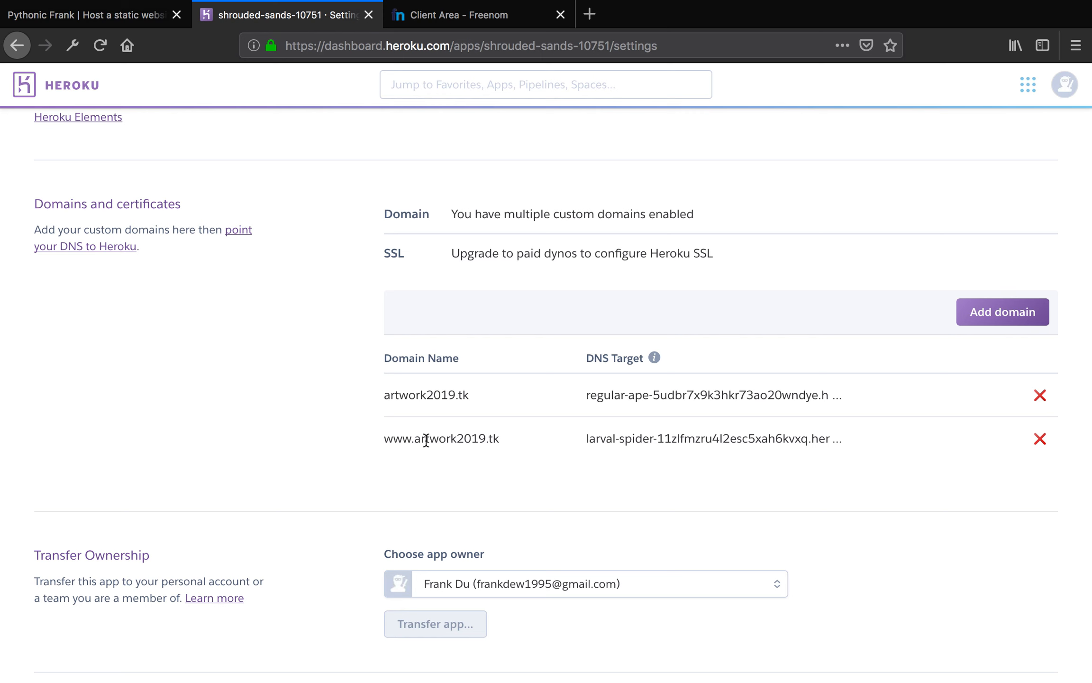
mouse_move(449, 445)
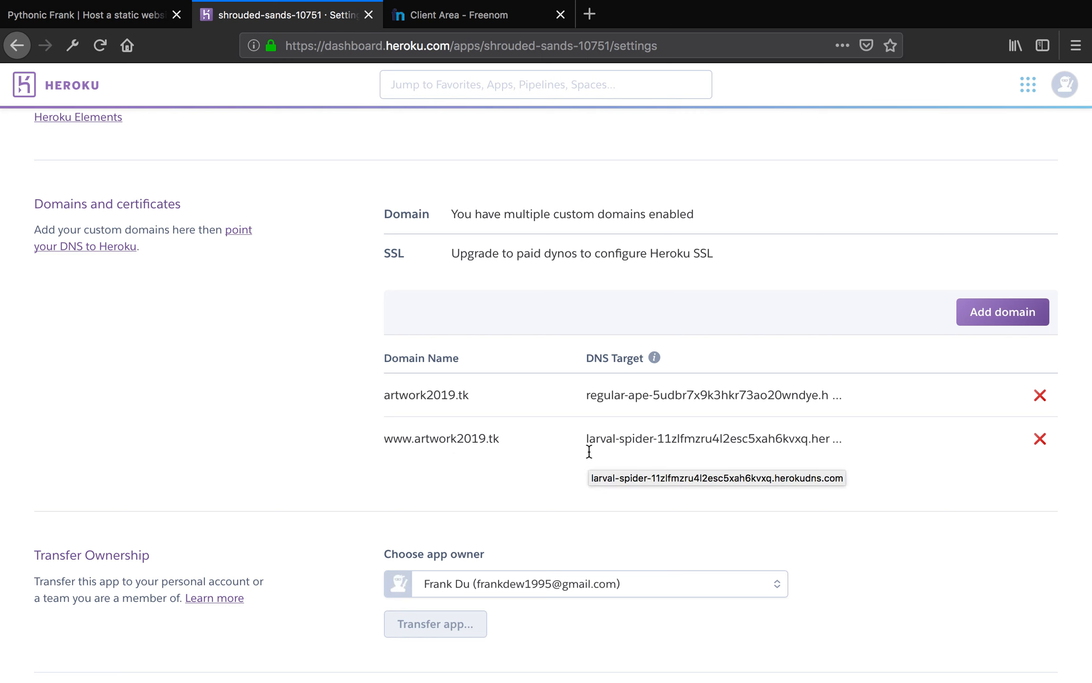
mouse_move(644, 386)
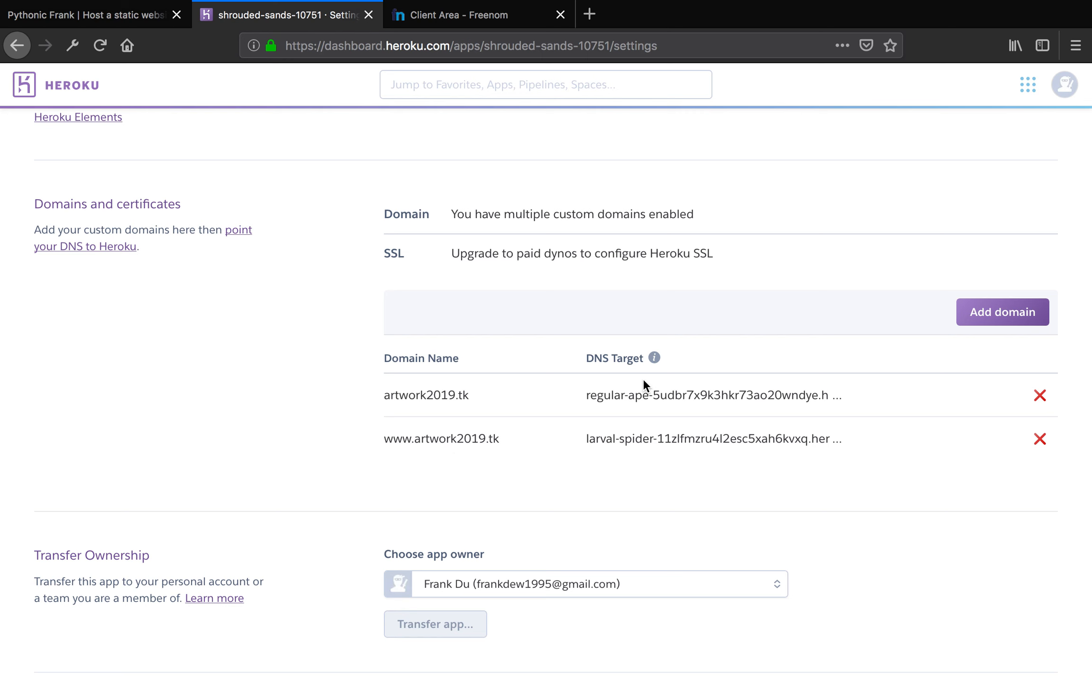
mouse_move(655, 358)
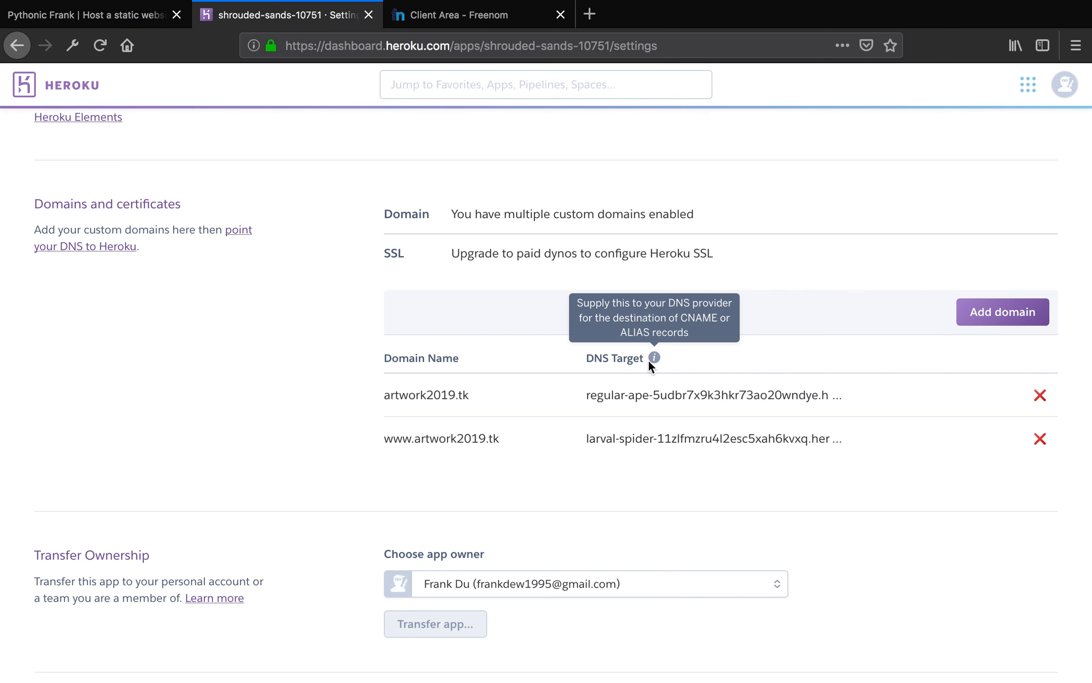
mouse_move(556, 450)
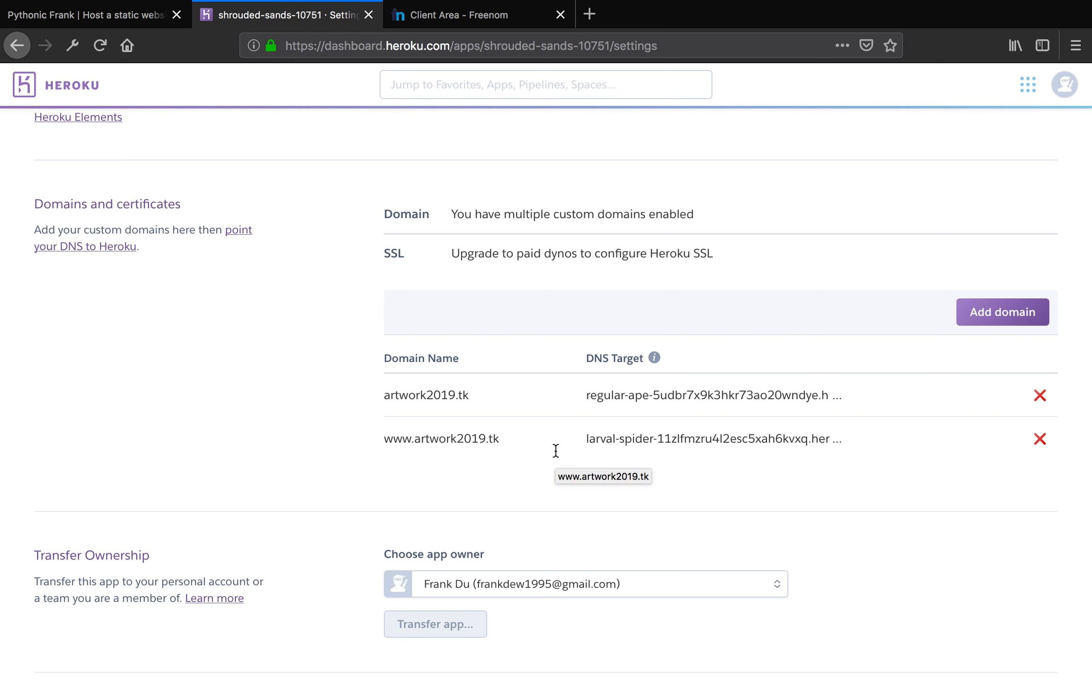
mouse_move(615, 400)
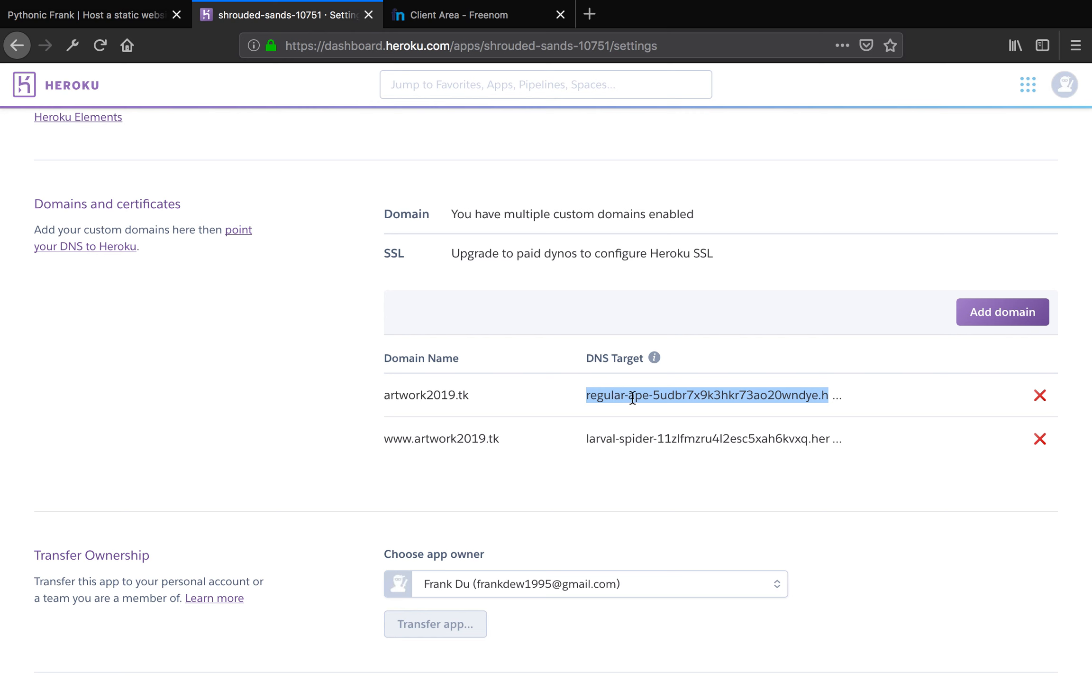
mouse_move(680, 396)
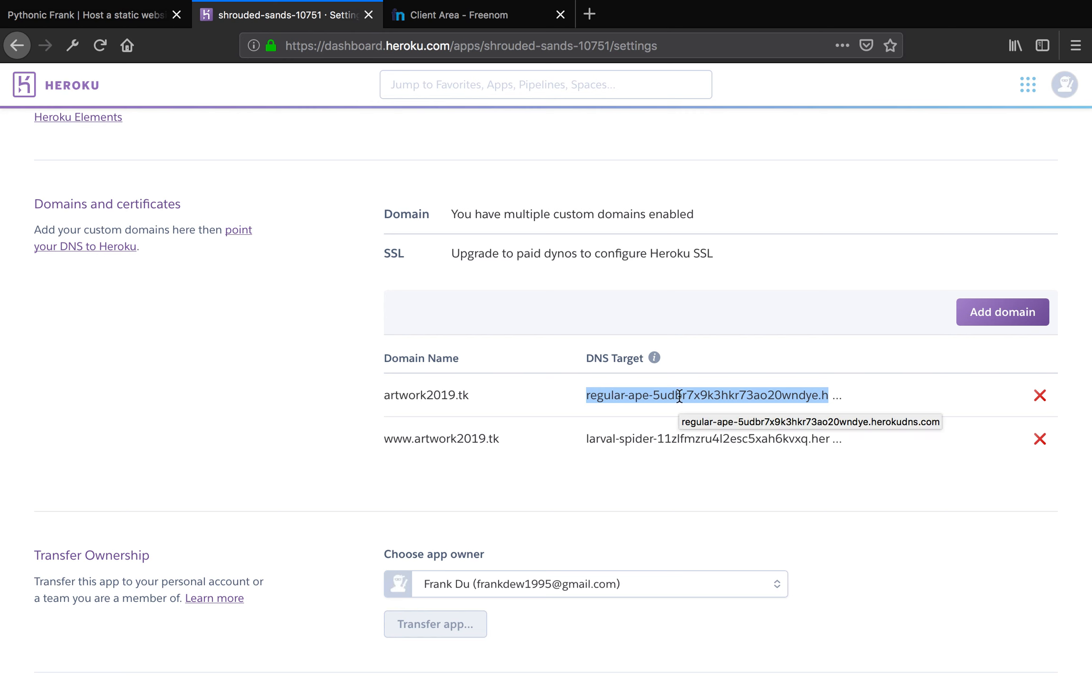
mouse_move(728, 408)
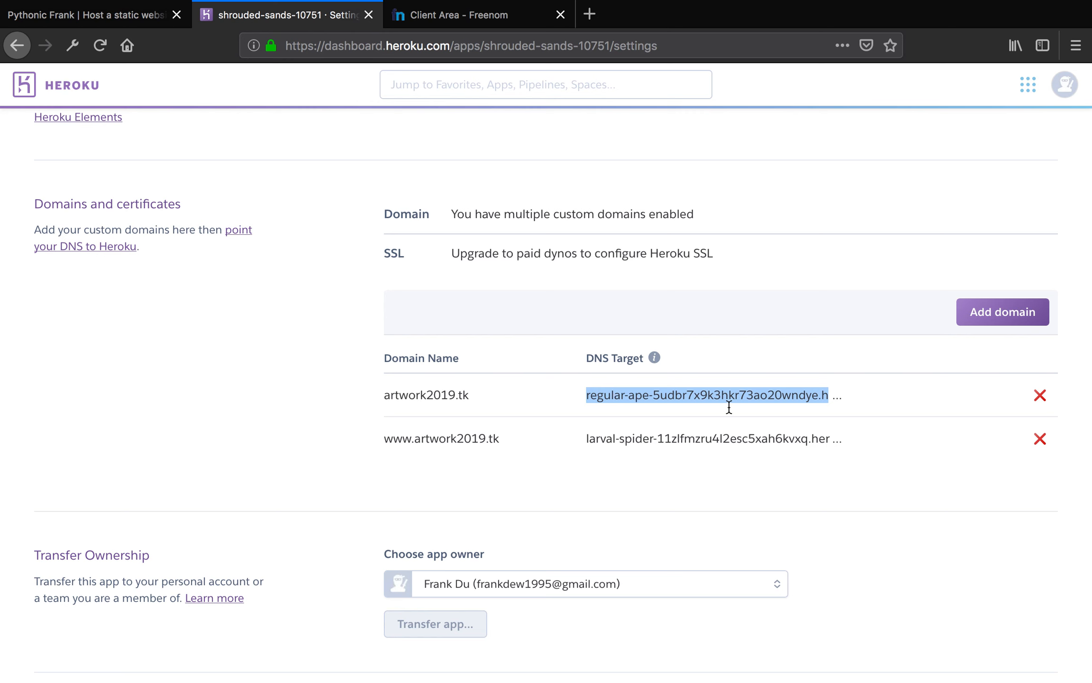
mouse_move(740, 380)
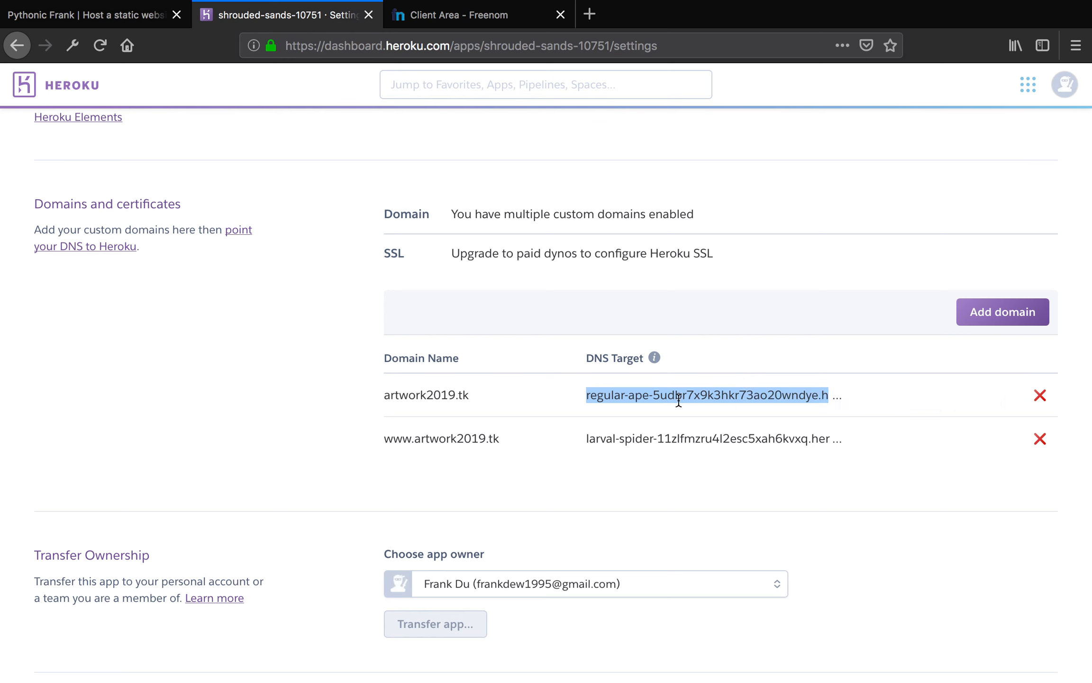
mouse_move(703, 395)
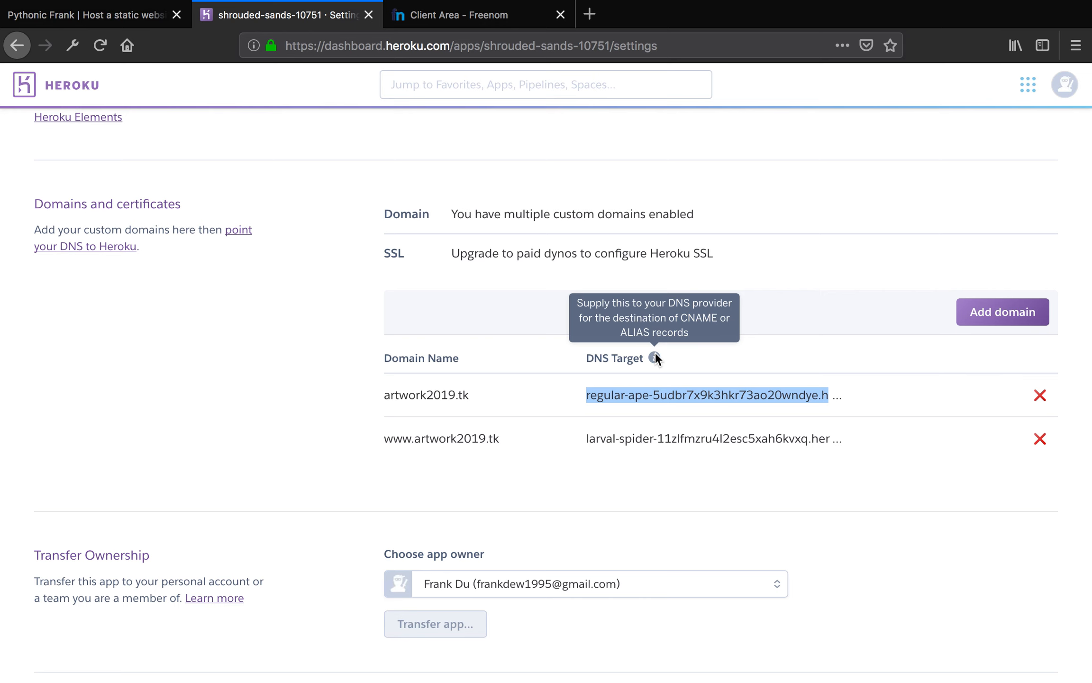
mouse_move(455, 36)
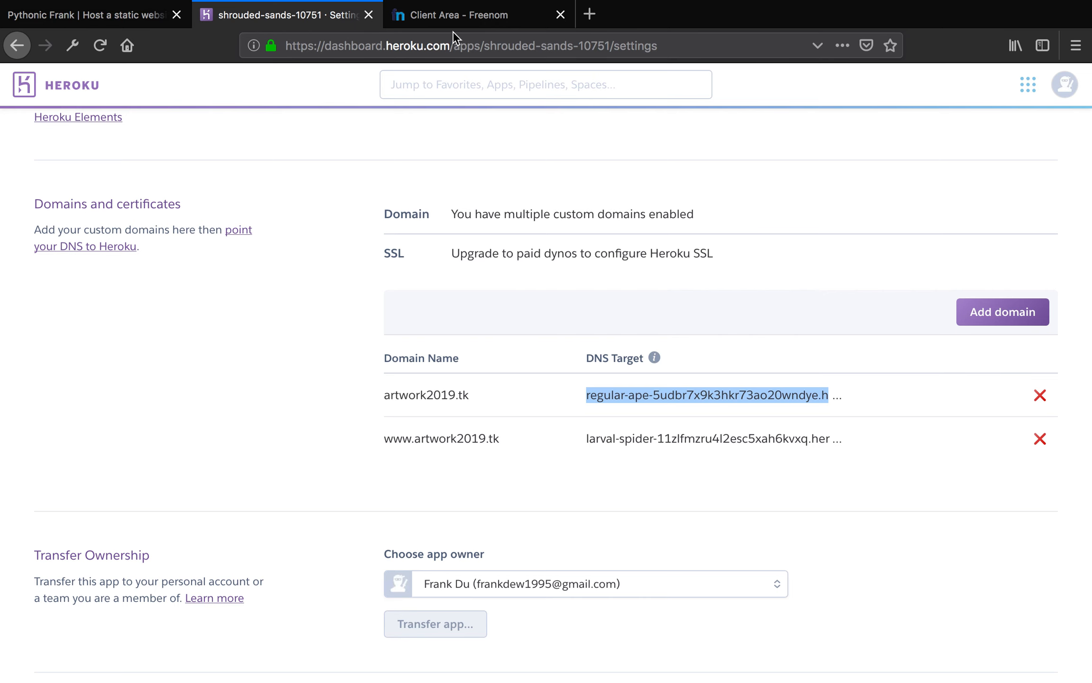
Step: Switch to the Freenom client area and choose Manage Domain for artwork2019.tk
left_click(479, 14)
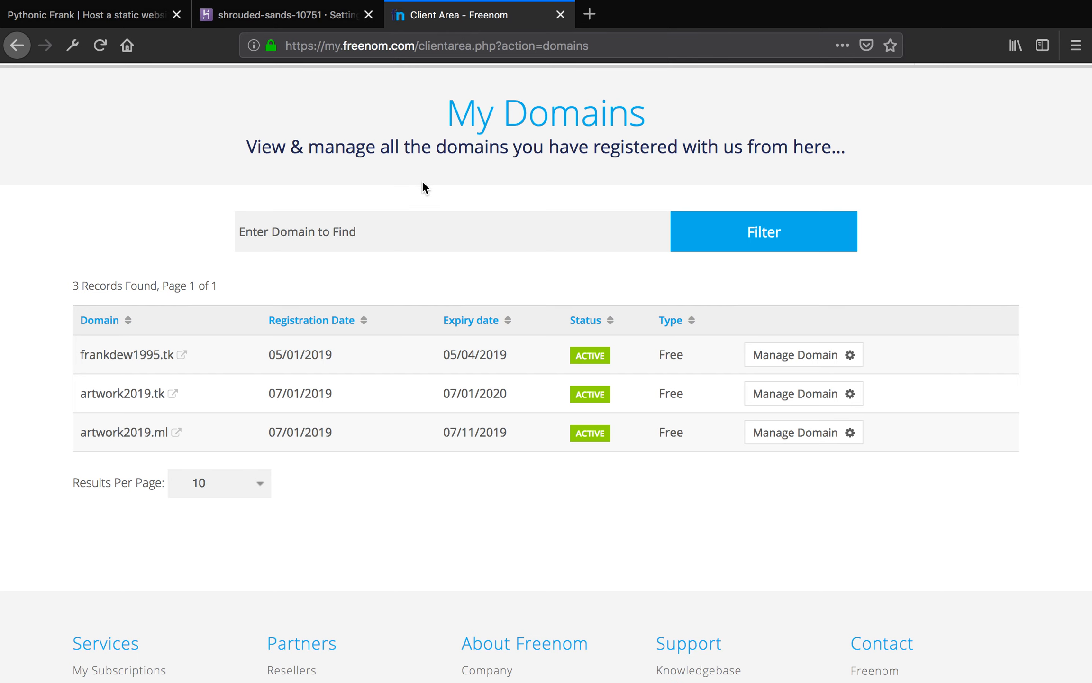
scroll("down", 3)
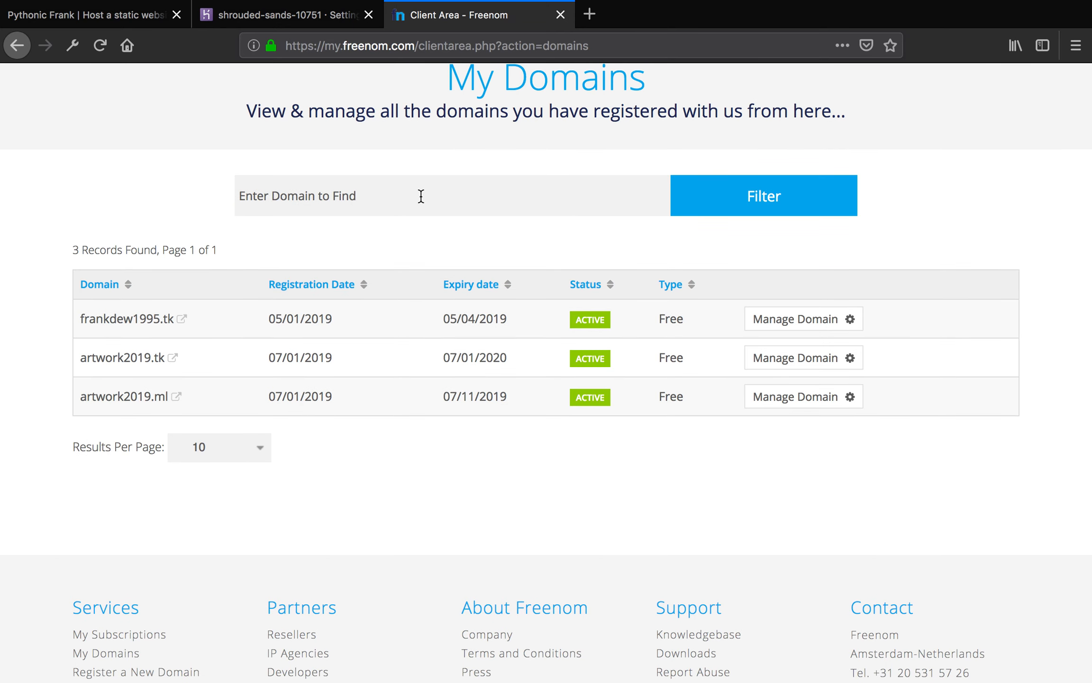
mouse_move(125, 357)
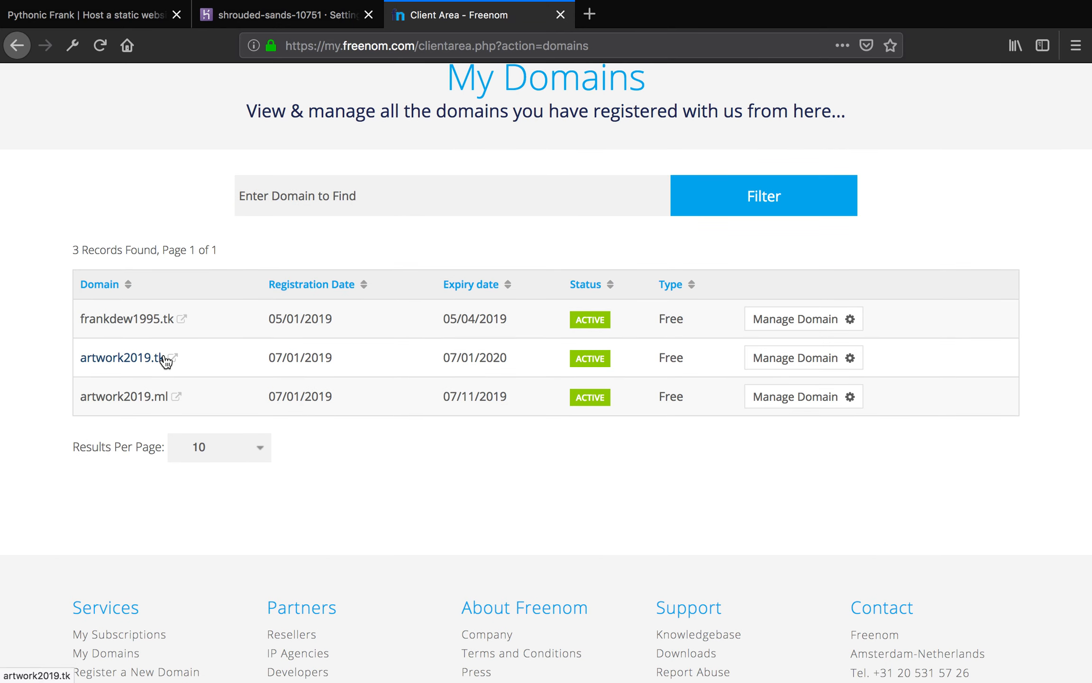
mouse_move(133, 365)
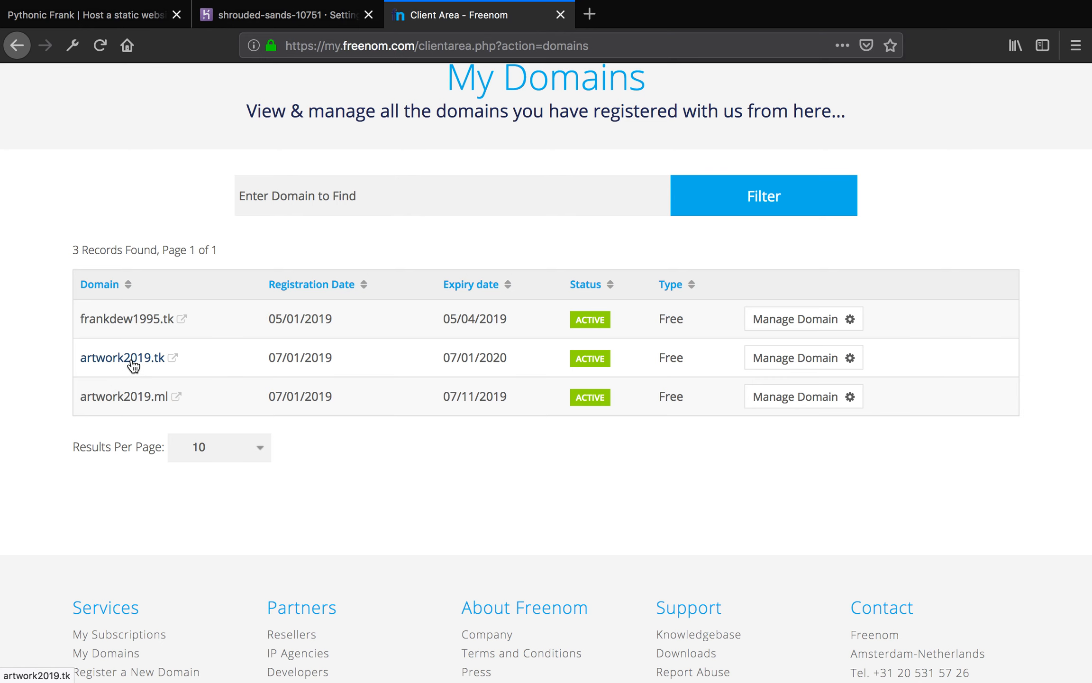
mouse_move(772, 357)
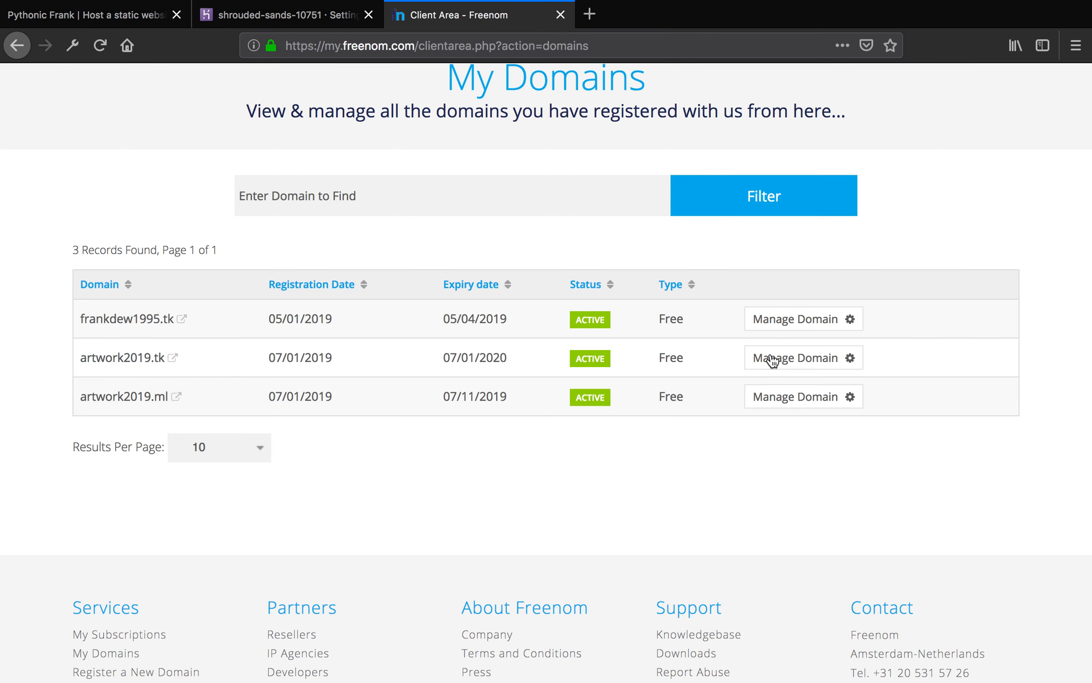
left_click(795, 358)
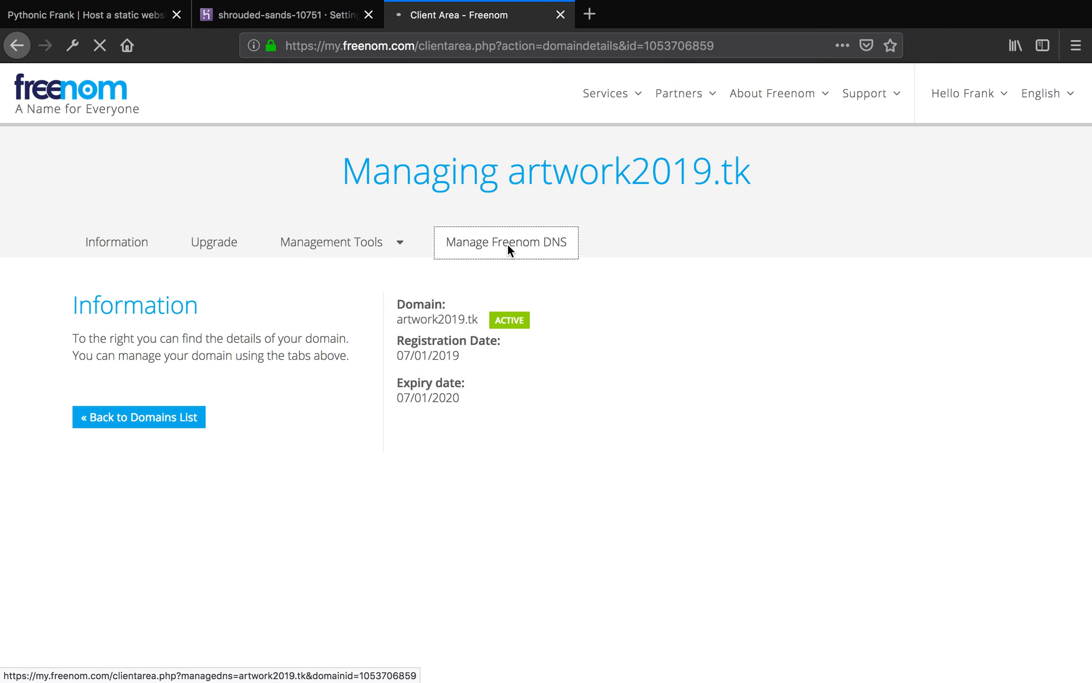
Step: Go to Manage Freenom DNS and make the new record's type CNAME
left_click(506, 241)
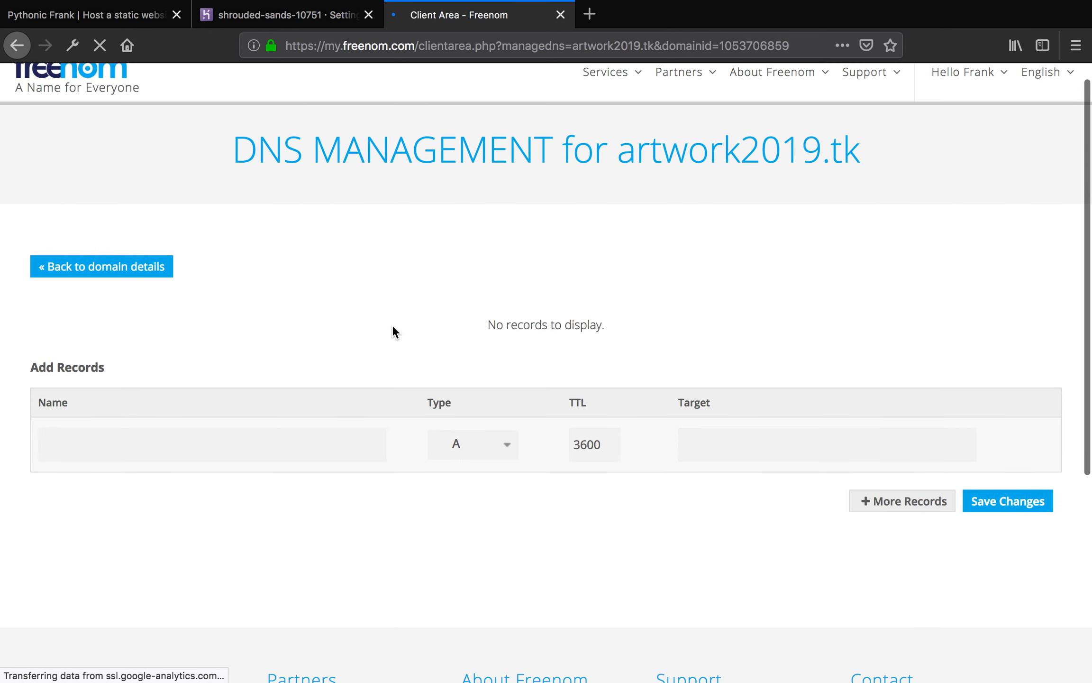
scroll("down", 3)
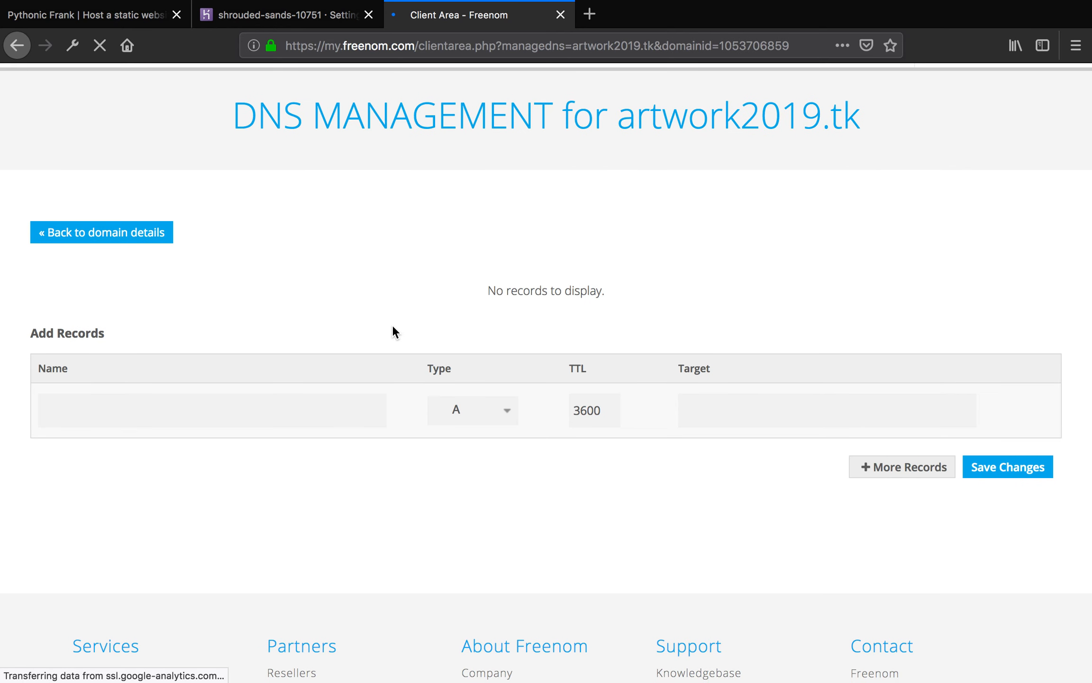
left_click(472, 409)
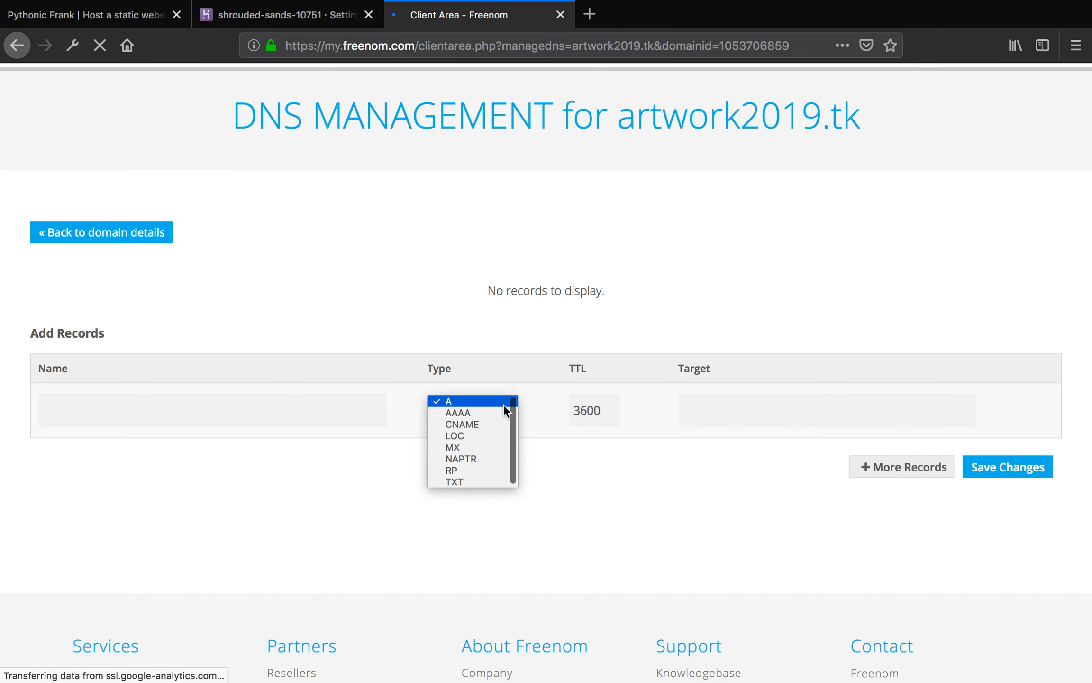
left_click(460, 424)
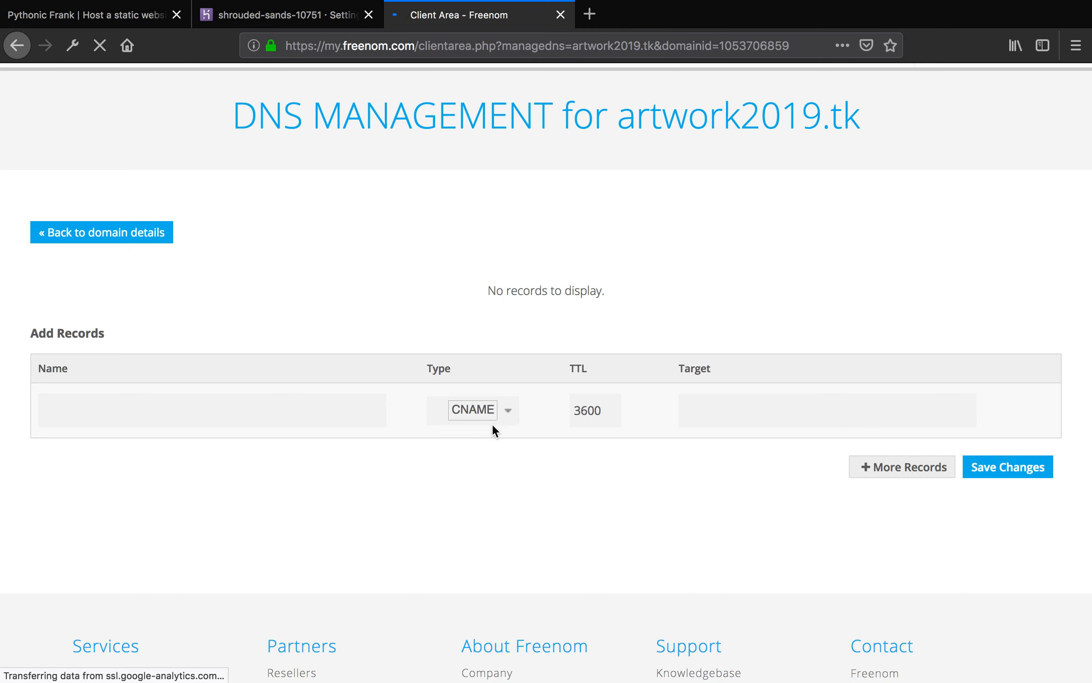
left_click(826, 409)
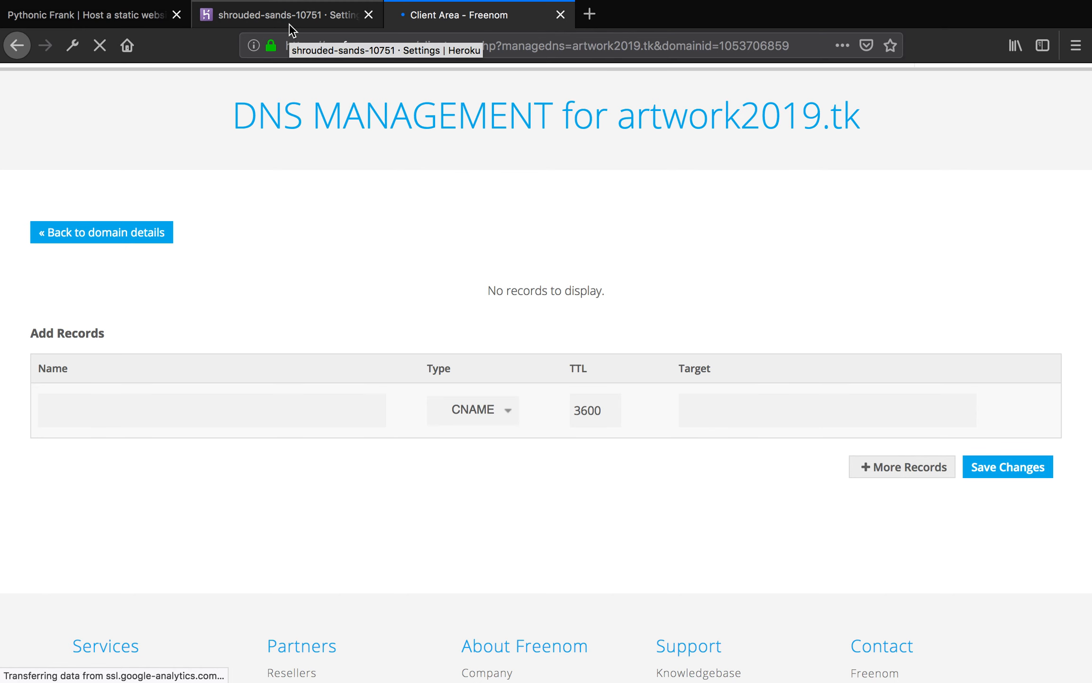
Step: Fill the target ar-ape-5udbr7x9k3hkr73ao20wndye.herokudns.com and name artwork, then save the CNAME record
left_click(282, 15)
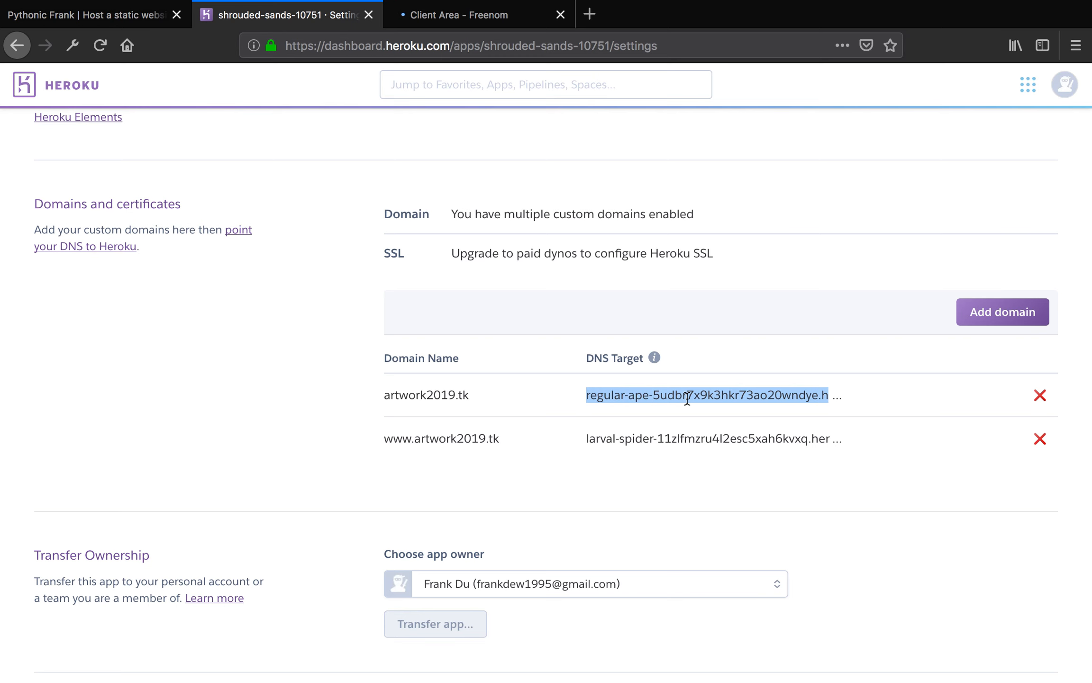
left_click(479, 14)
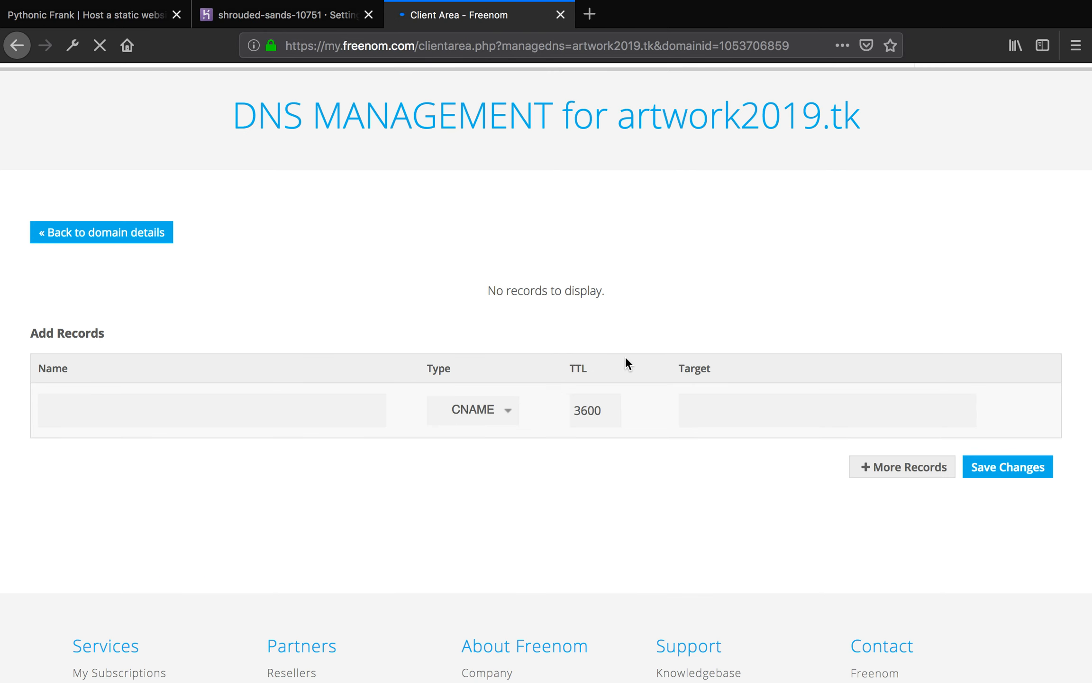
type("ar-ape-5udbr7x9k3hkr73ao20wndye.herokudns.com")
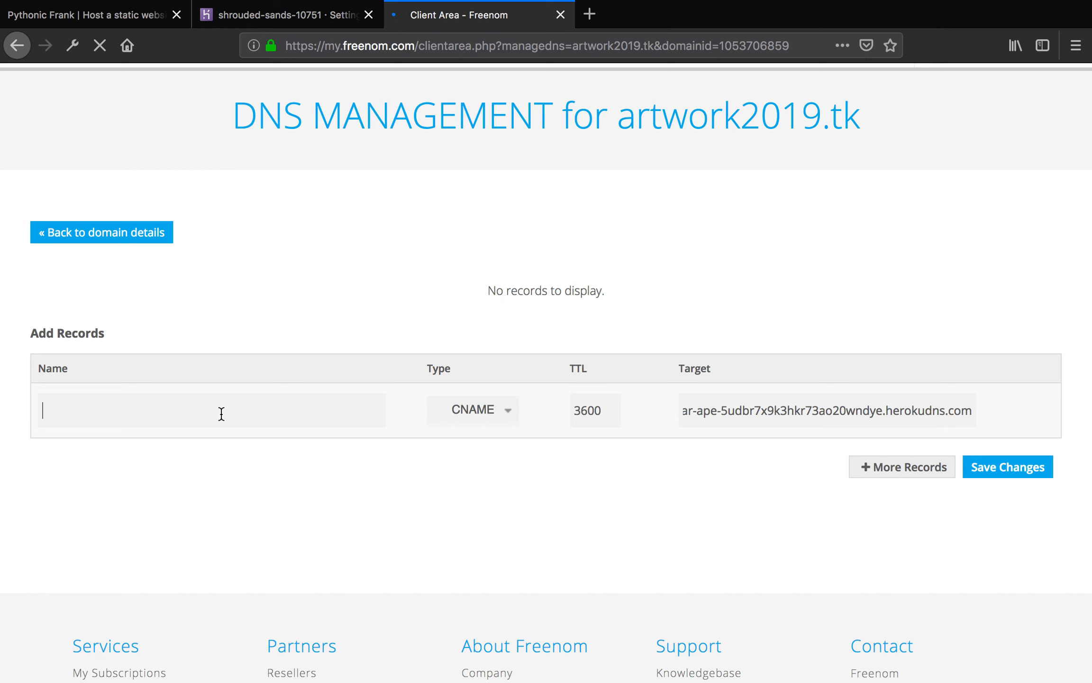
type("artwotk")
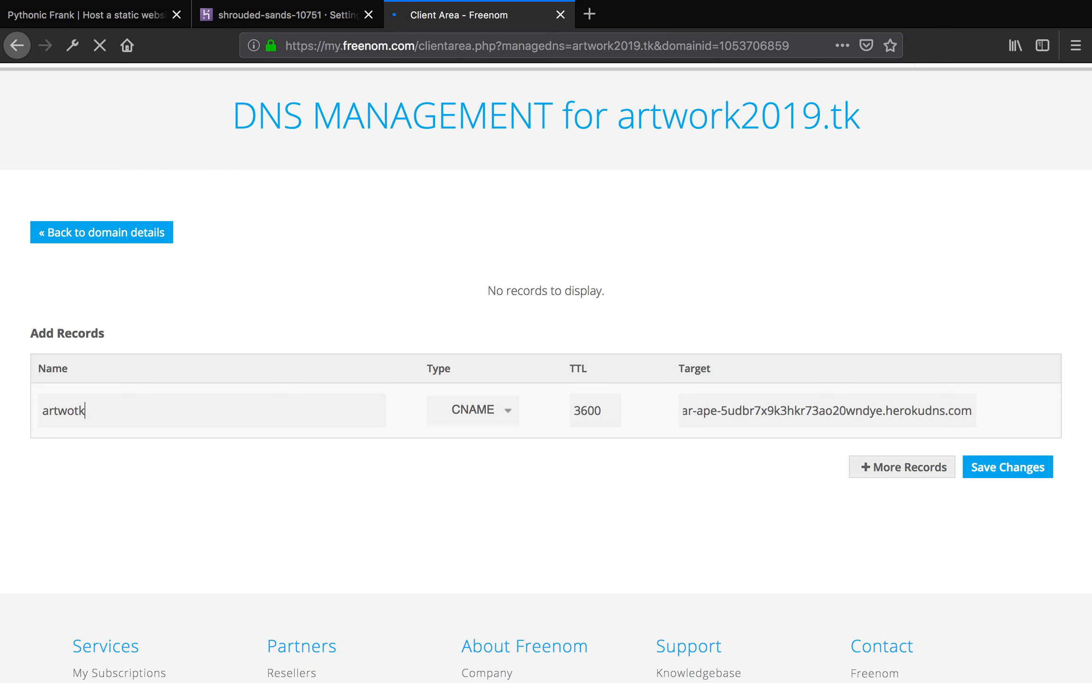
type("artwork2019.")
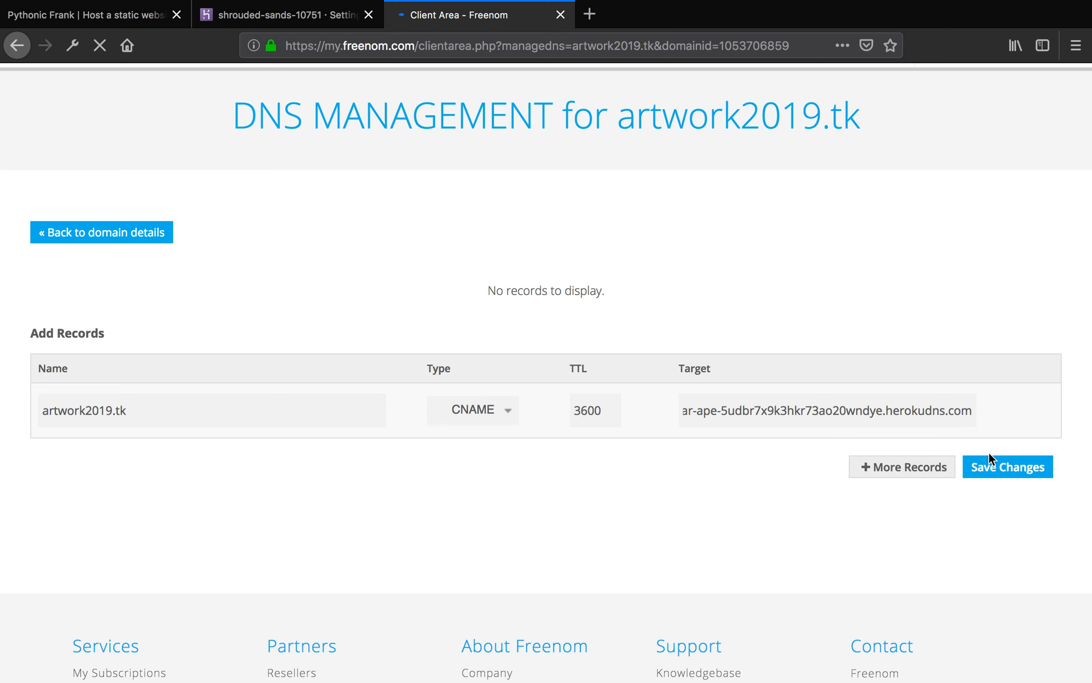
left_click(1007, 466)
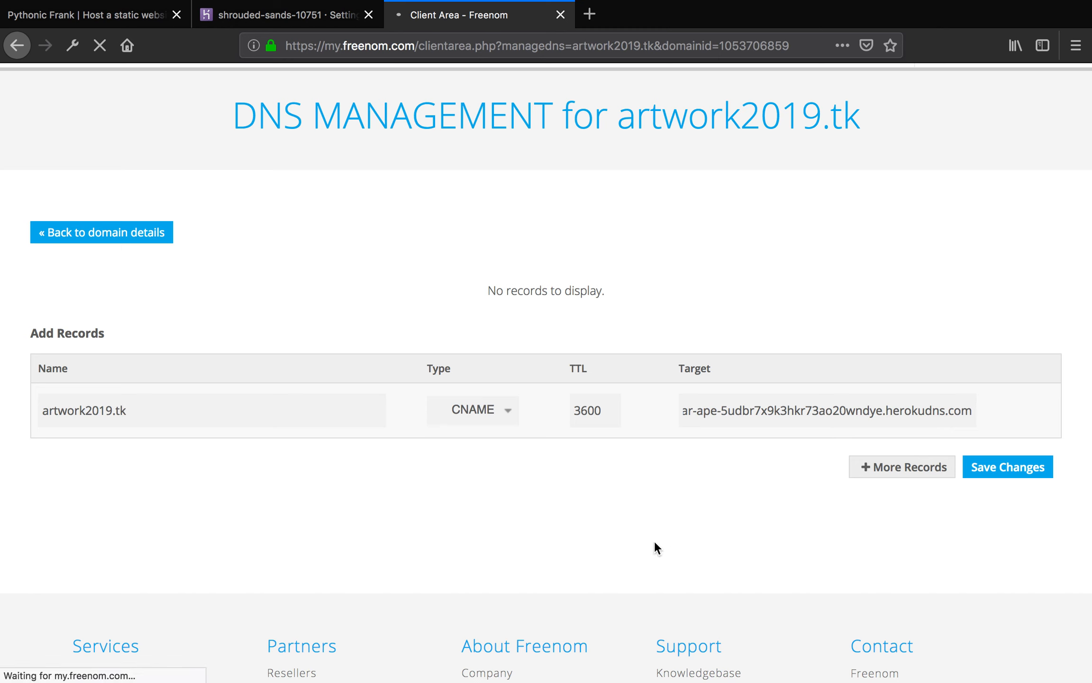
mouse_move(594, 528)
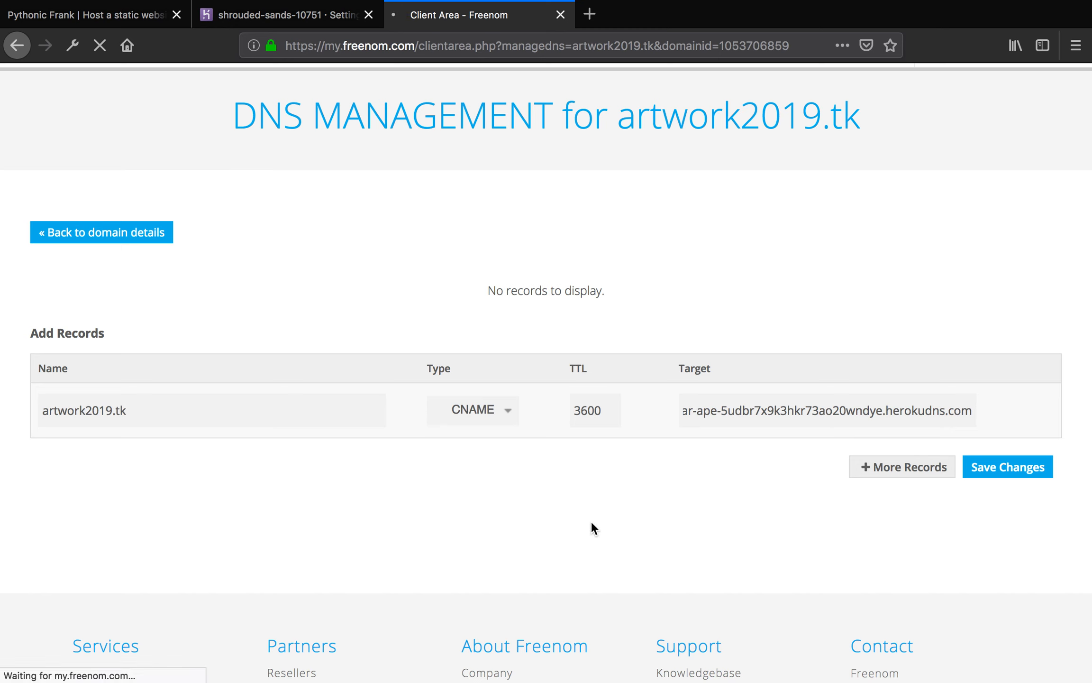
mouse_move(399, 320)
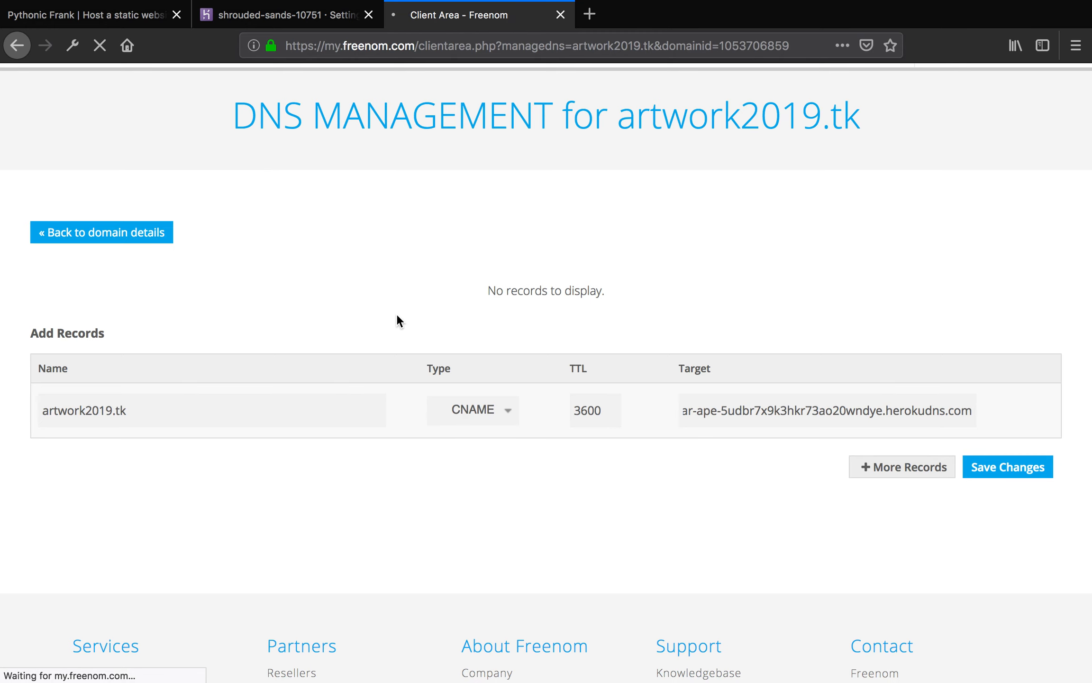
left_click(1007, 466)
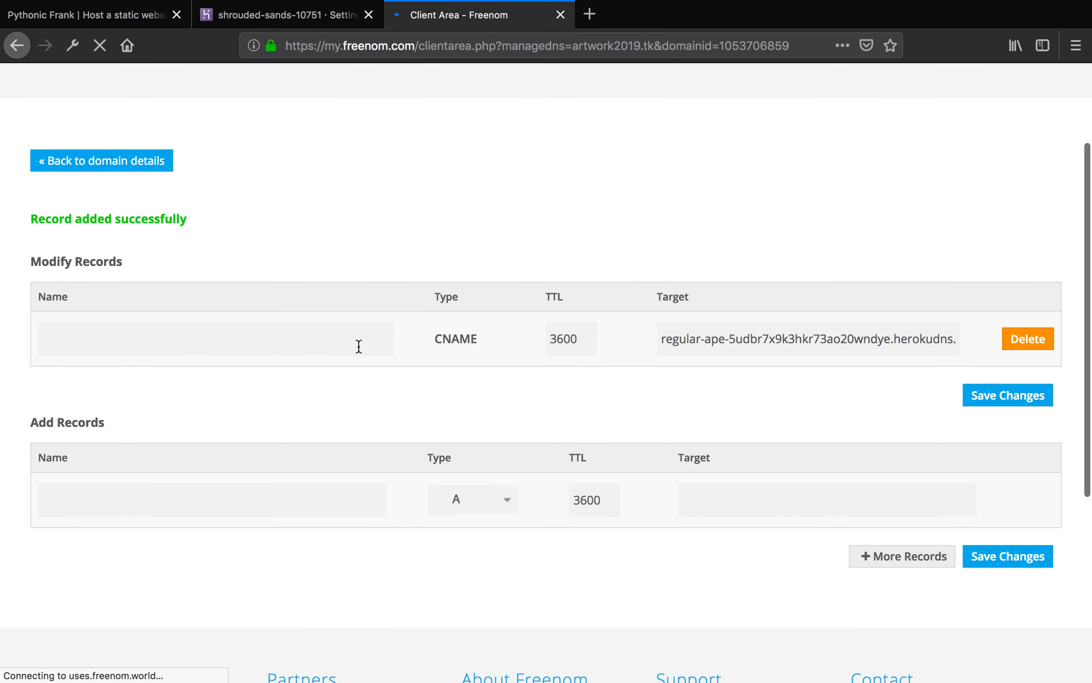
mouse_move(178, 342)
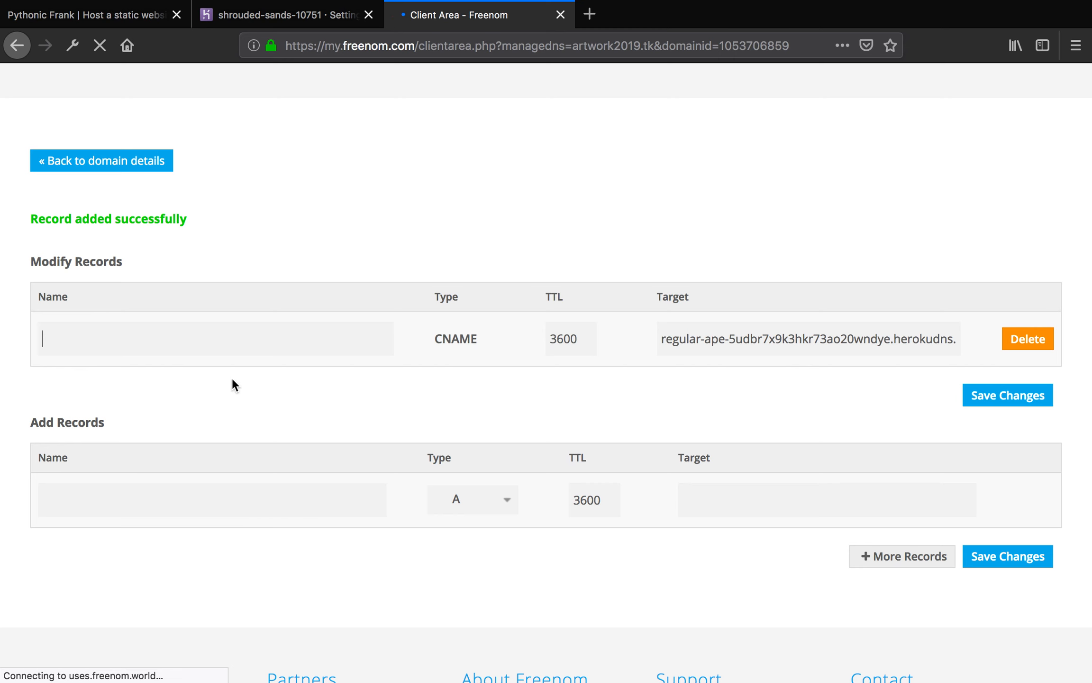
mouse_move(401, 398)
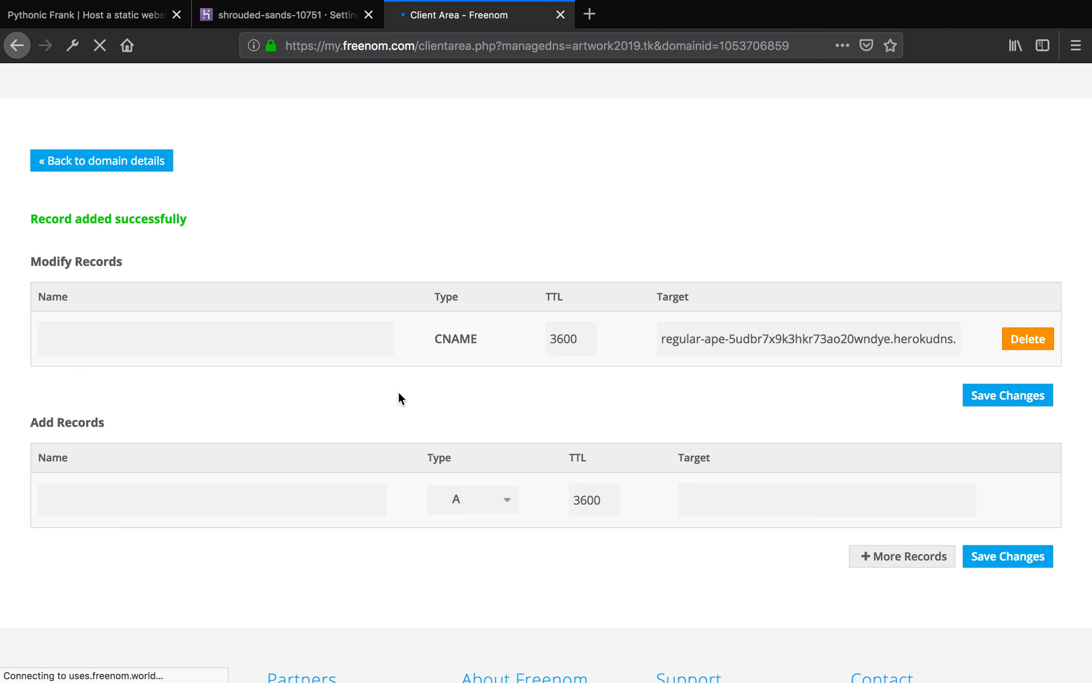
mouse_move(626, 363)
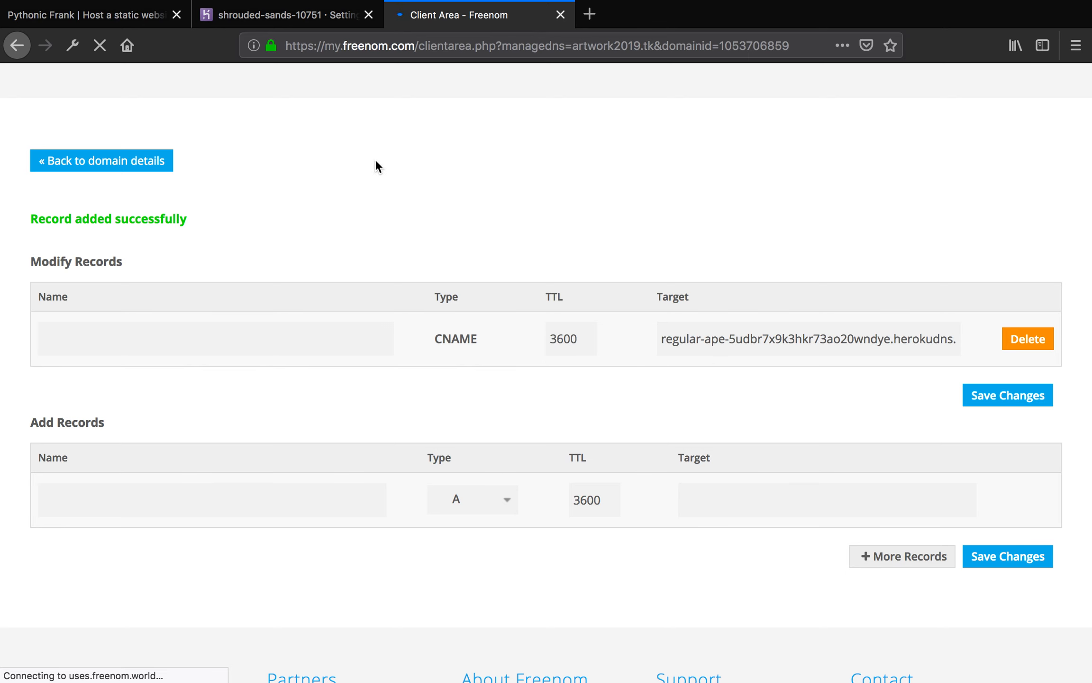
left_click(283, 14)
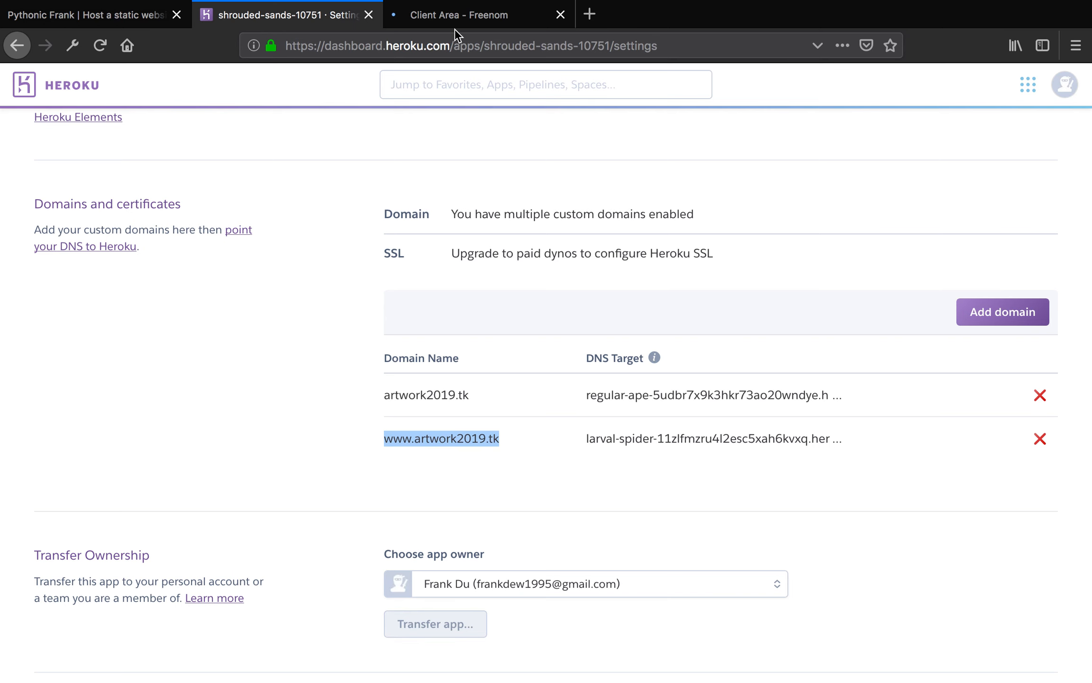
left_click(478, 14)
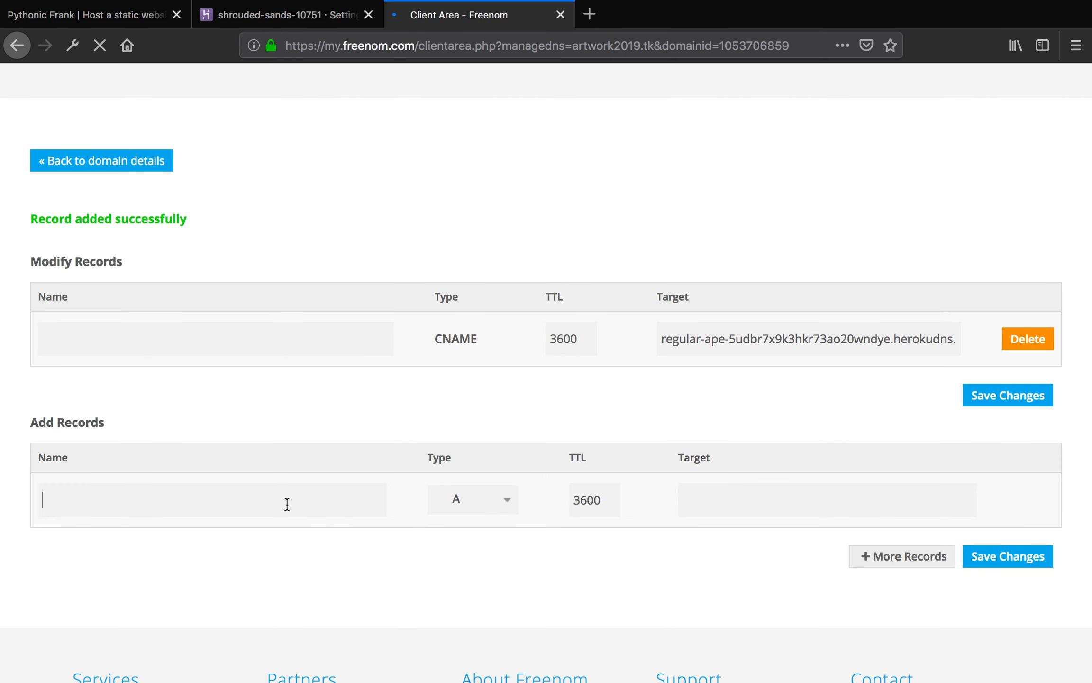
type("www.a")
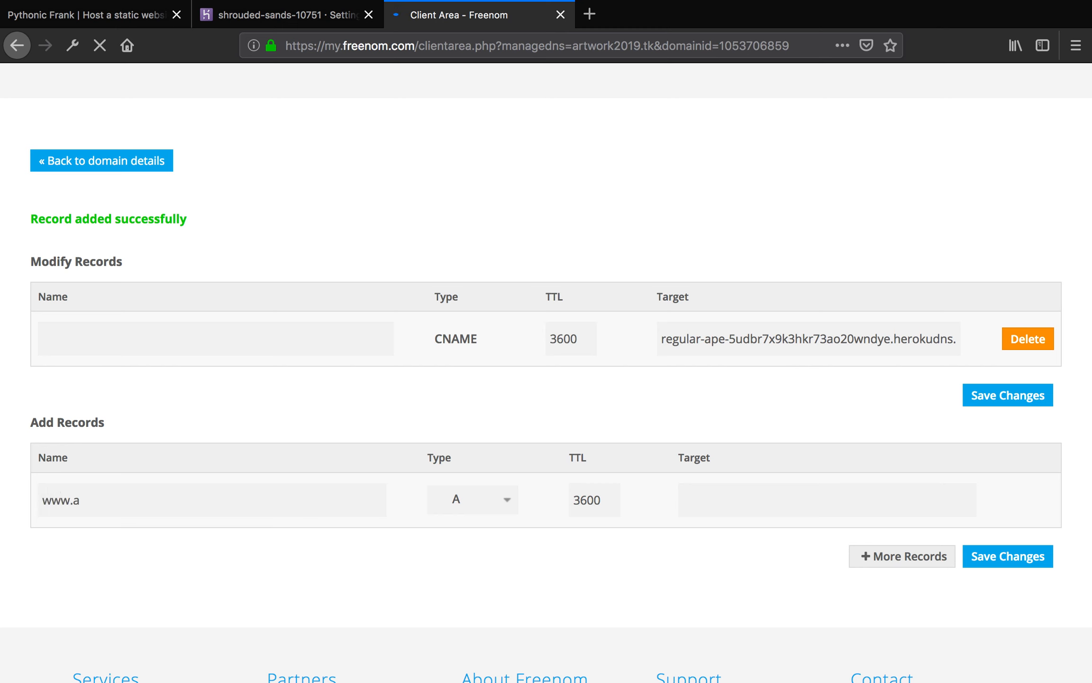
type("rtwork2019.tk")
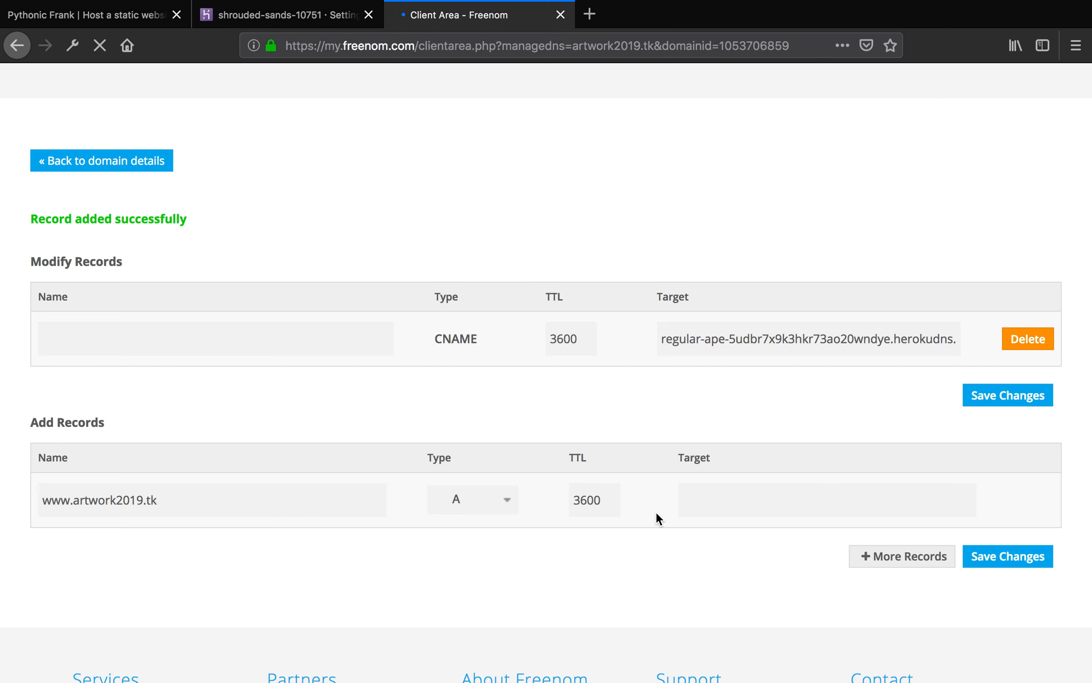
left_click(472, 499)
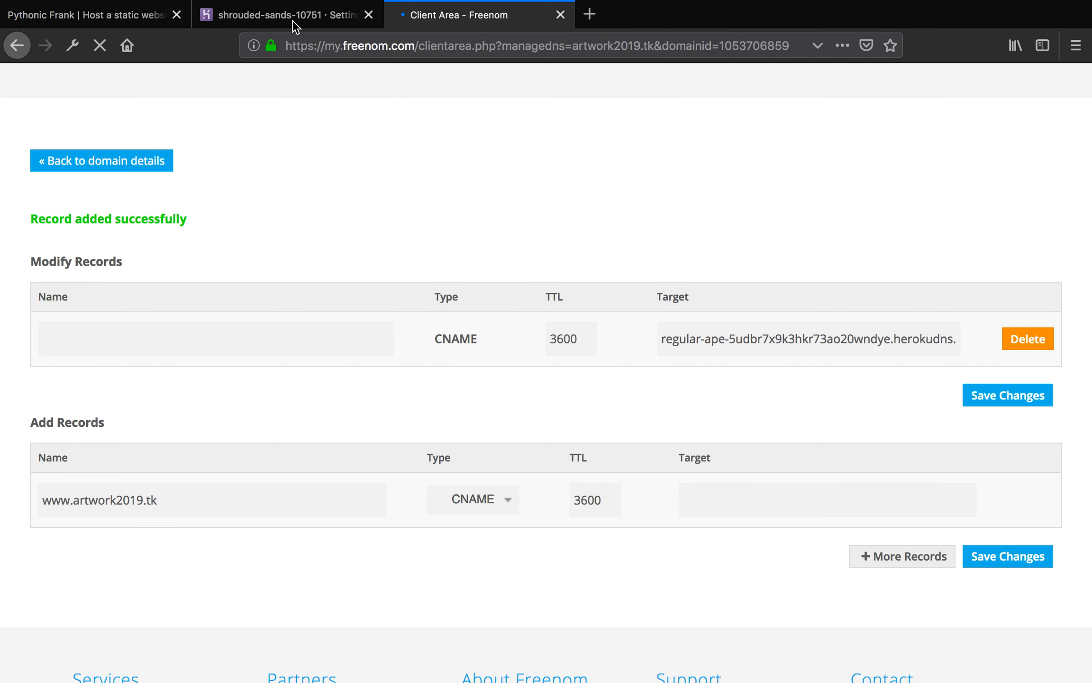
left_click(286, 14)
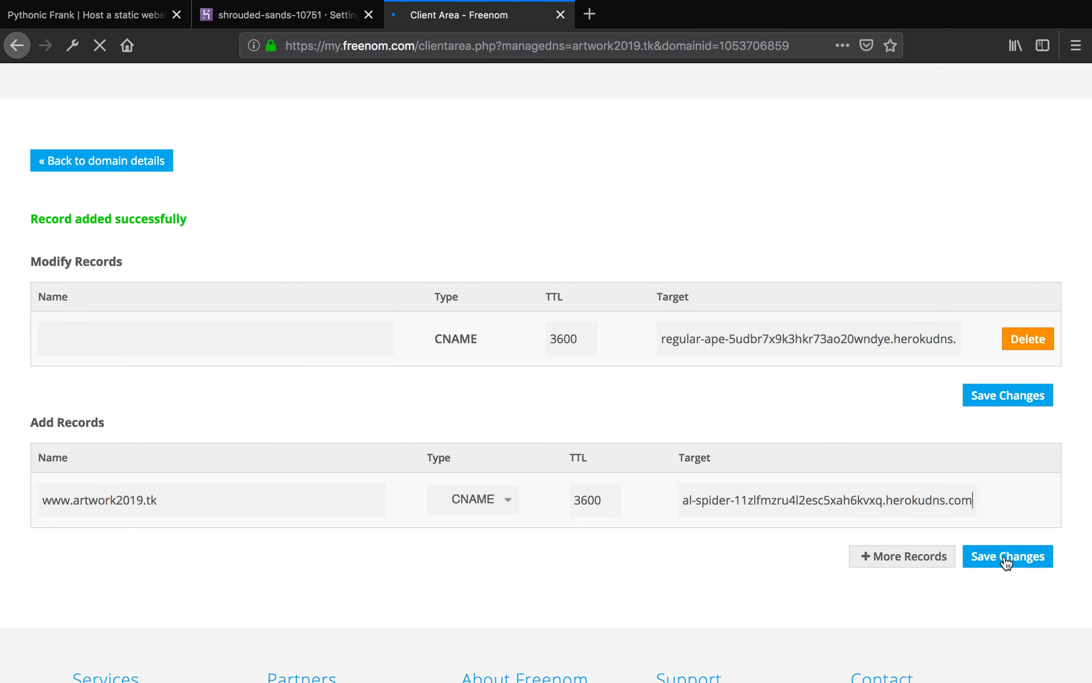
left_click(1007, 555)
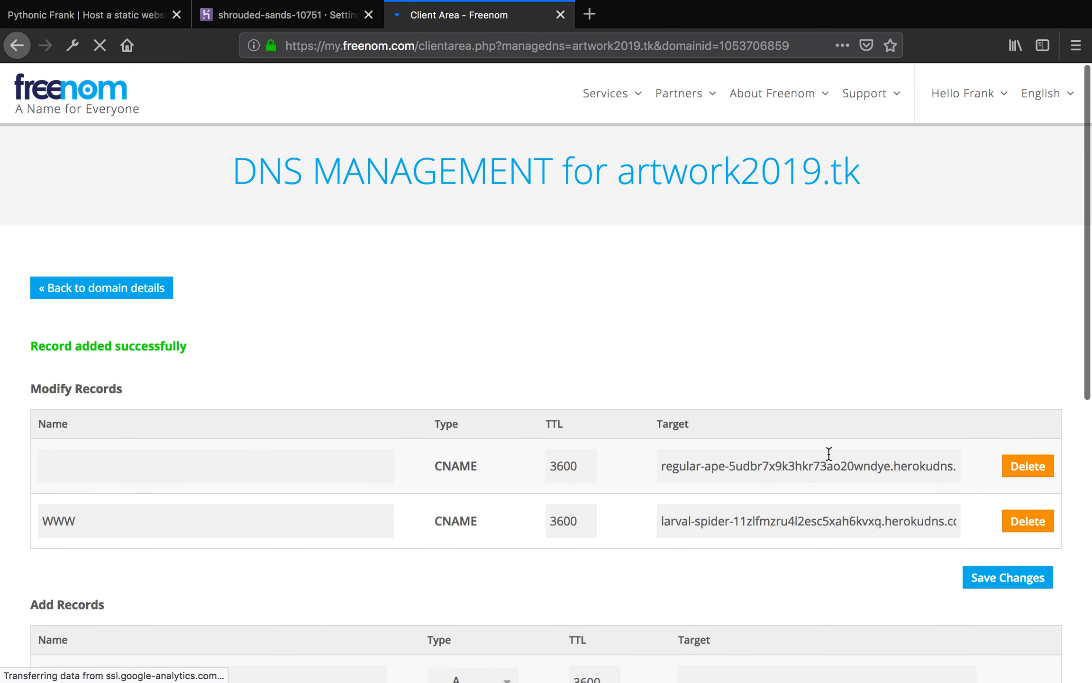
Step: Copy artwork2019.tk from the DNS Management title to try it in a new tab
scroll("down", 3)
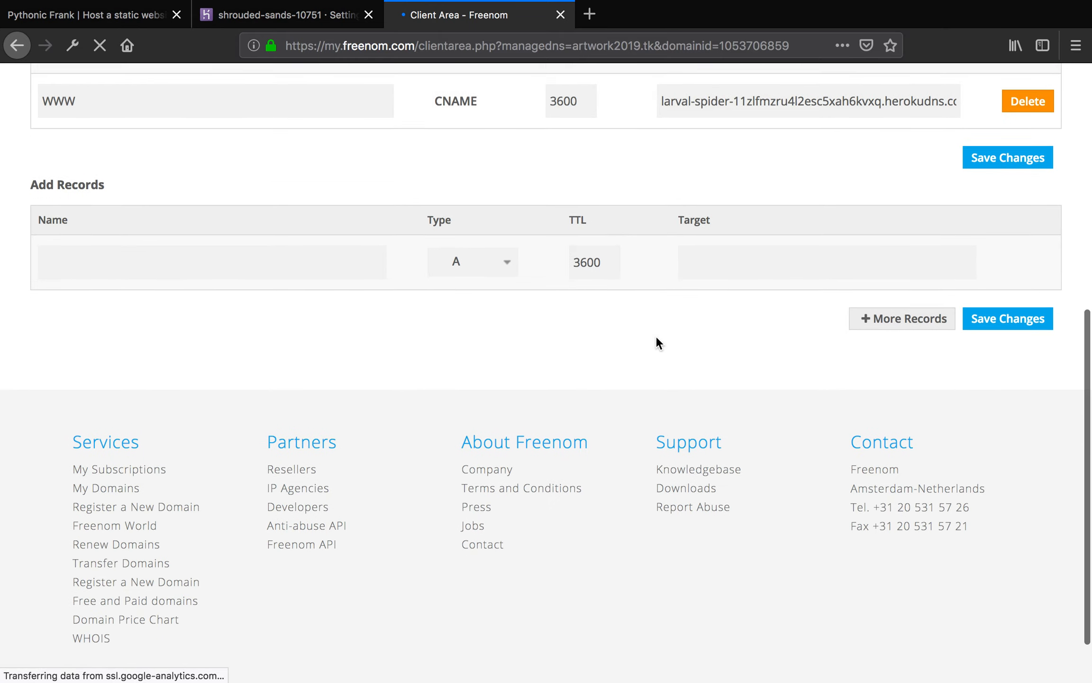
left_click(1007, 319)
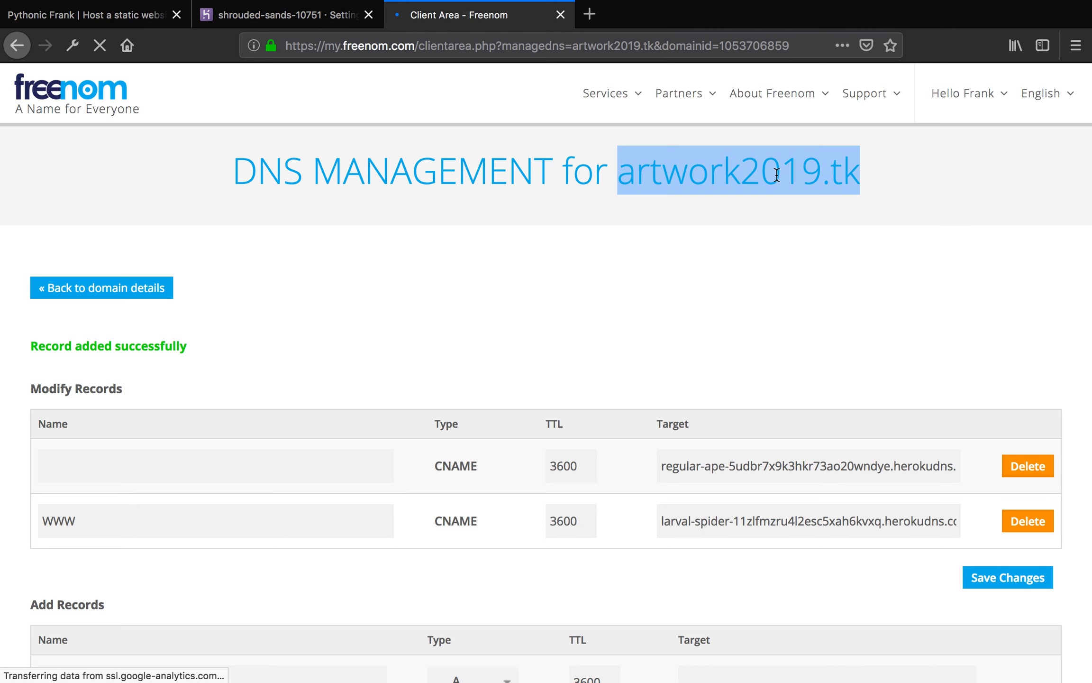
right_click(773, 170)
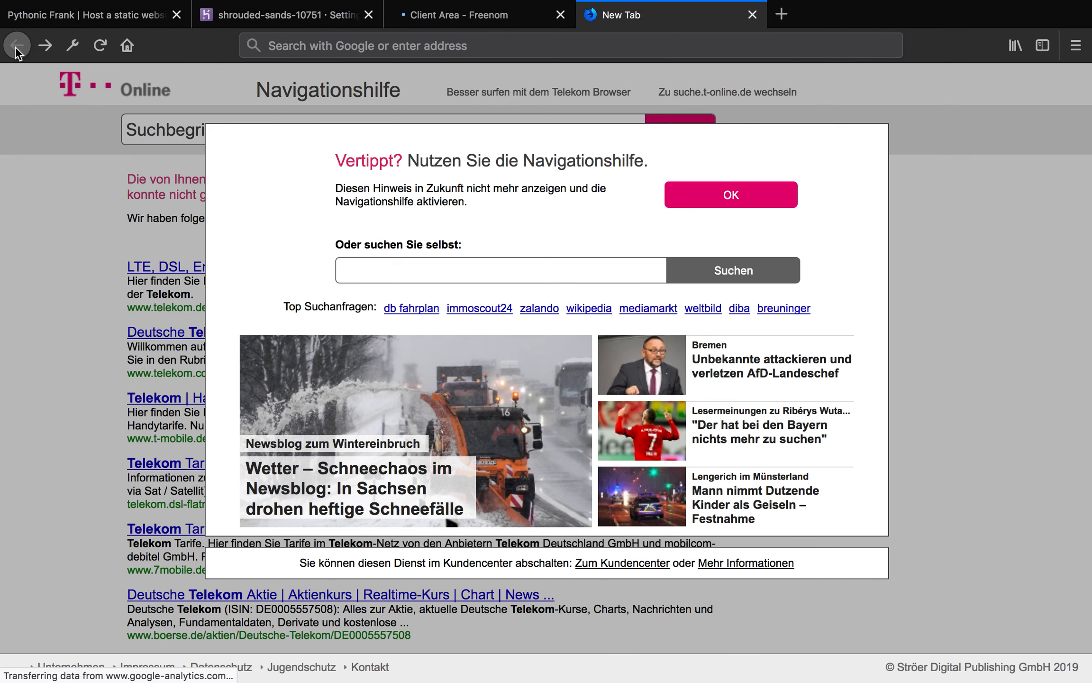
Step: Go back from the Telekom navigation-help page to the Firefox new-tab page
left_click(16, 46)
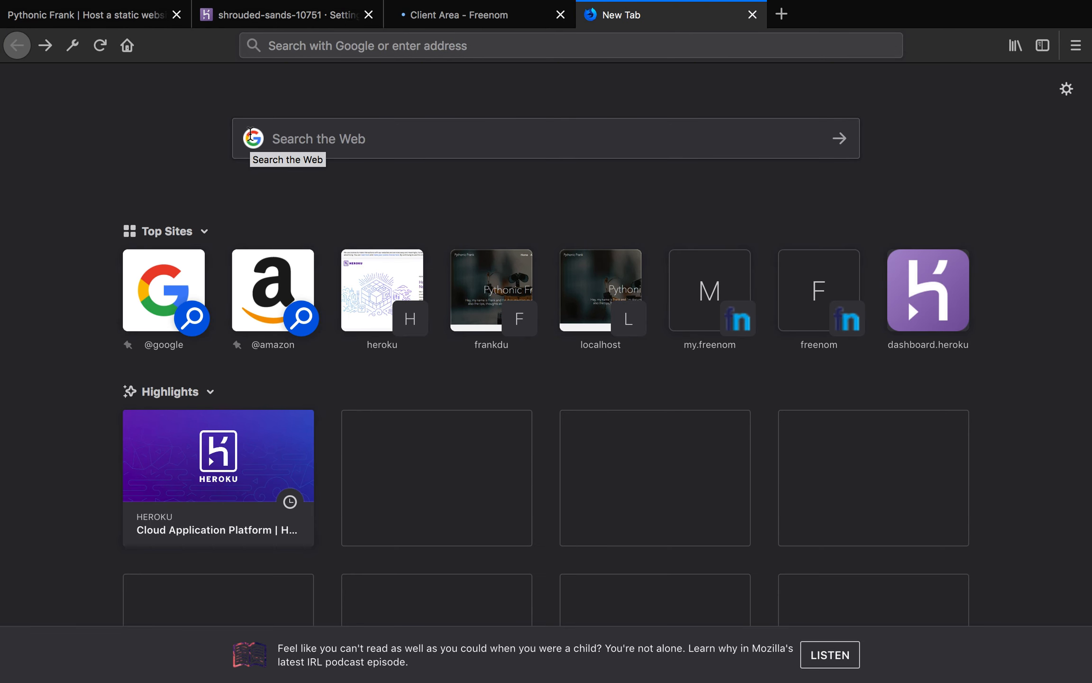
mouse_move(148, 164)
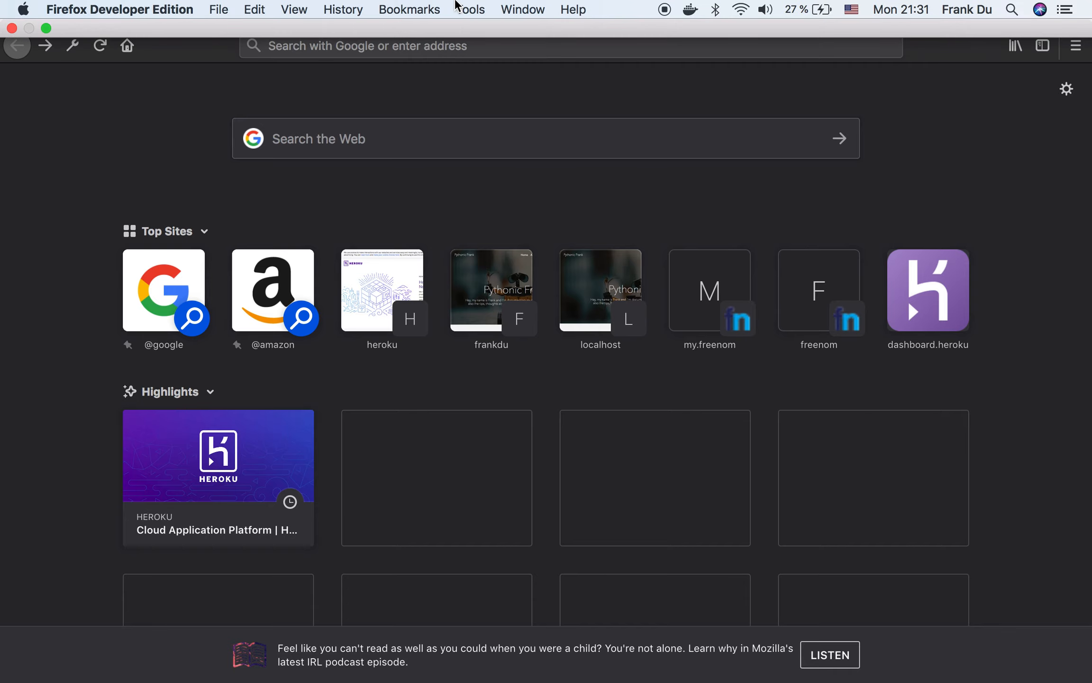
mouse_move(42, 41)
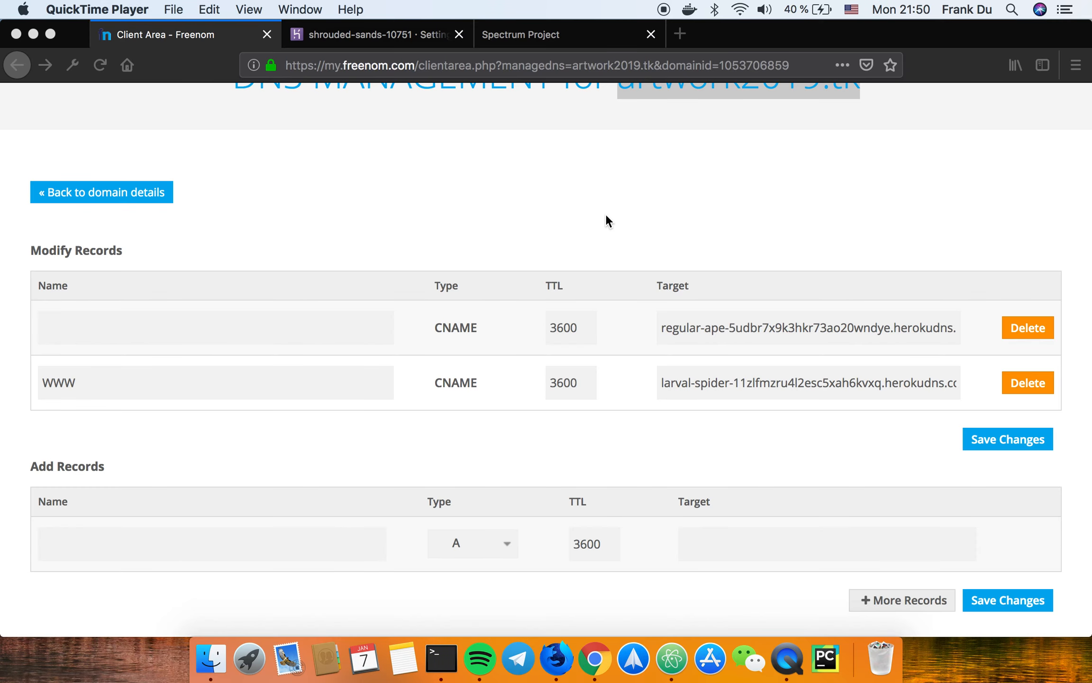
mouse_move(479, 172)
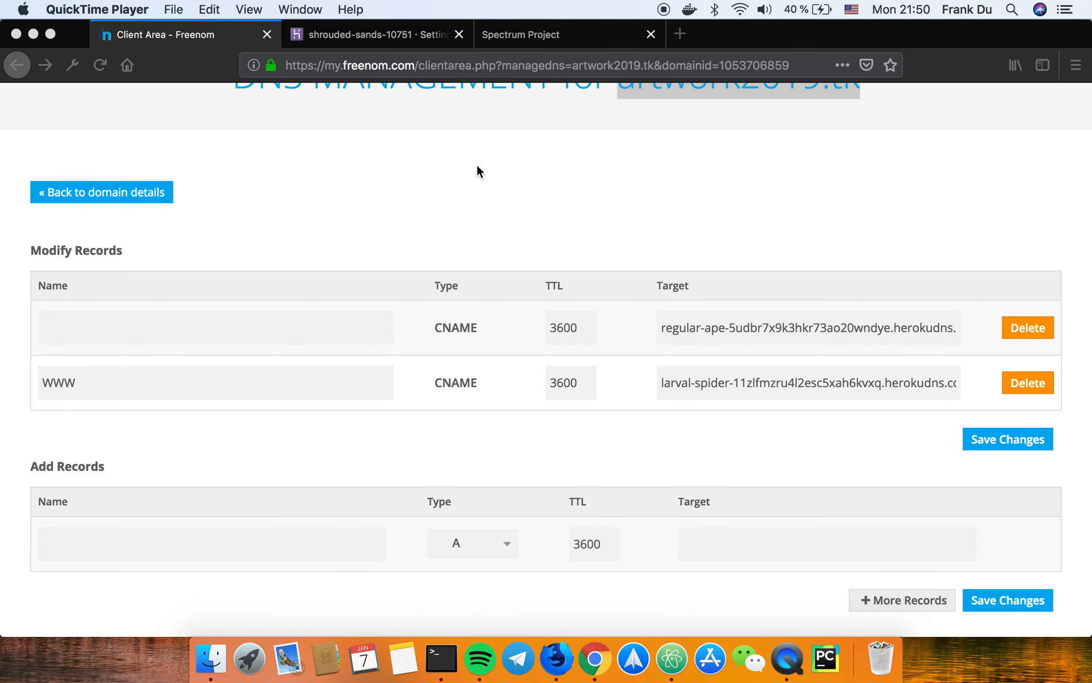
mouse_move(387, 166)
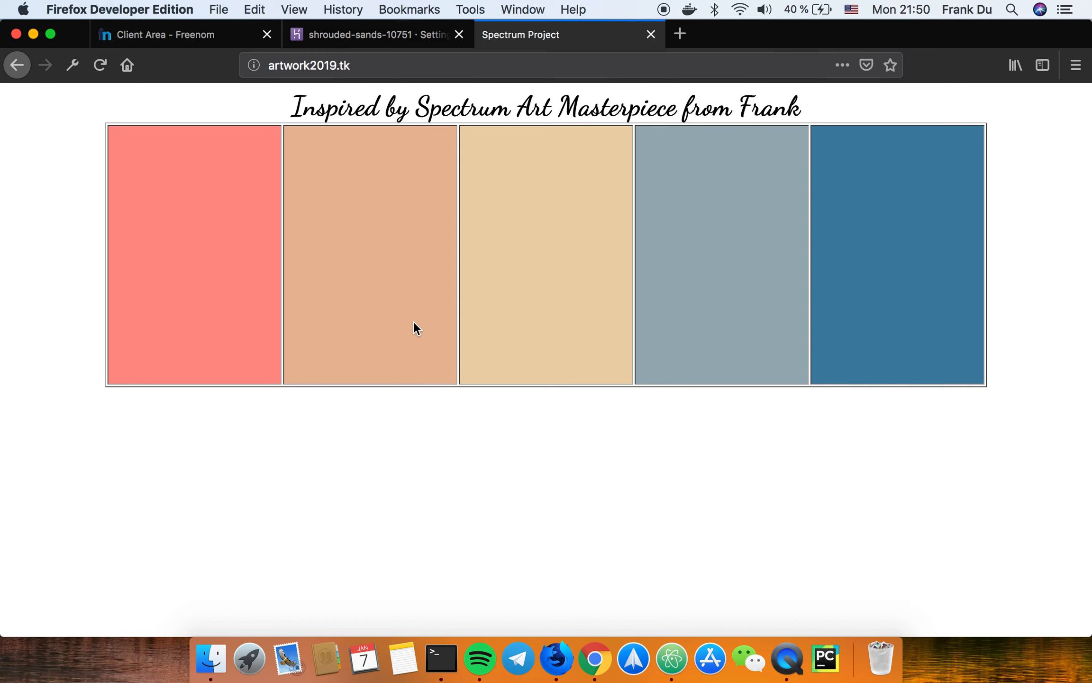
left_click(100, 64)
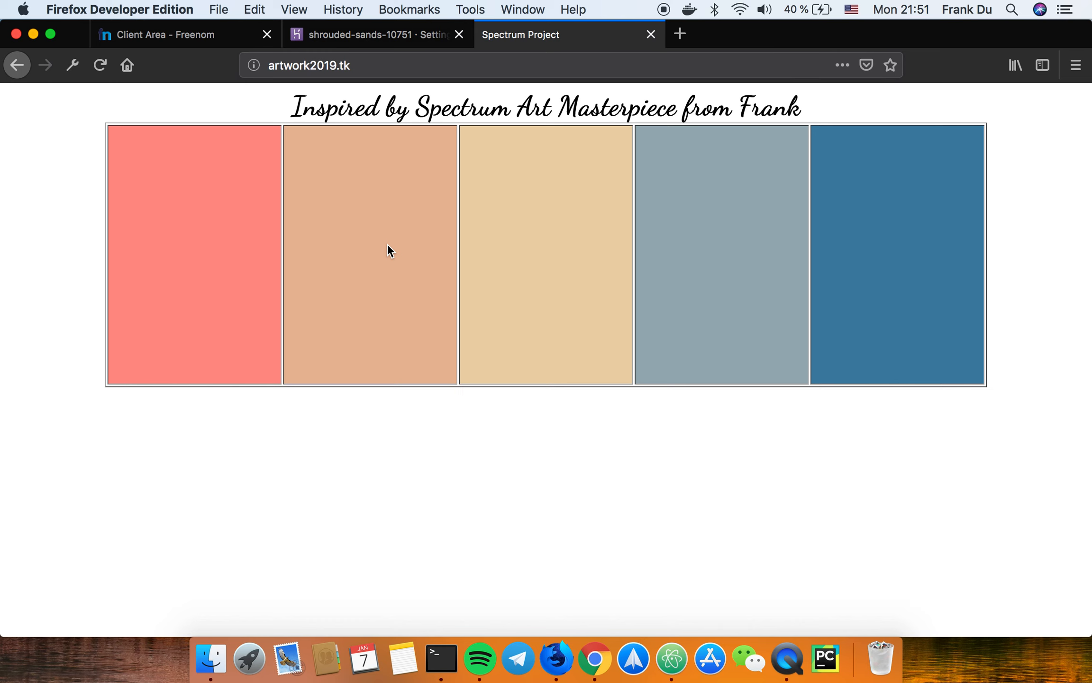
mouse_move(590, 223)
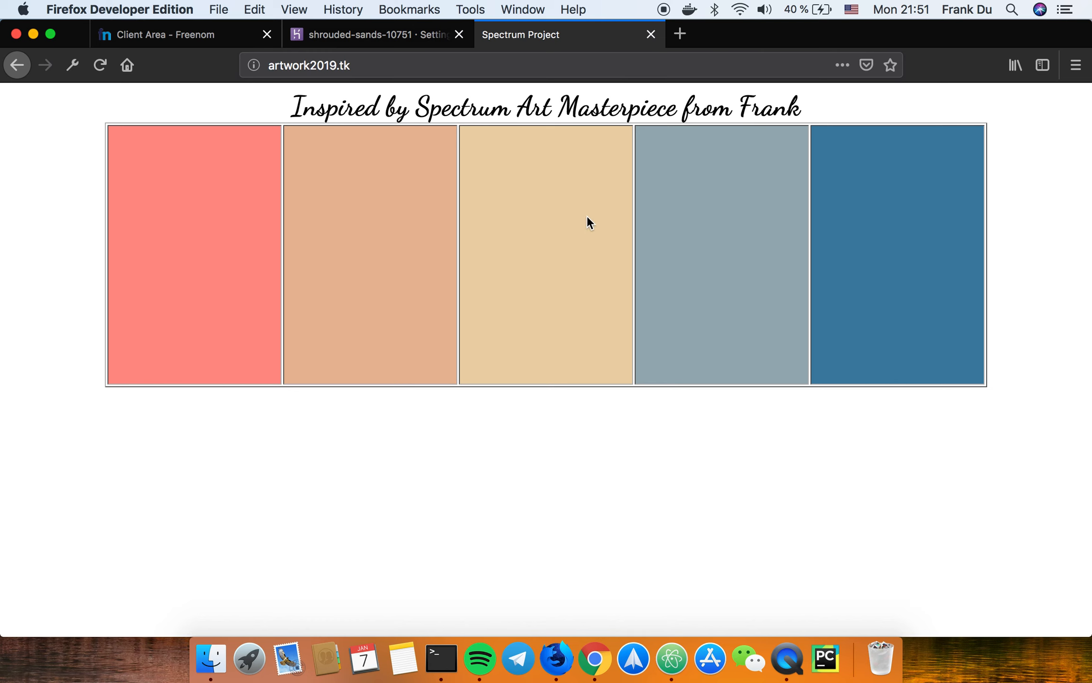
mouse_move(1020, 105)
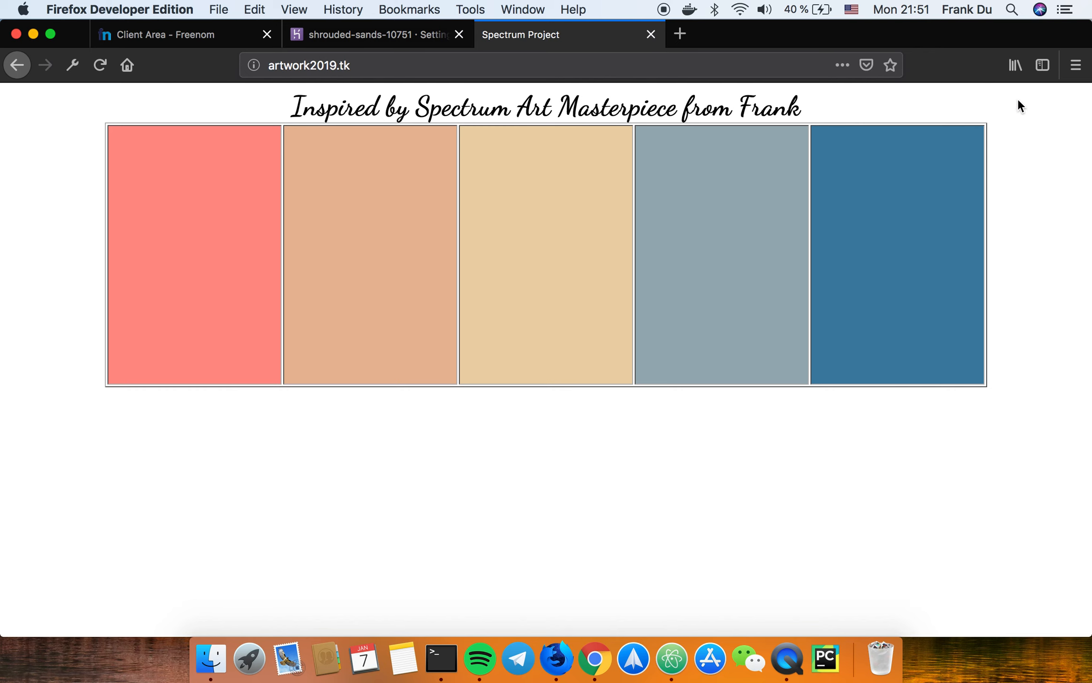
left_click(1016, 65)
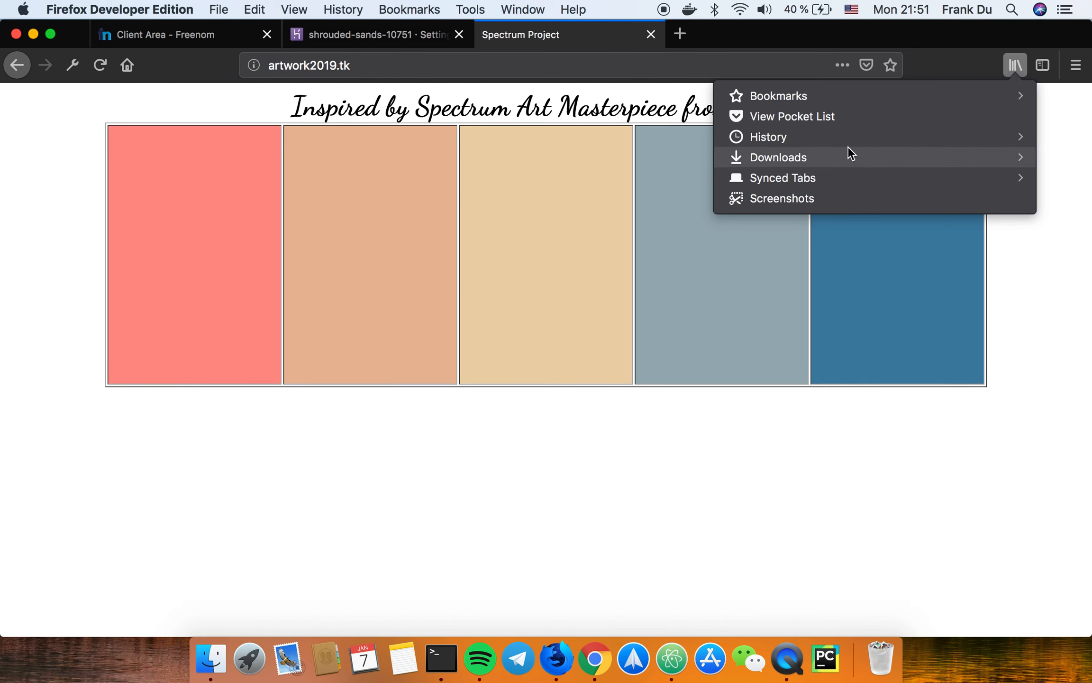
left_click(768, 137)
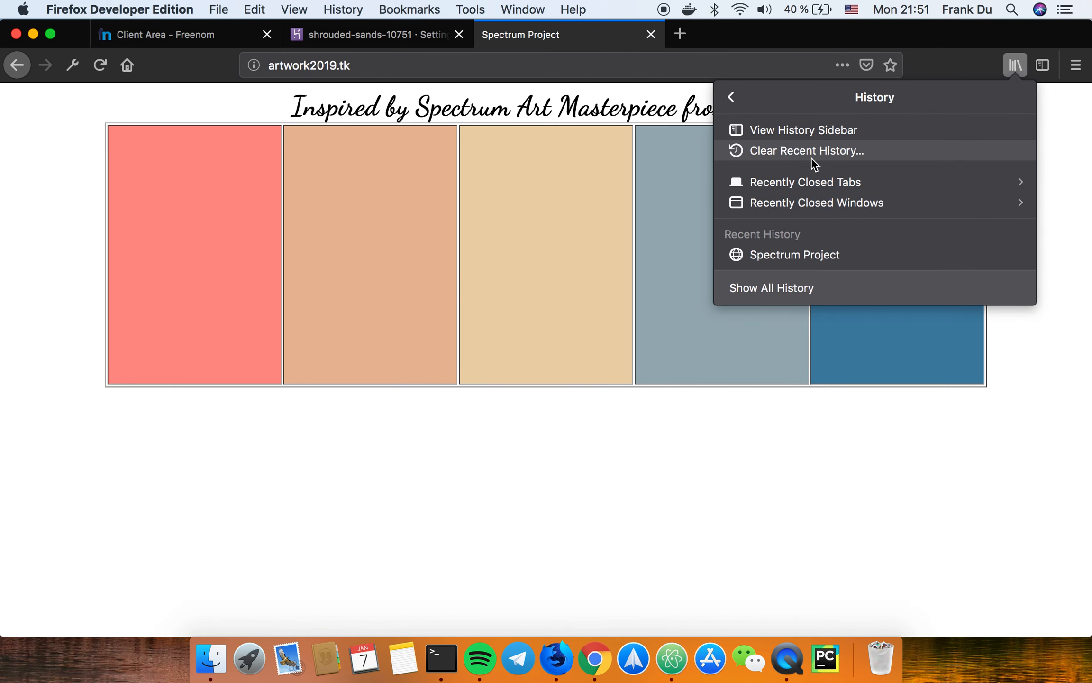
left_click(807, 151)
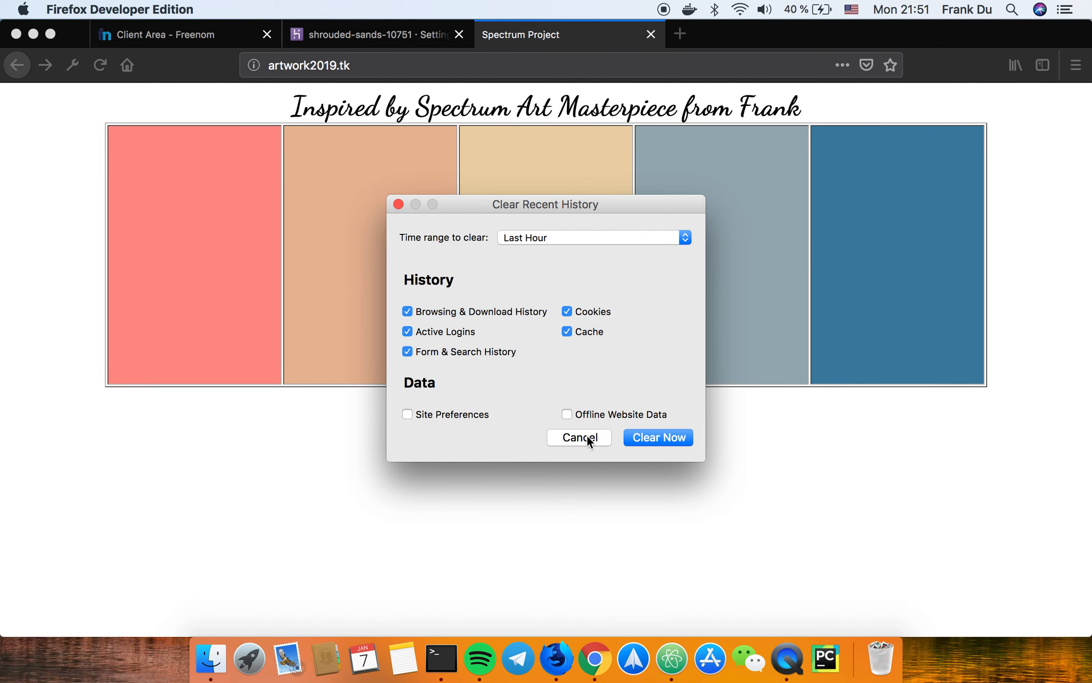
left_click(579, 438)
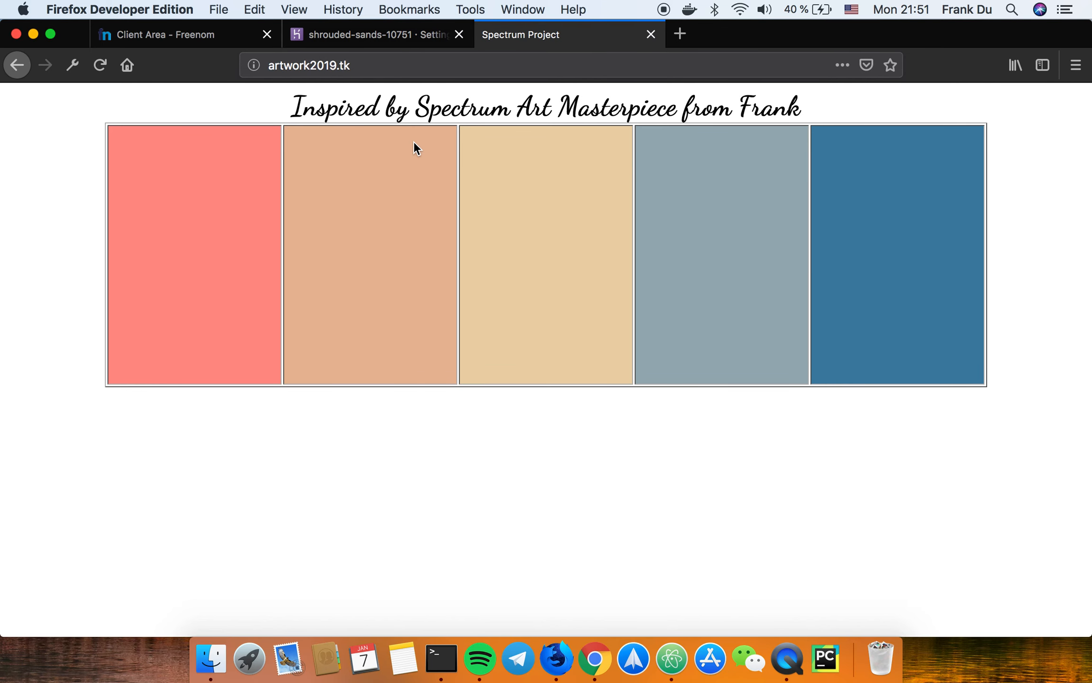
mouse_move(340, 133)
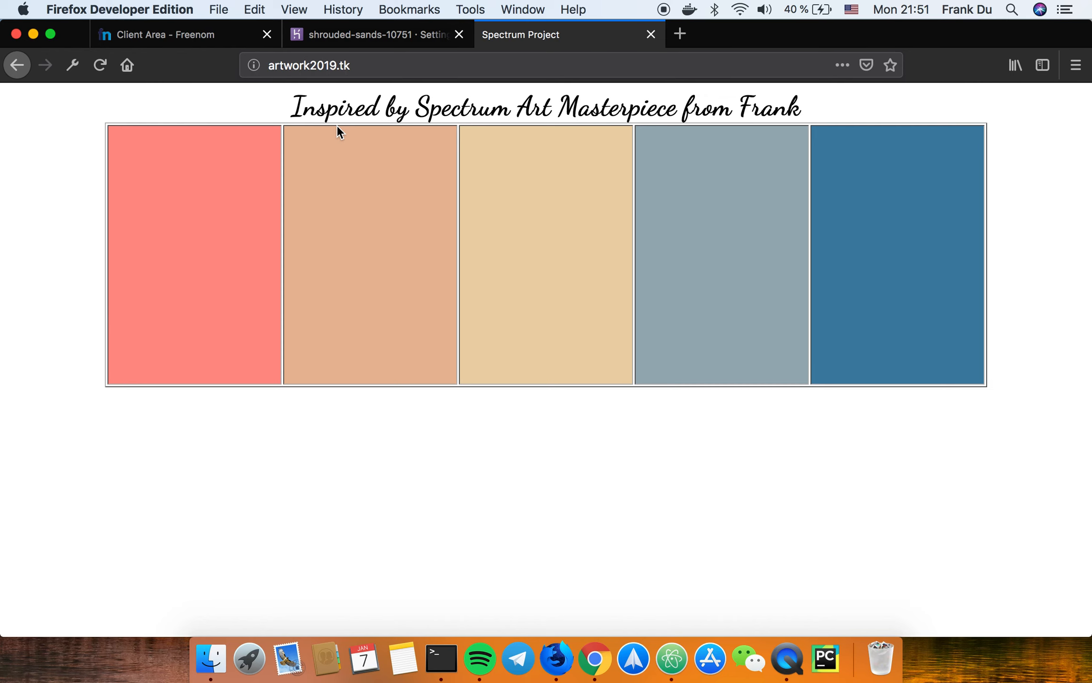